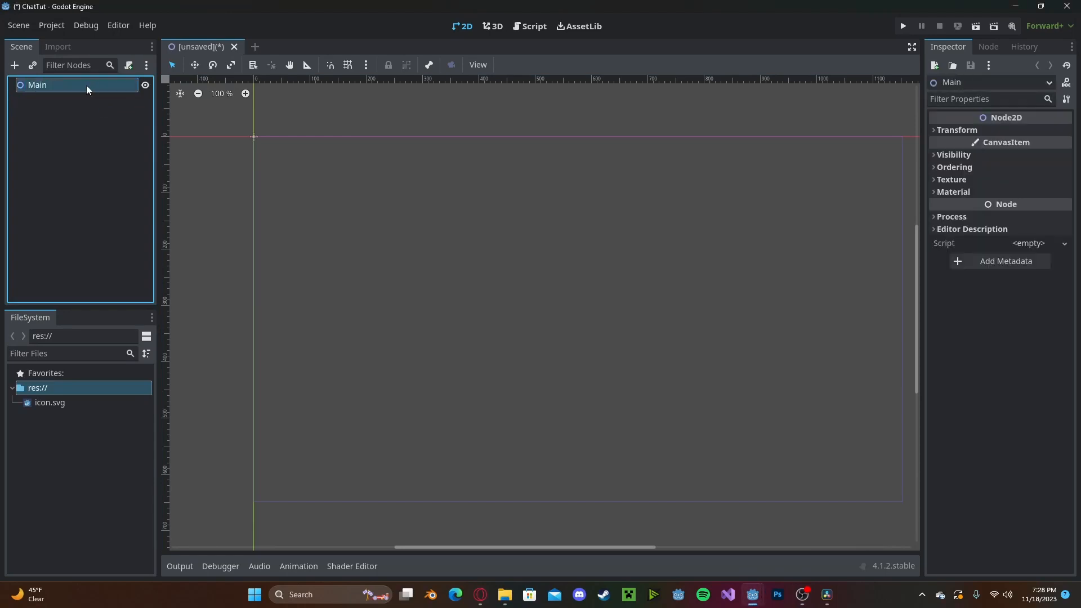
- Add a Button and a LineEdit under Main, give the LineEdit 'Username' placeholder text and expand its transform
click(12, 81)
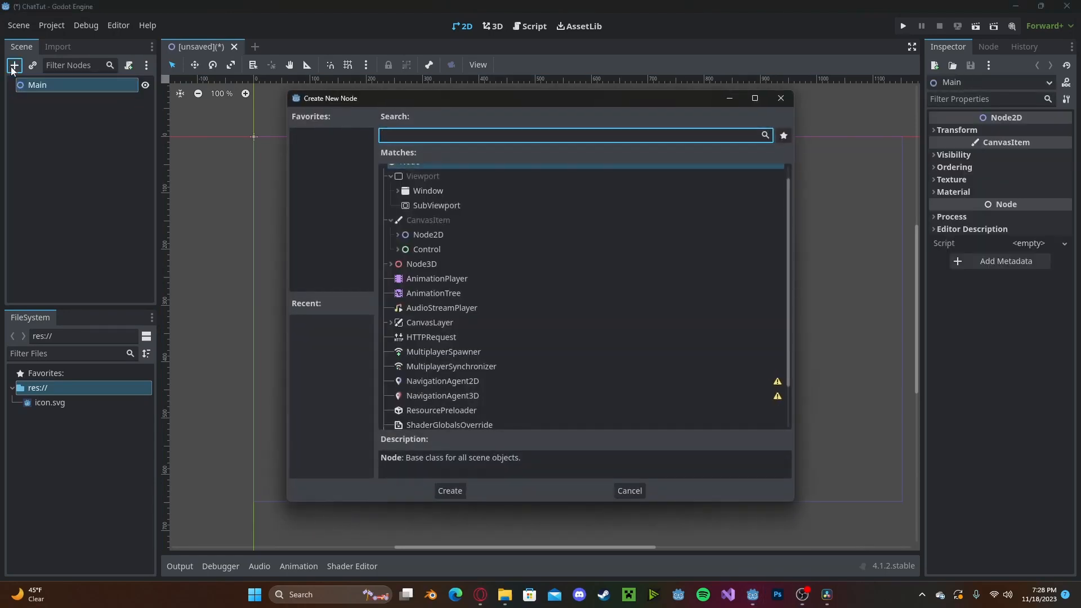
click(451, 491)
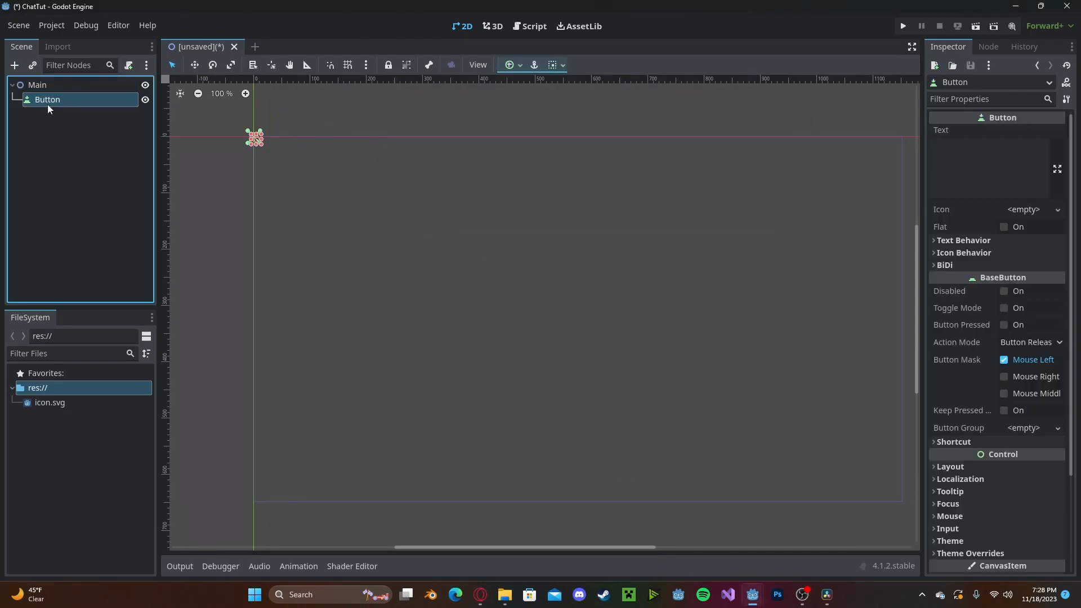
mouse_move(212, 142)
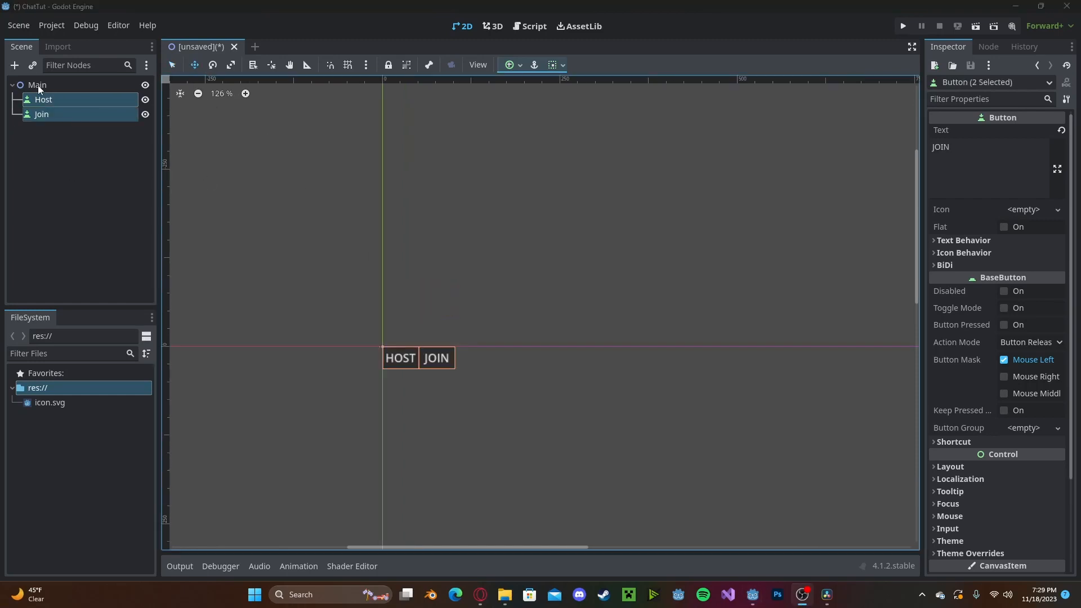
click(17, 81)
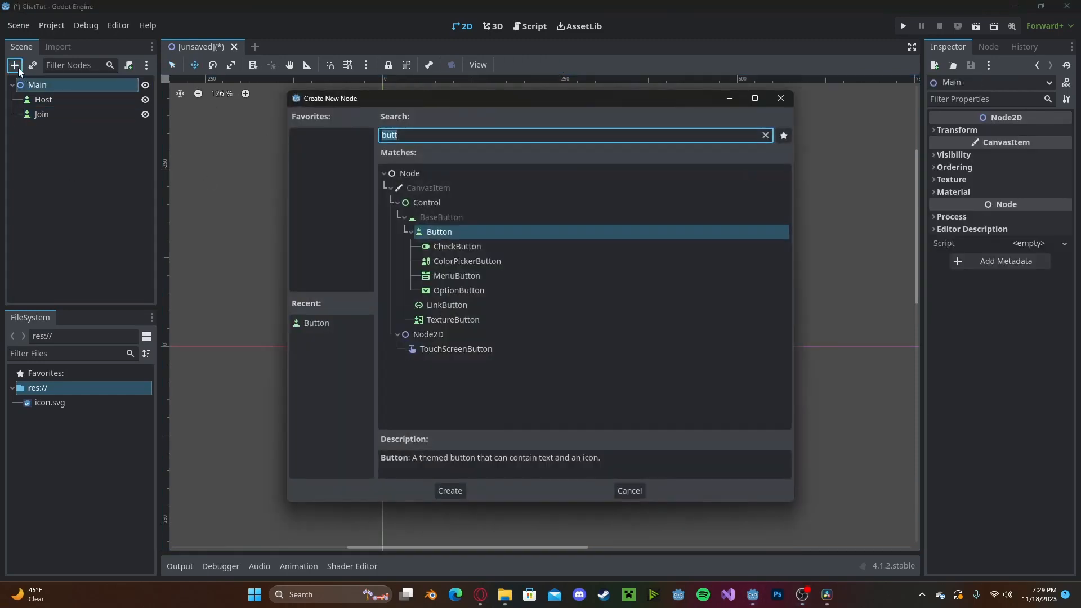
click(451, 491)
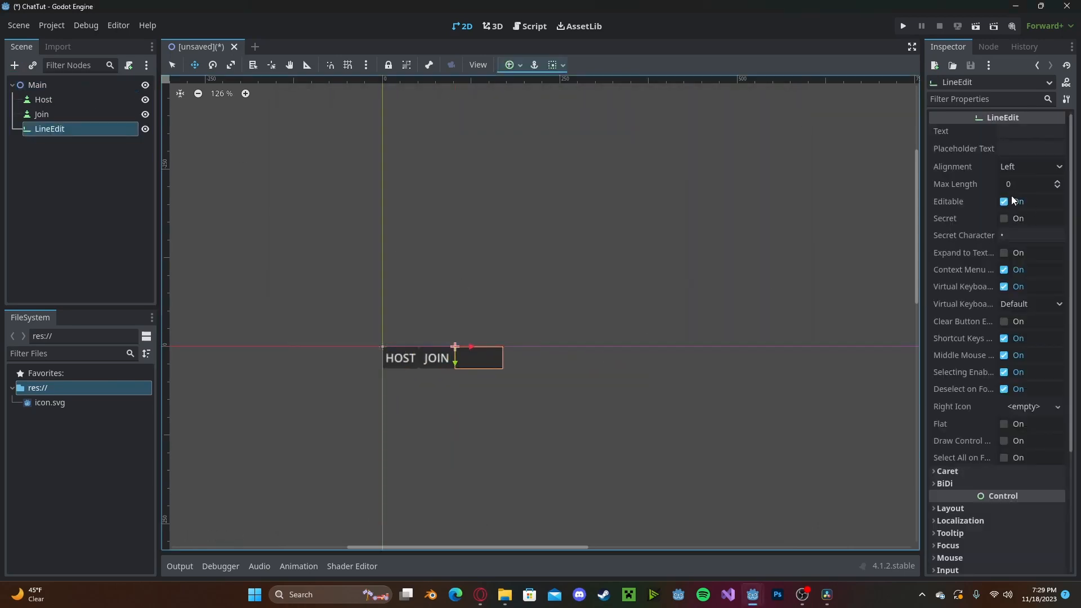
text(User)
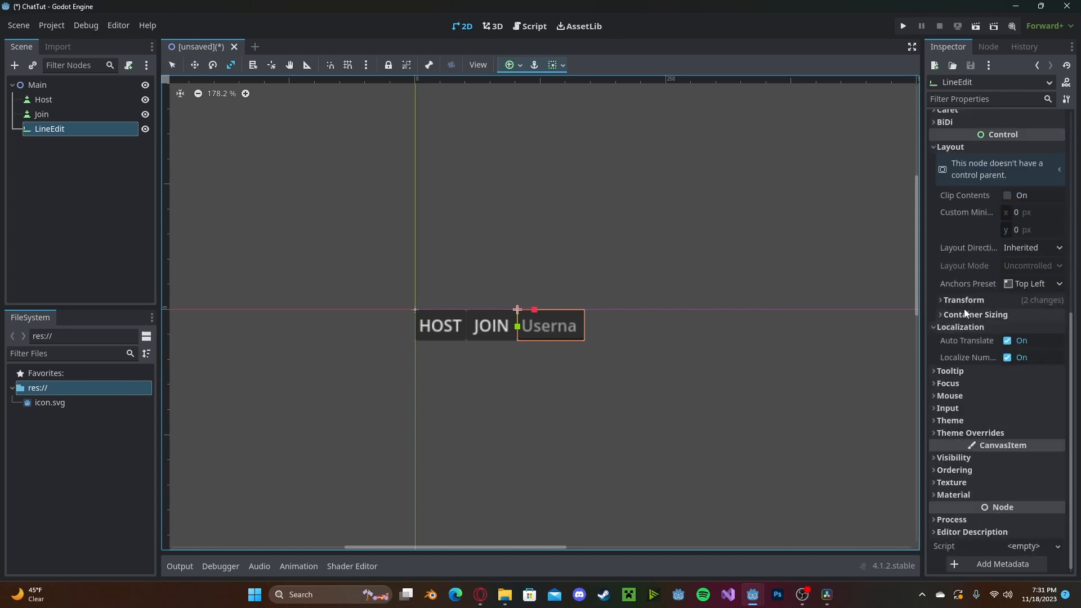
click(962, 300)
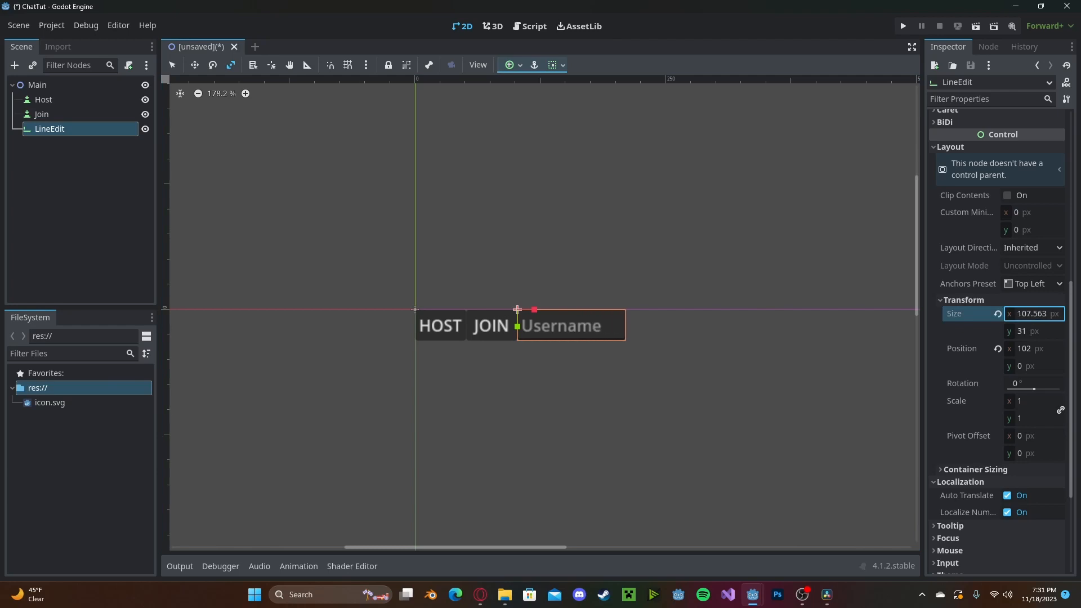
- Duplicate Join into a Send button above, add a 'Message' LineEdit and a 300x250 Messages text box
click(40, 113)
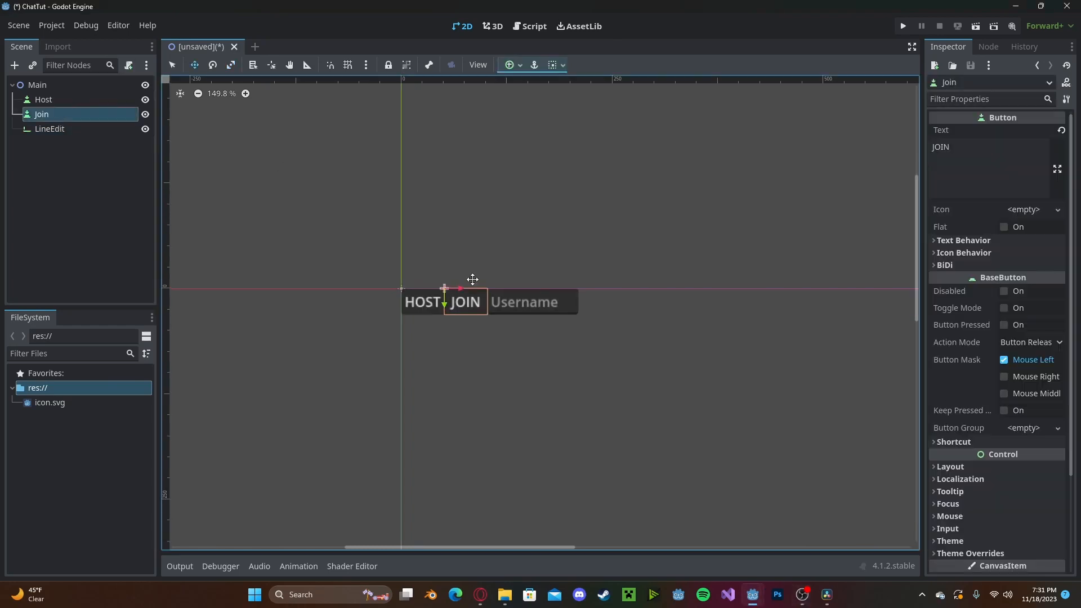
drag(465, 302, 430, 229)
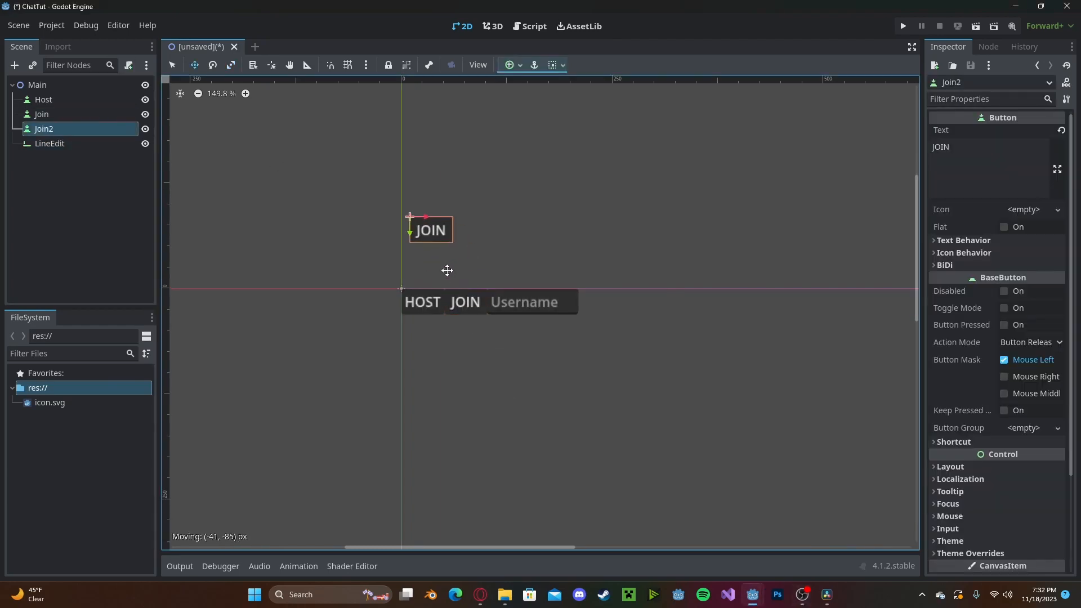
click(12, 81)
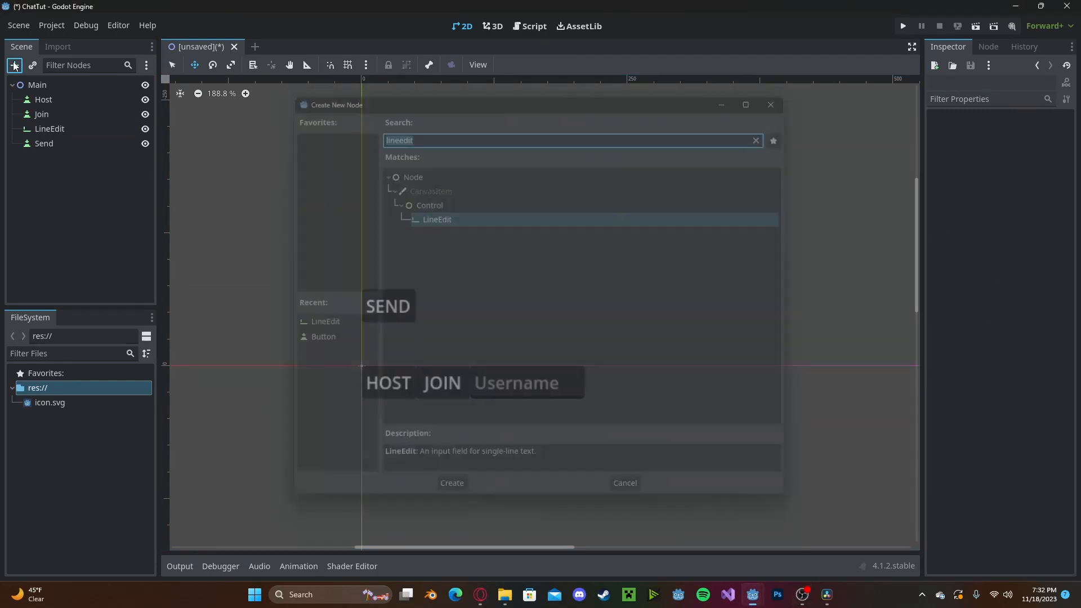
click(452, 484)
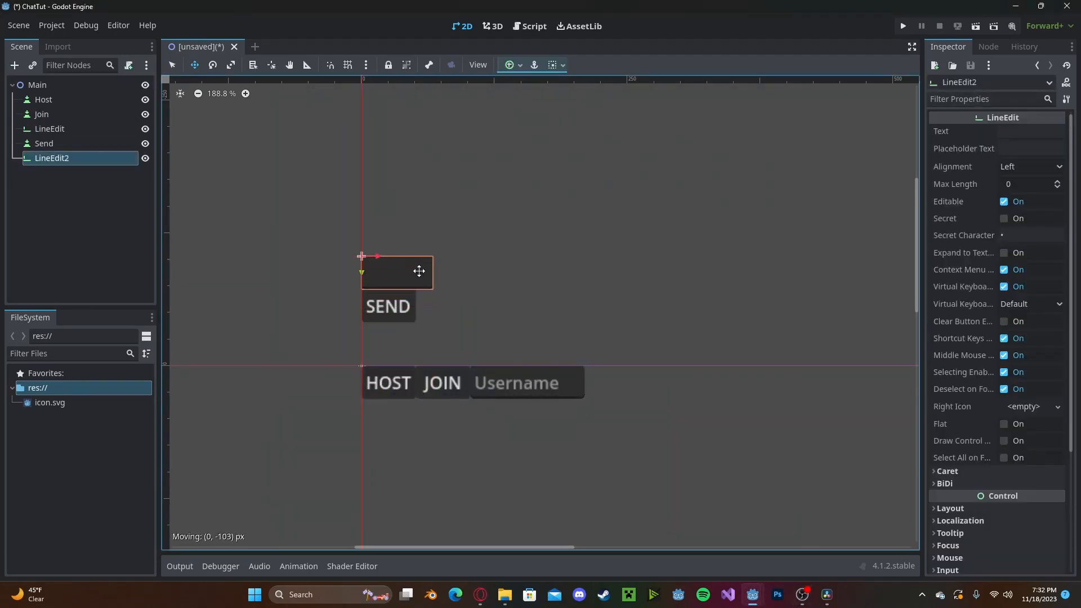
text(Message)
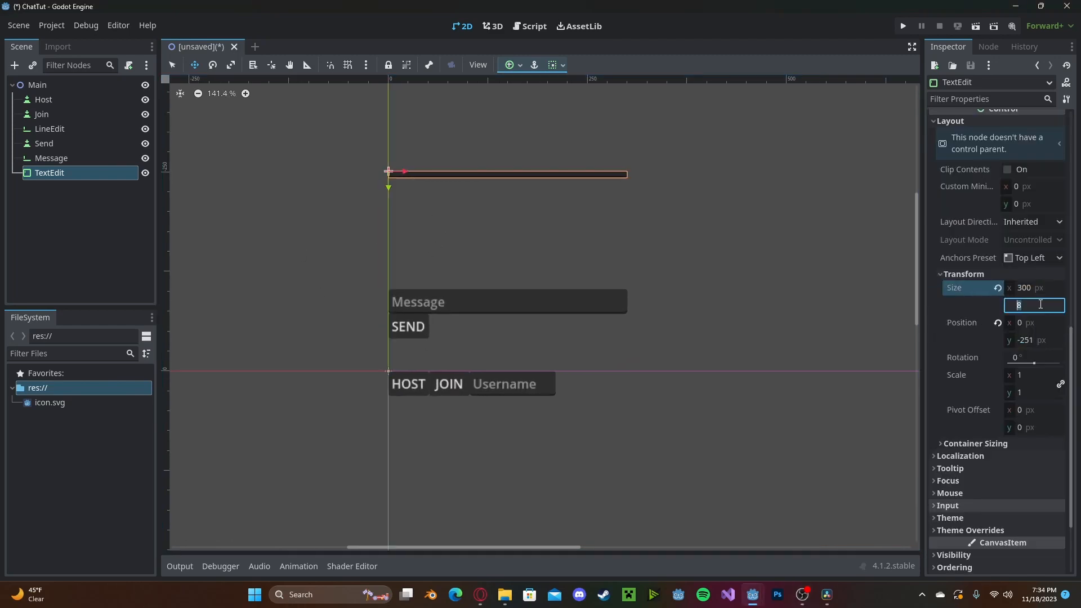
text(250)
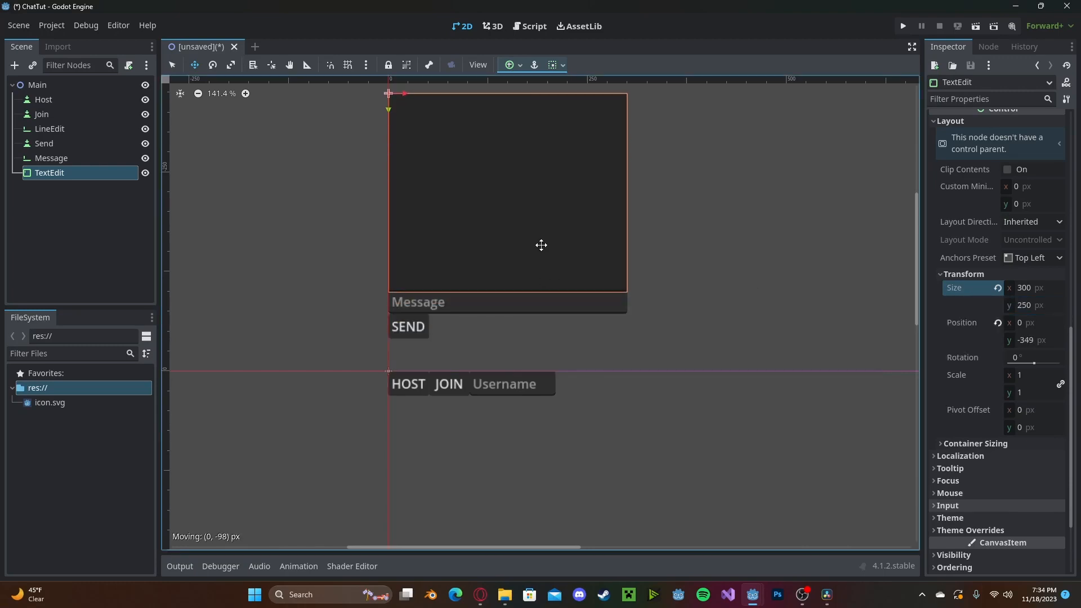
- Add a Camera2D with zoom 1.5 and rename the first LineEdit to Username
click(19, 82)
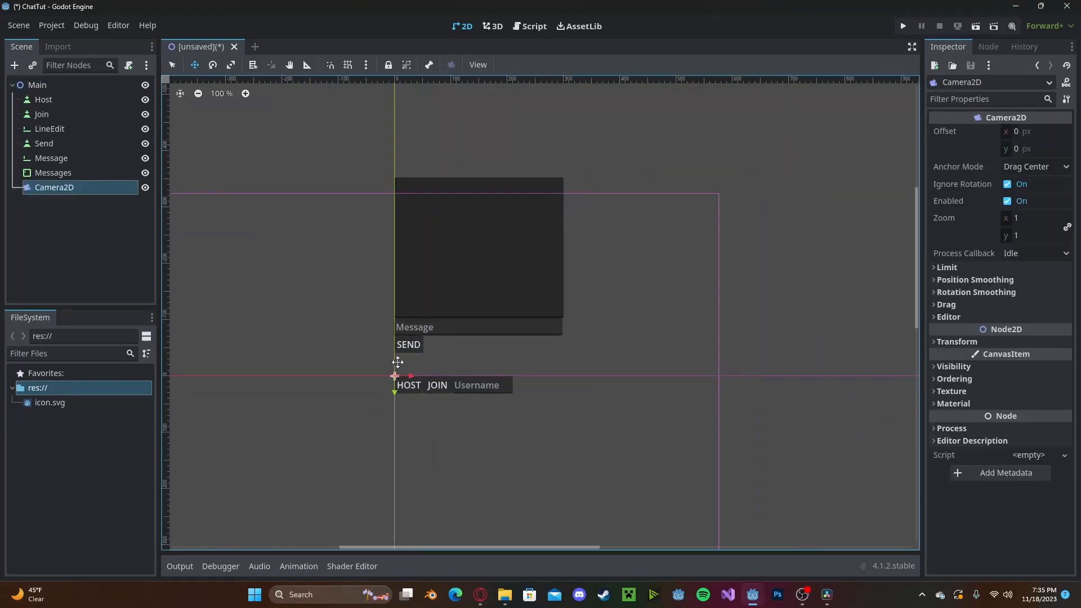
click(1030, 219)
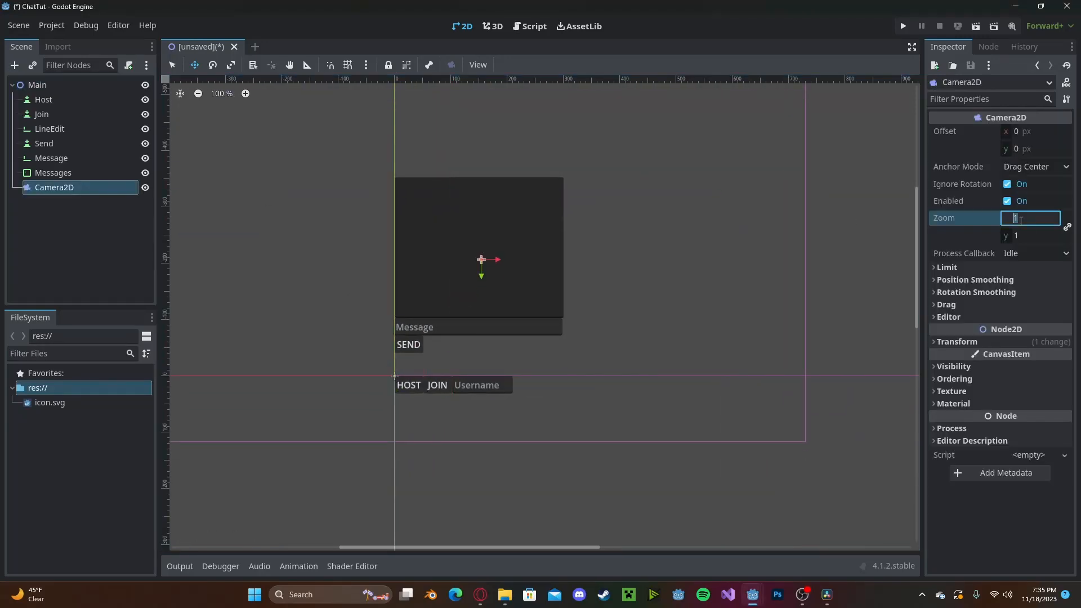
text(2)
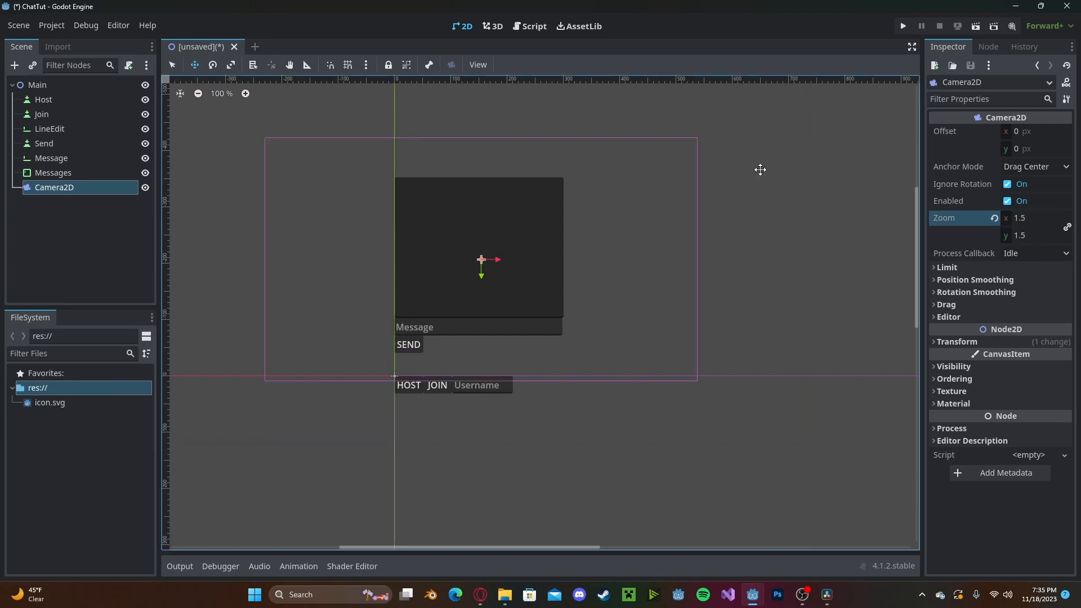
click(42, 129)
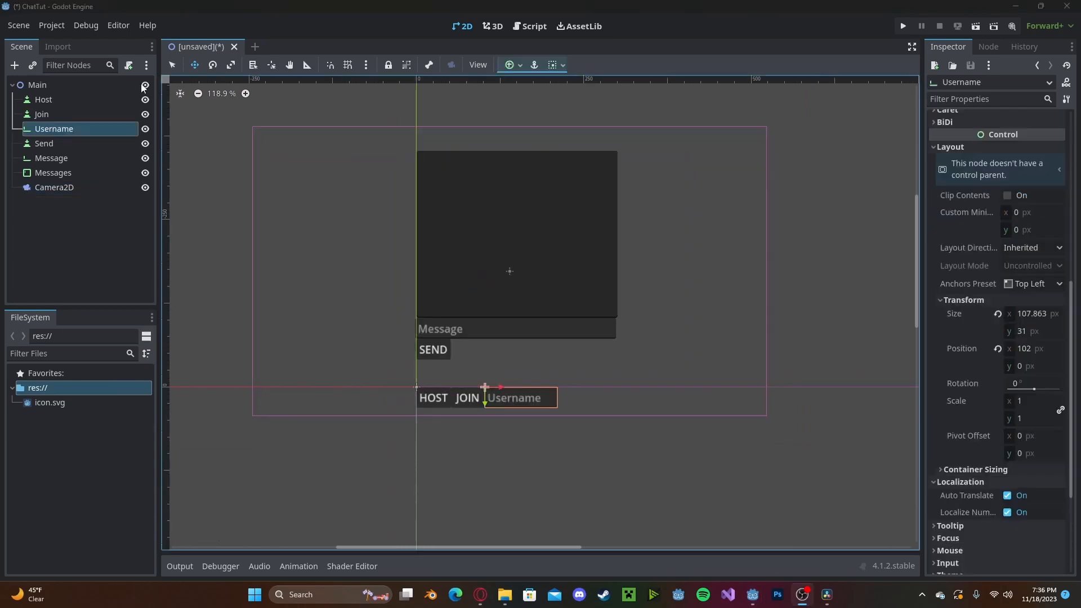
- Attach a new Main.gd script with onready node references and declare usrnm and msg String variables
click(128, 65)
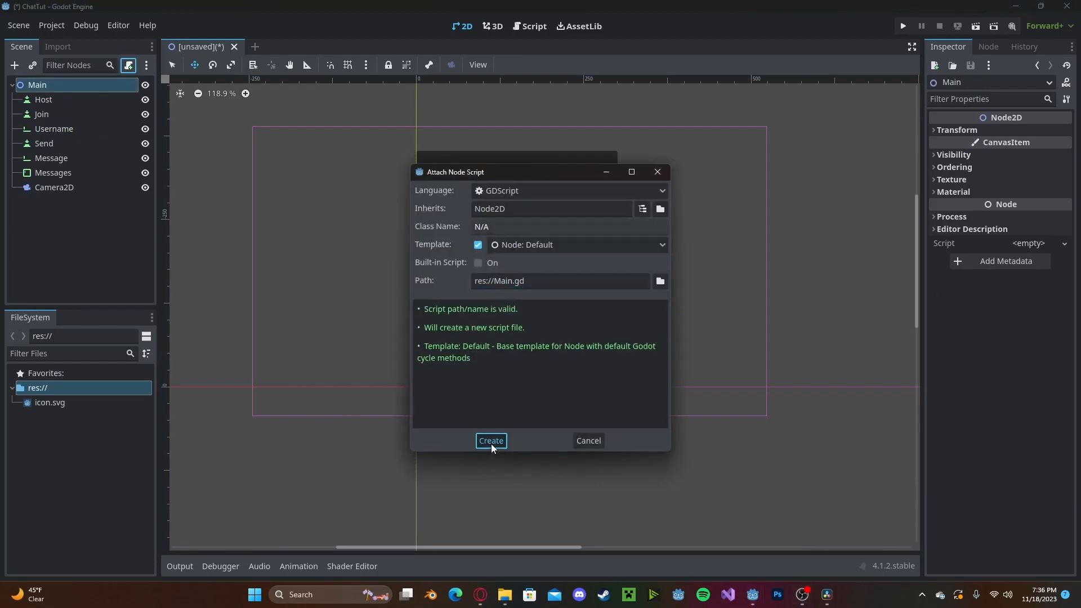
click(491, 441)
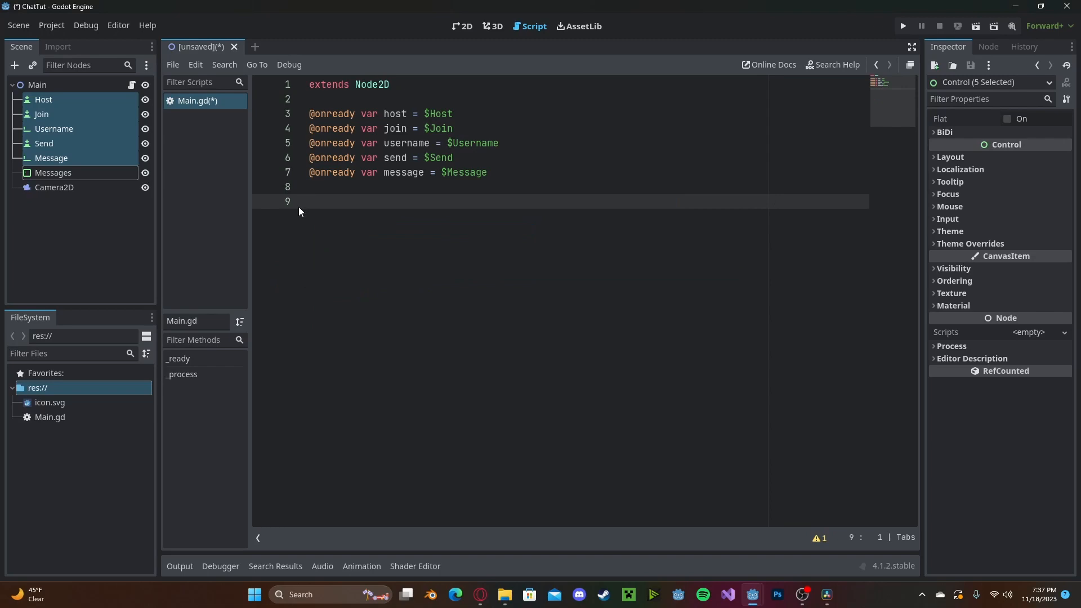
text(var)
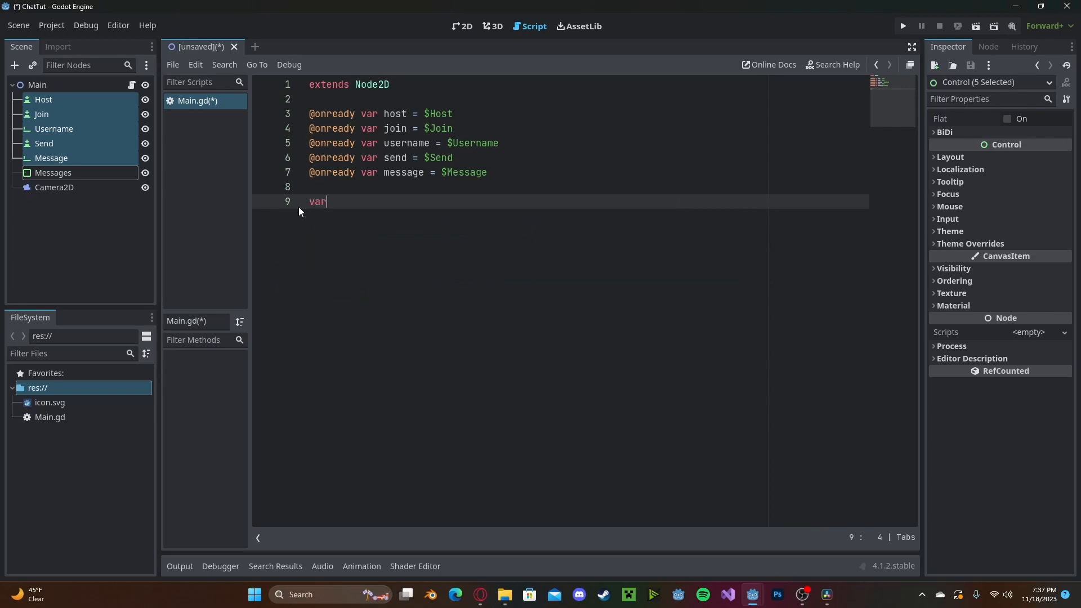
text(usrnm)
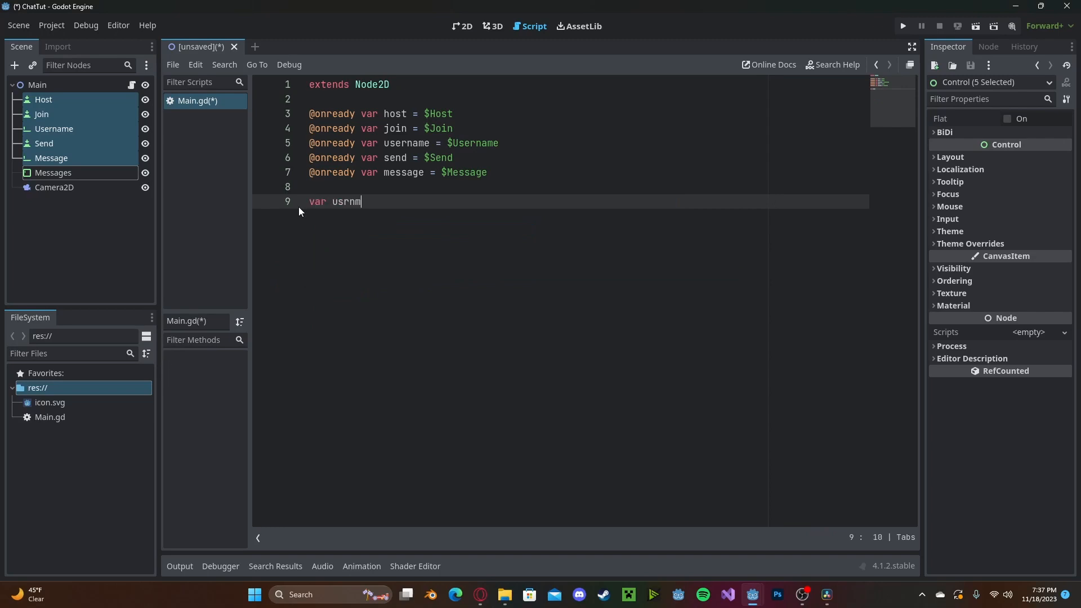
text(: S)
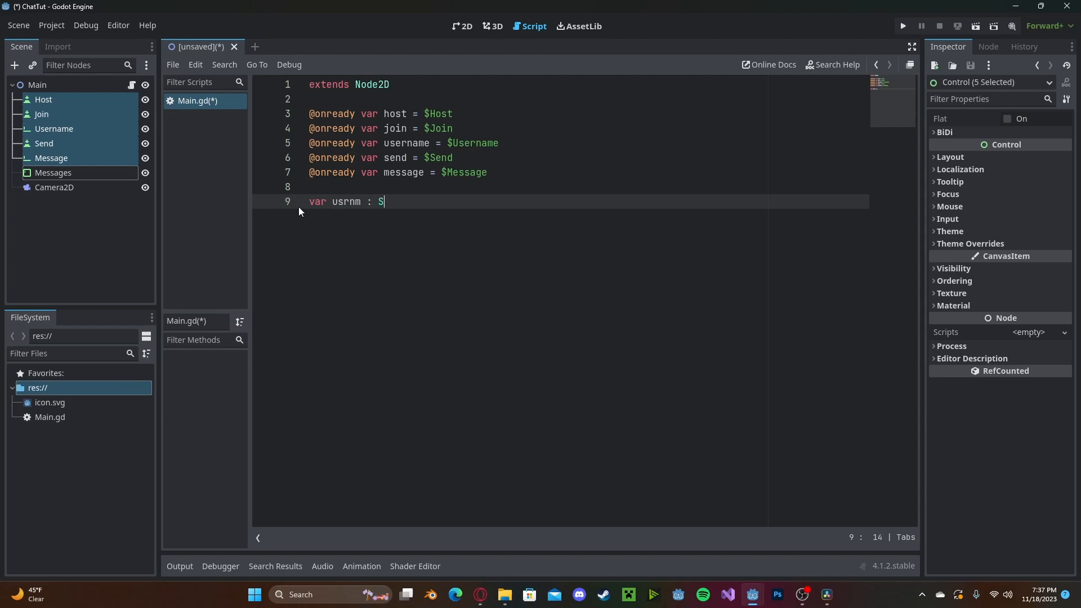
text(tring)
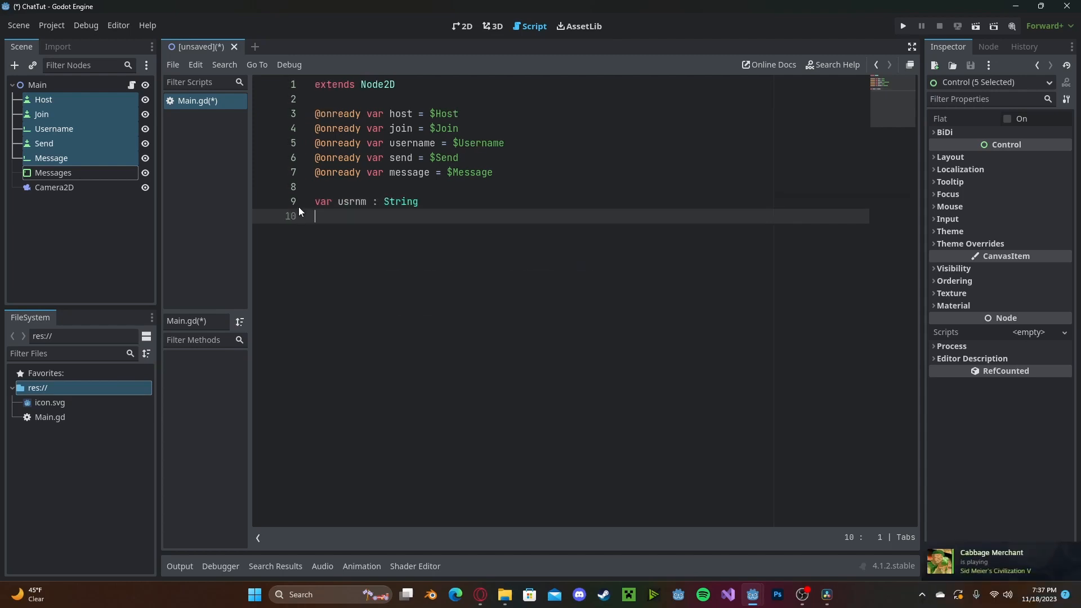
text(var msg)
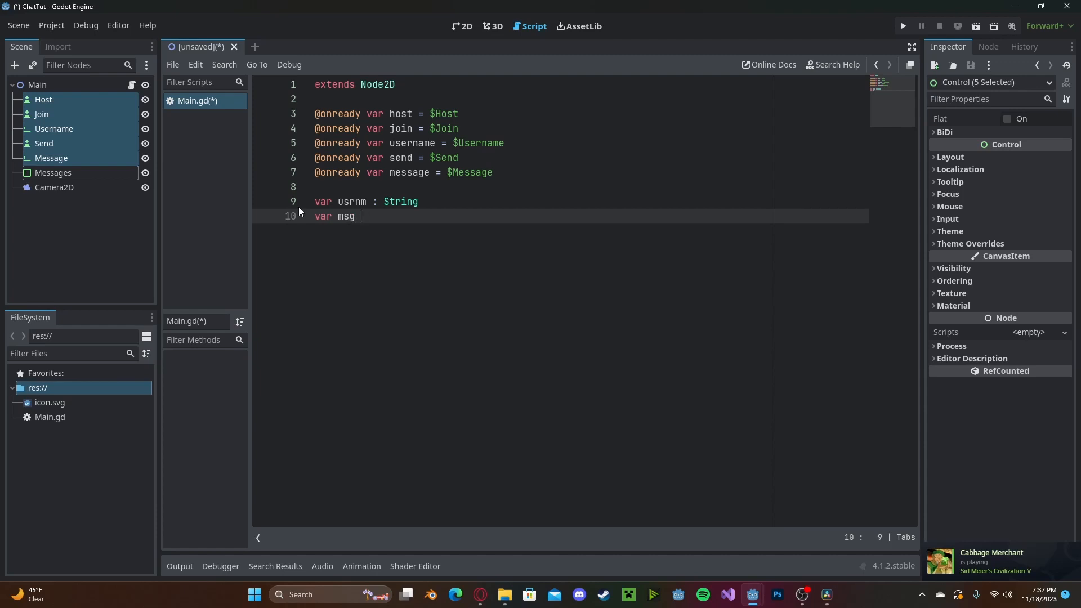
text(: String)
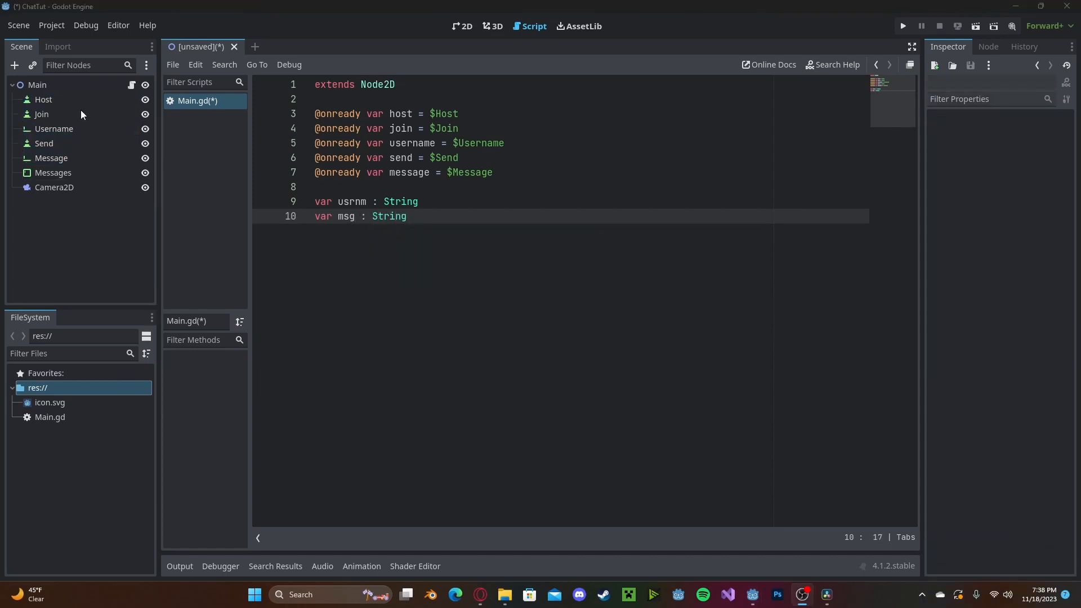
- Connect the buttons' pressed() signals to handler functions in Main.gd and save the scene as main.tscn
click(43, 99)
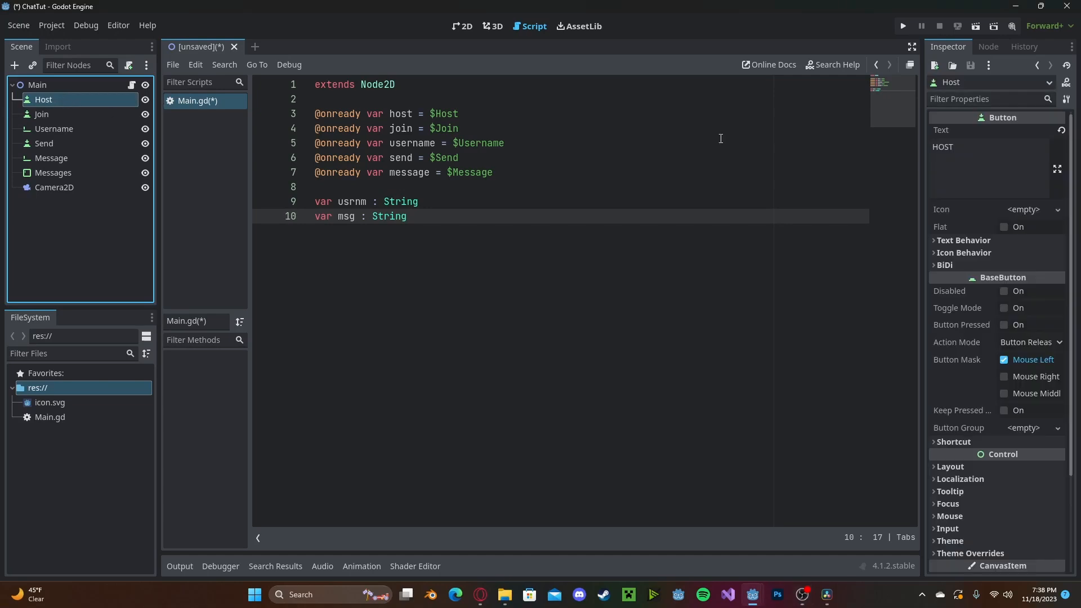
click(988, 46)
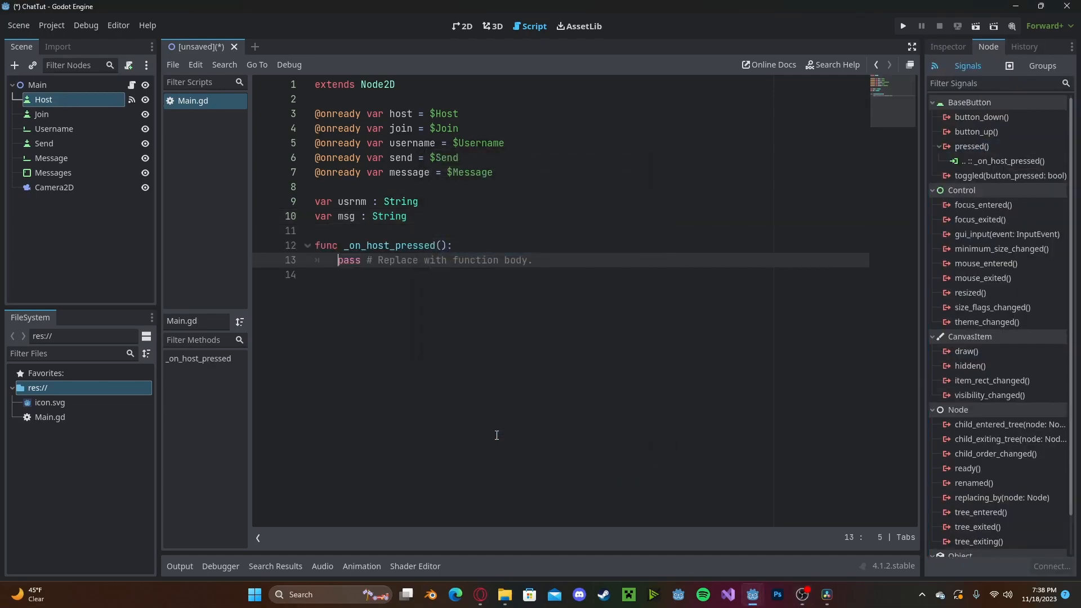
double_click(972, 146)
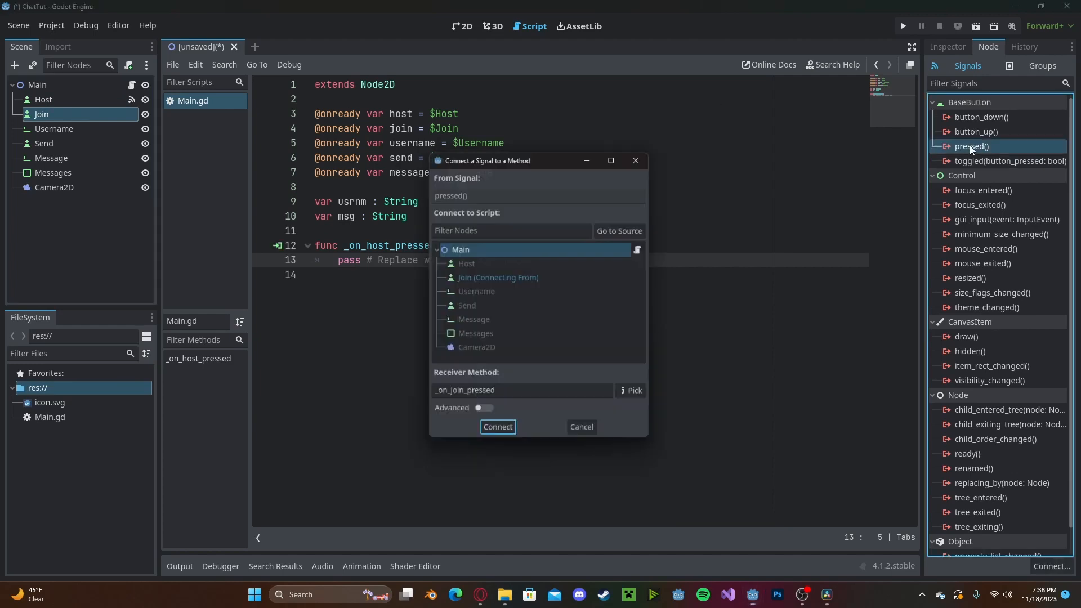
click(497, 426)
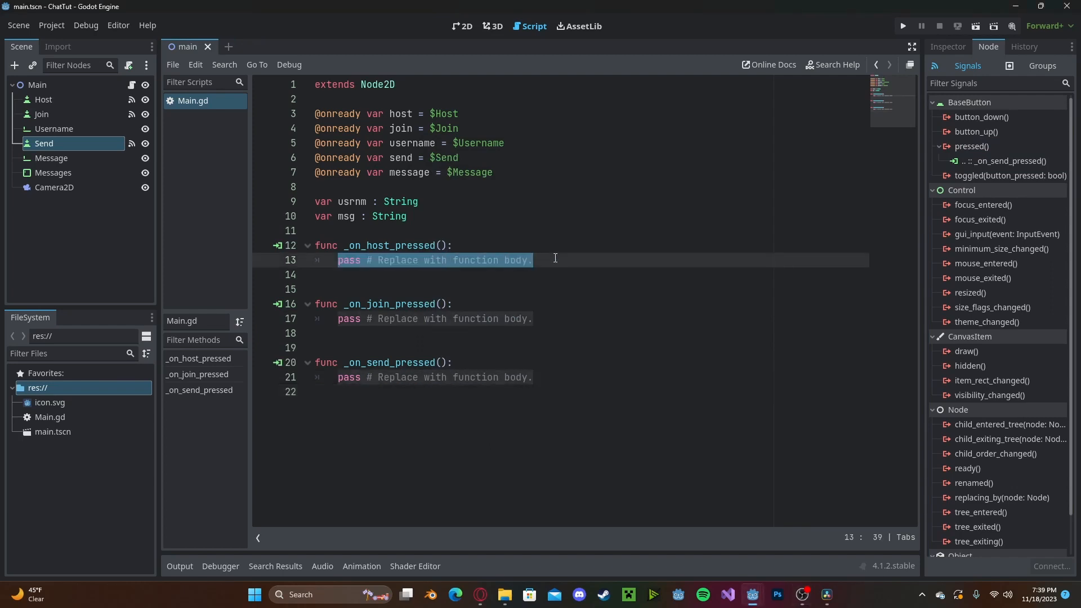
- In _on_host_pressed create an ENetMultiplayerPeer server on port 1027
text(var p)
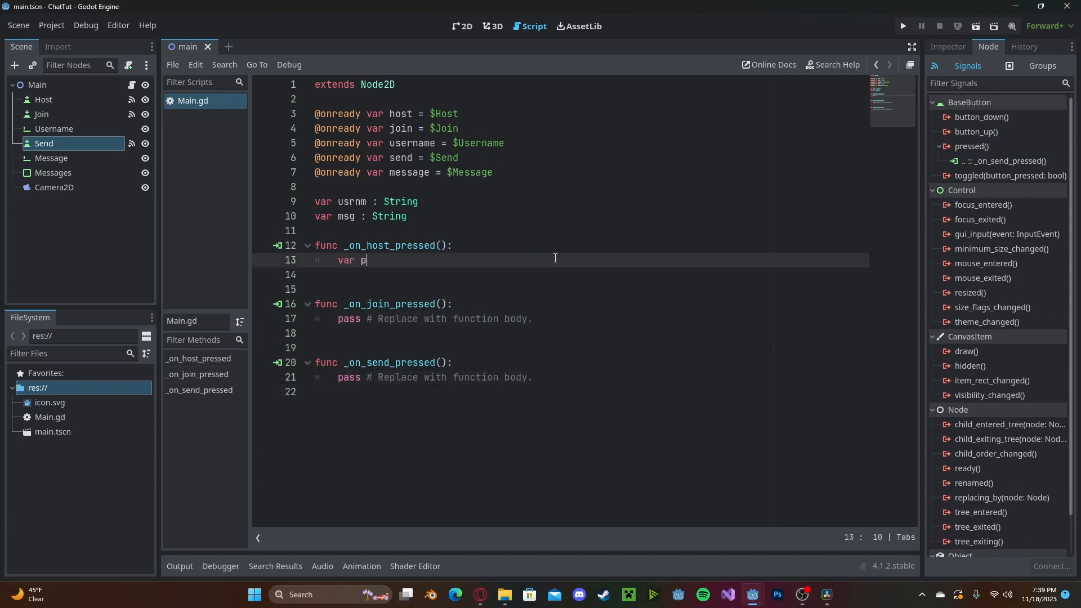
text(eer =)
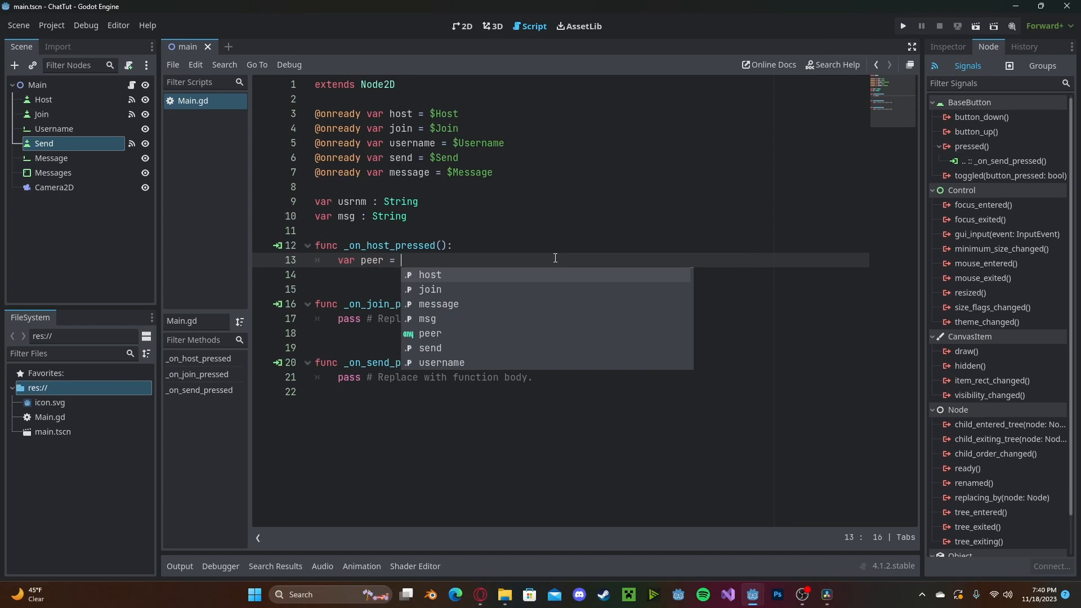
text(ENetMultiplayerPeer.new()
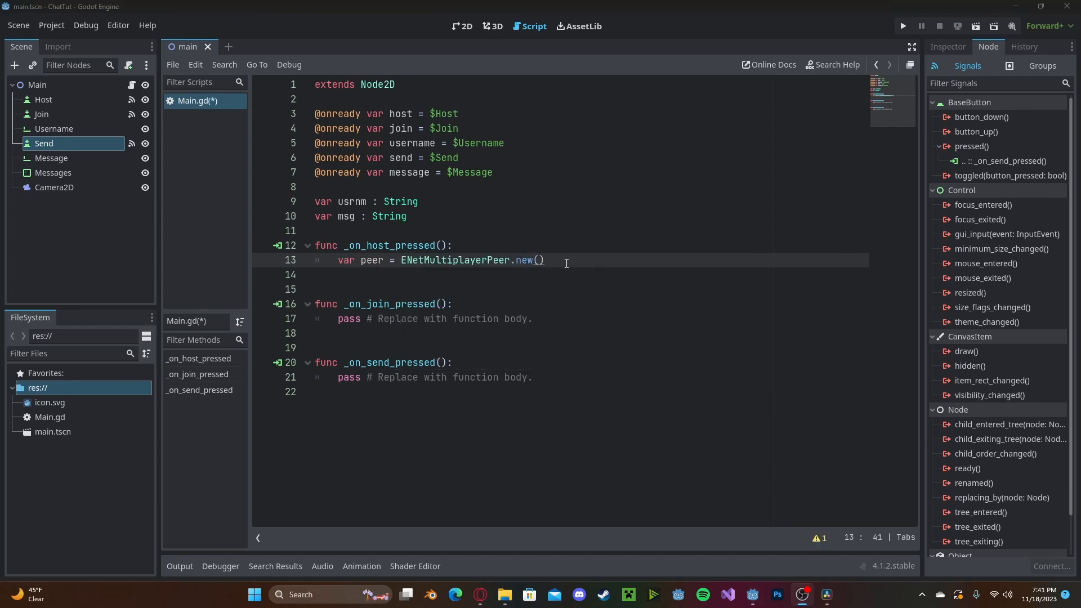
text(peer)
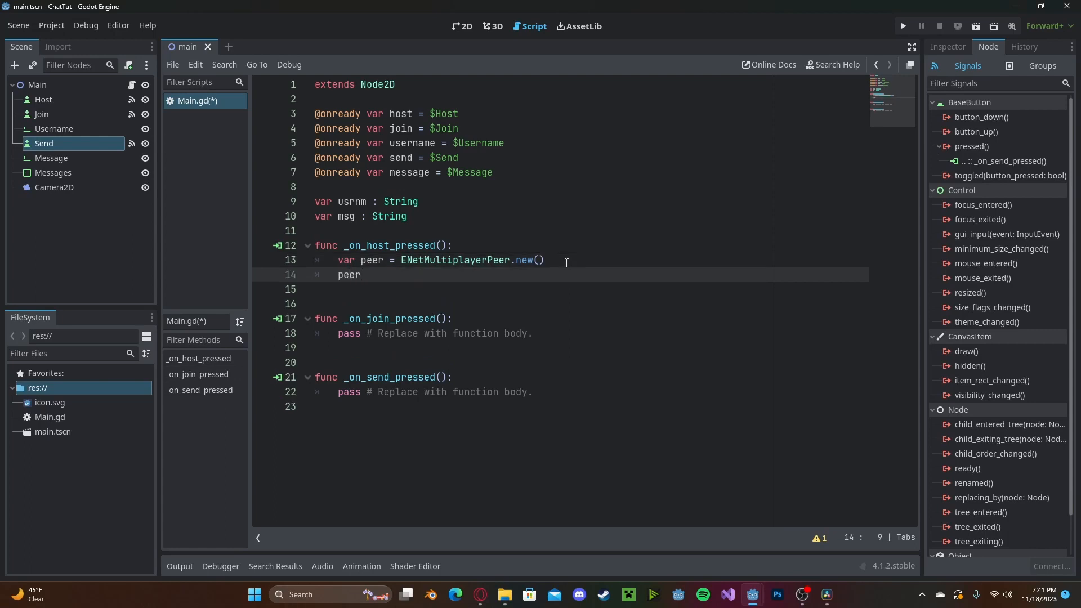
text(.create_server()
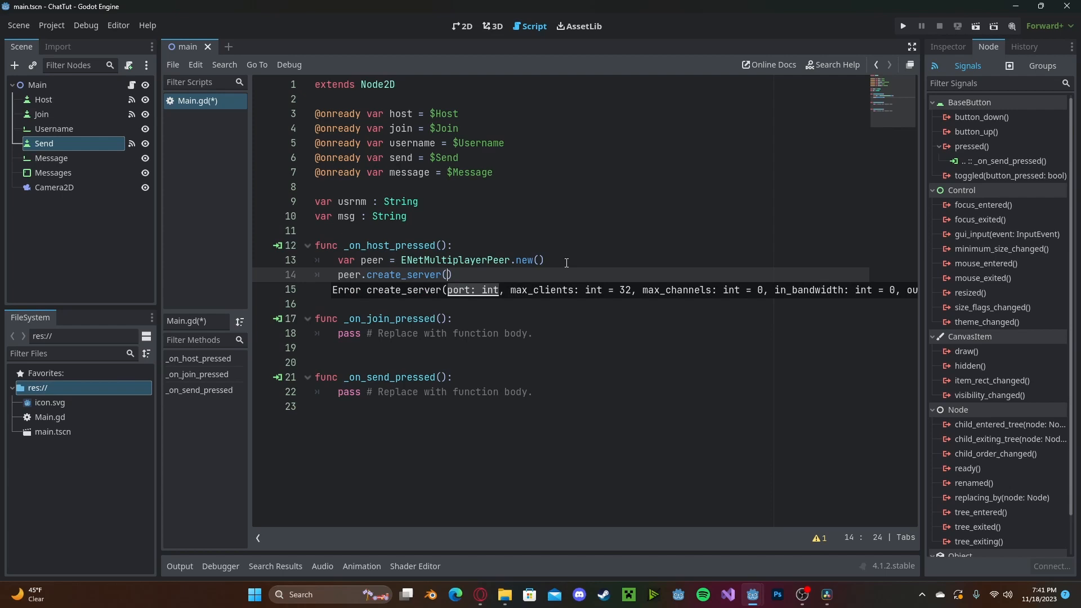
text(1027)
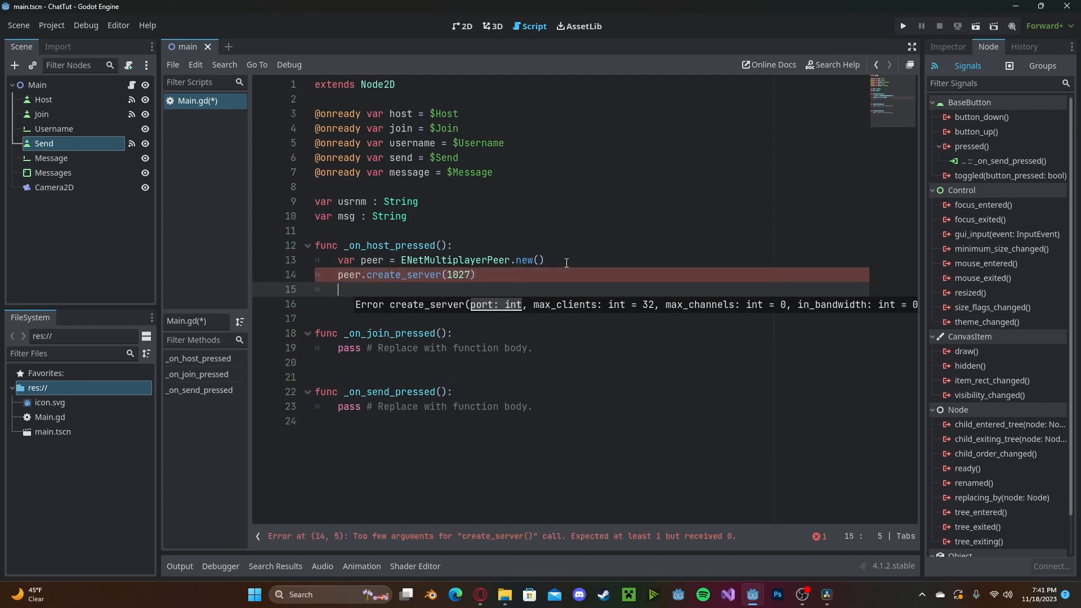
- Set up SceneMultiplayer on self's path, assign multiplayer_peer = peer and save the script
text(get_tree)
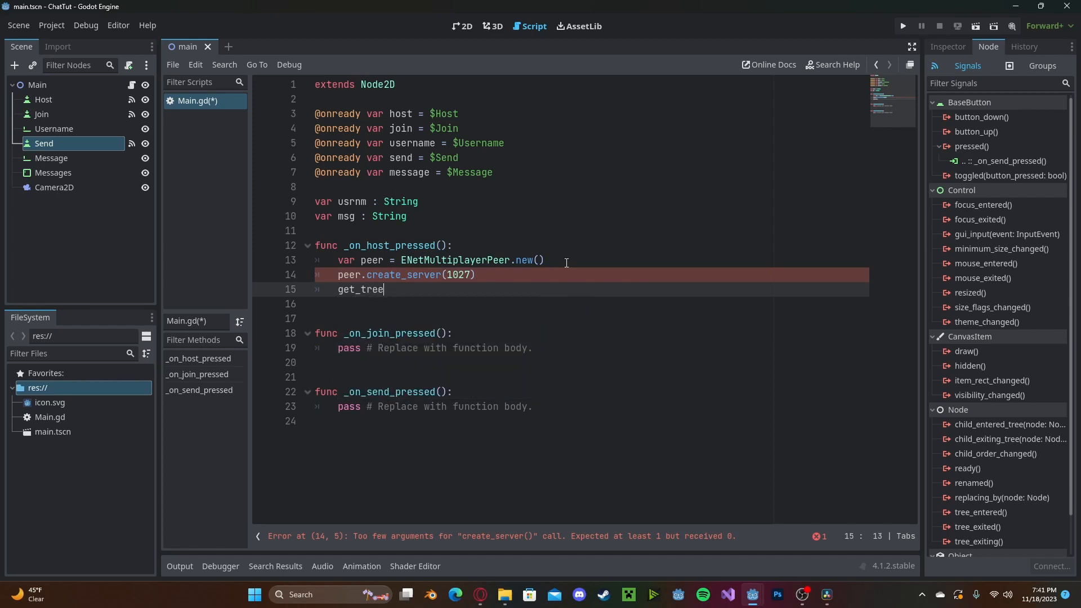
text(().set)
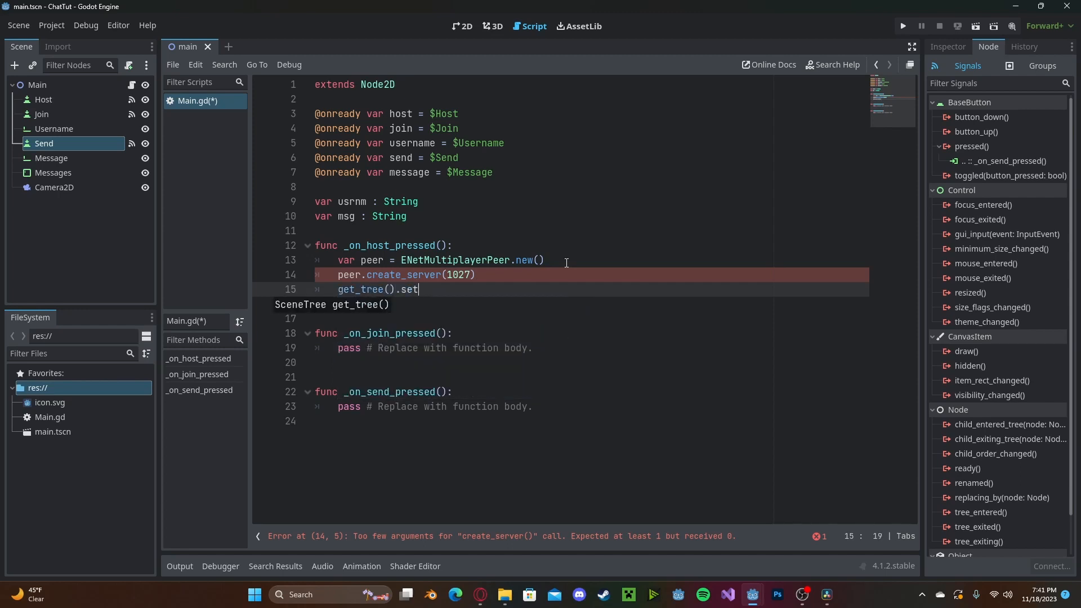
text(_multiplayer()
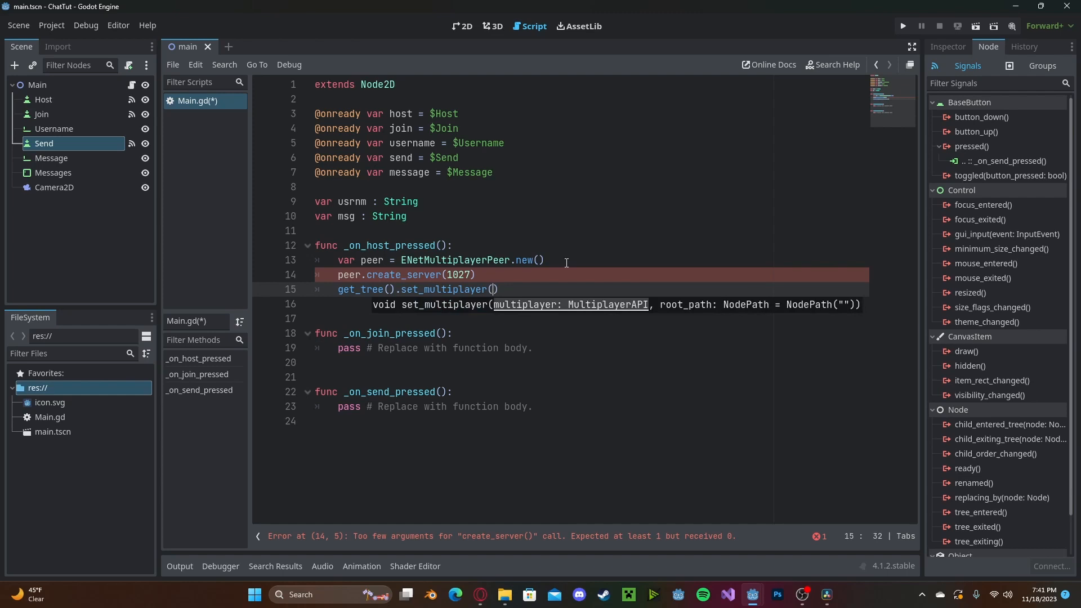
key(Escape)
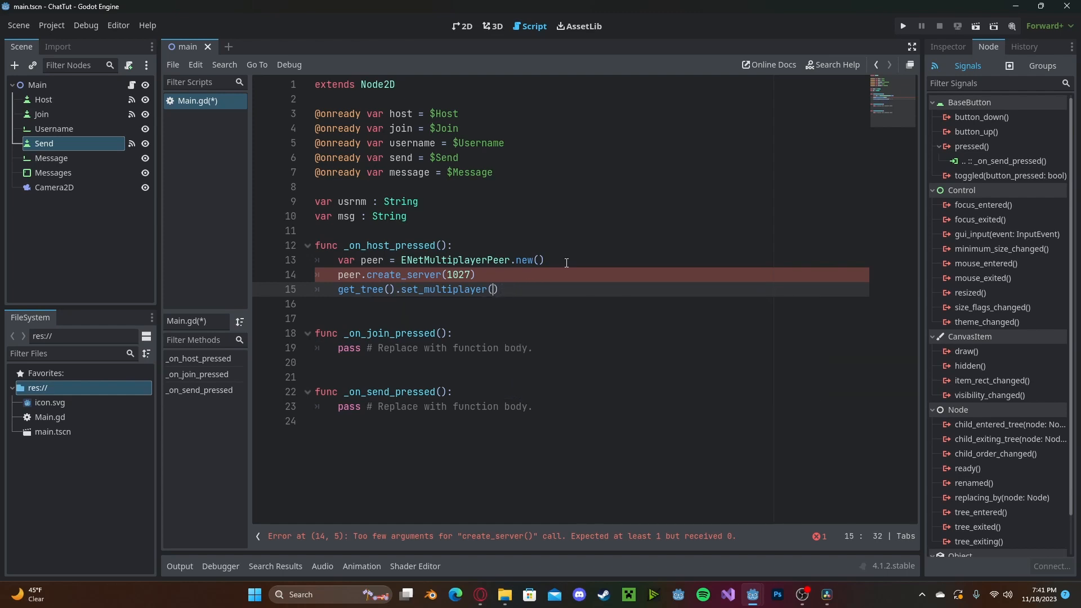
text(SceneMultiplayer)
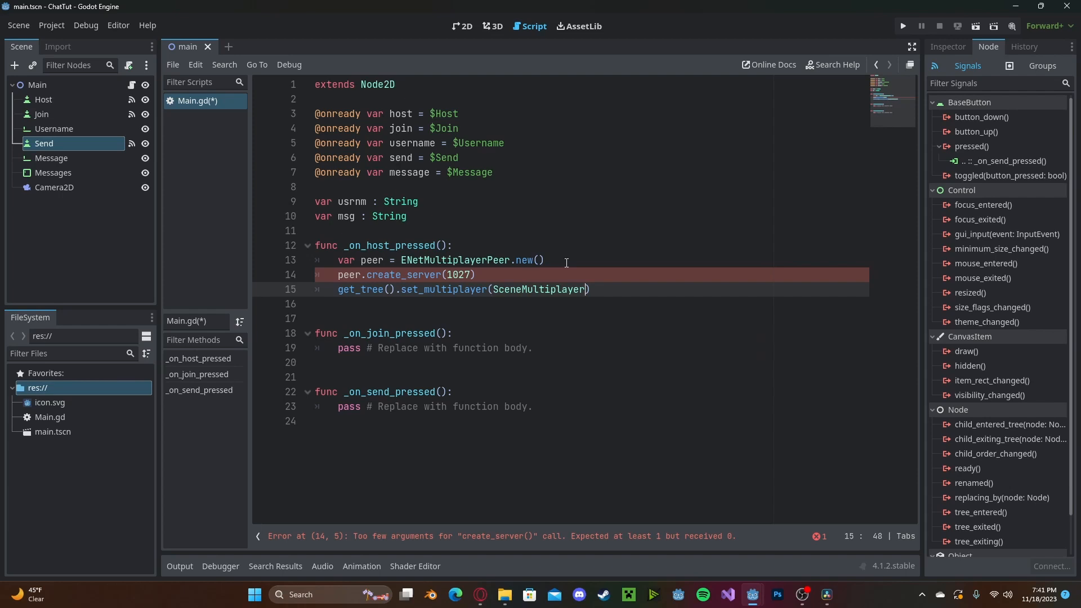
text(.new)
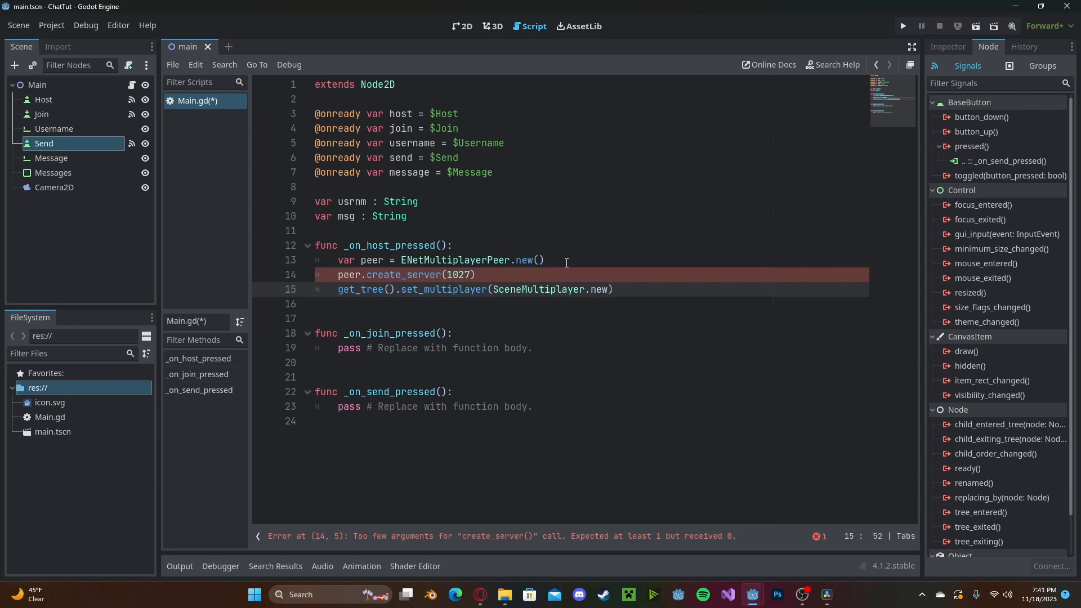
text(())
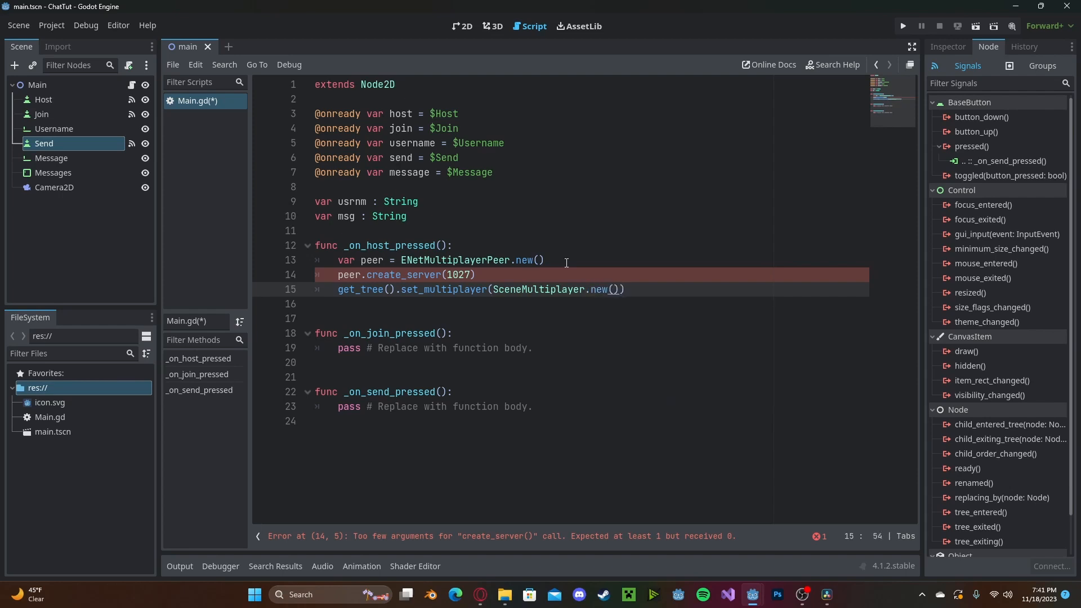
text(,)
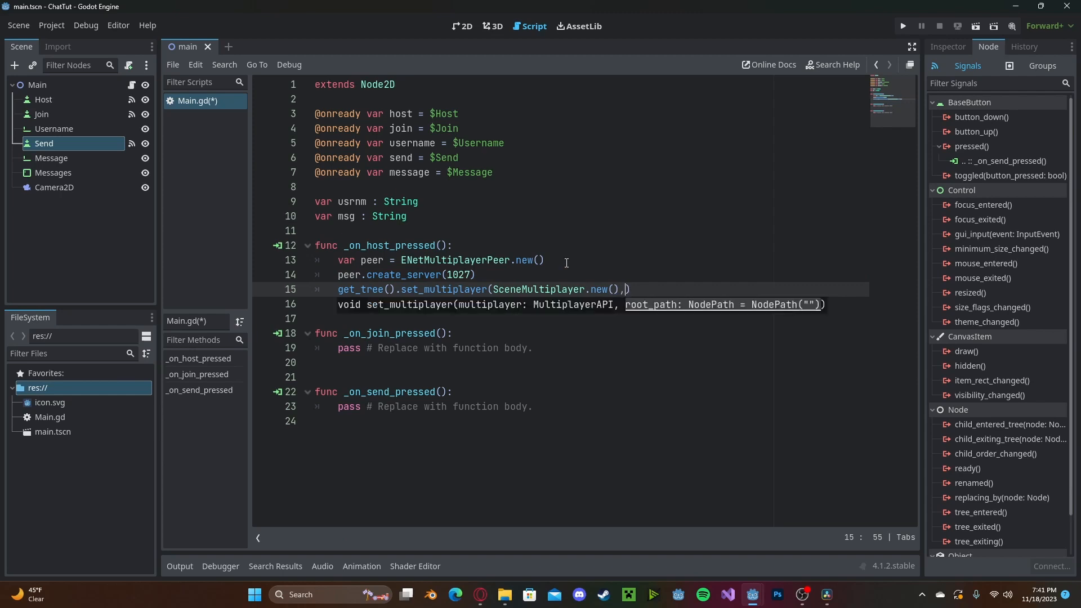
text(self)
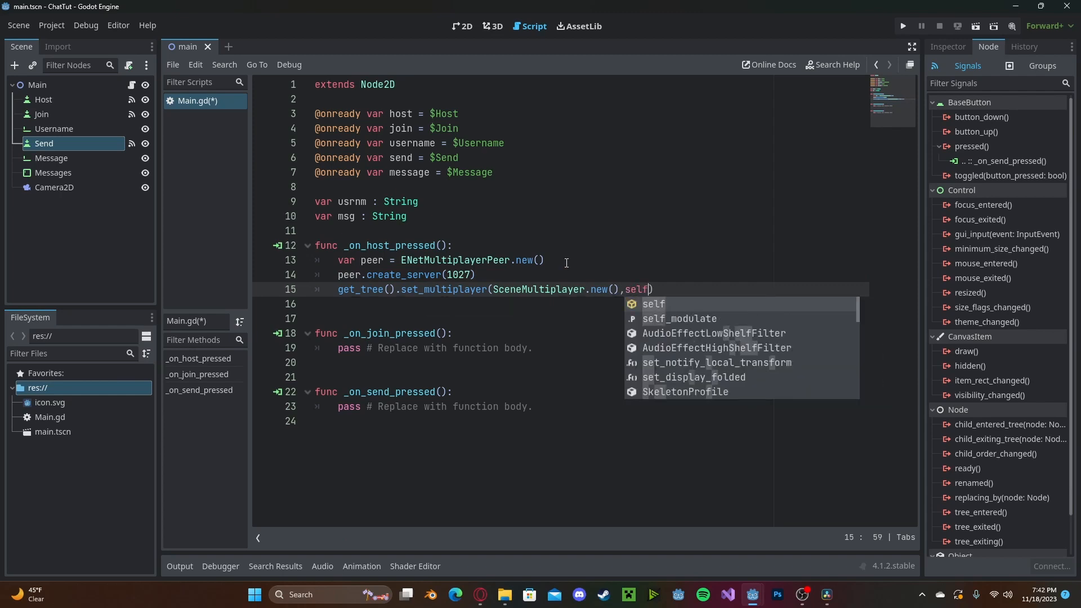
text(.get_path)
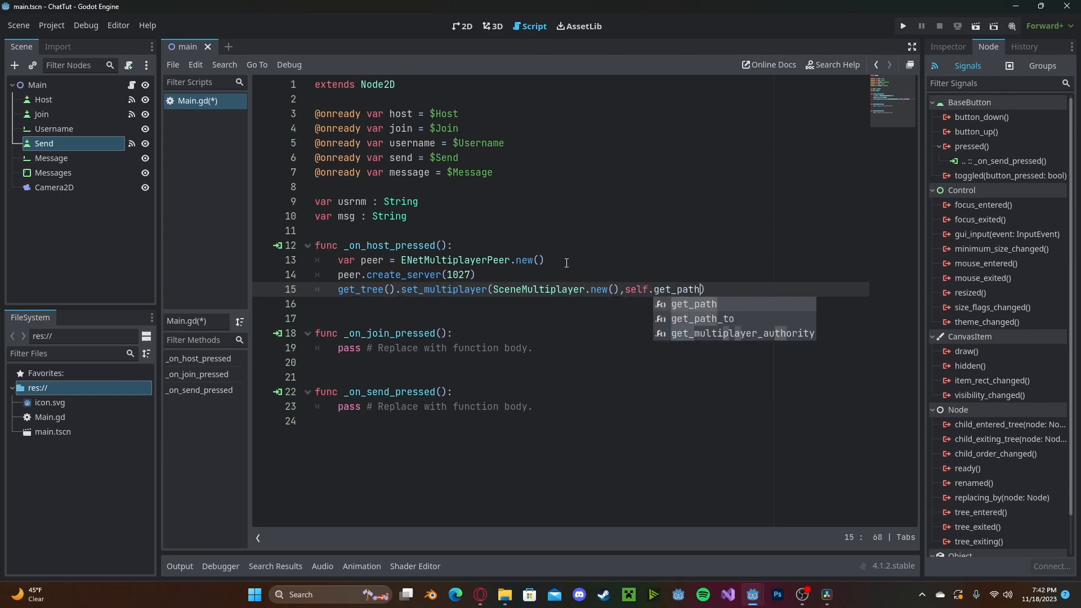
key(Enter)
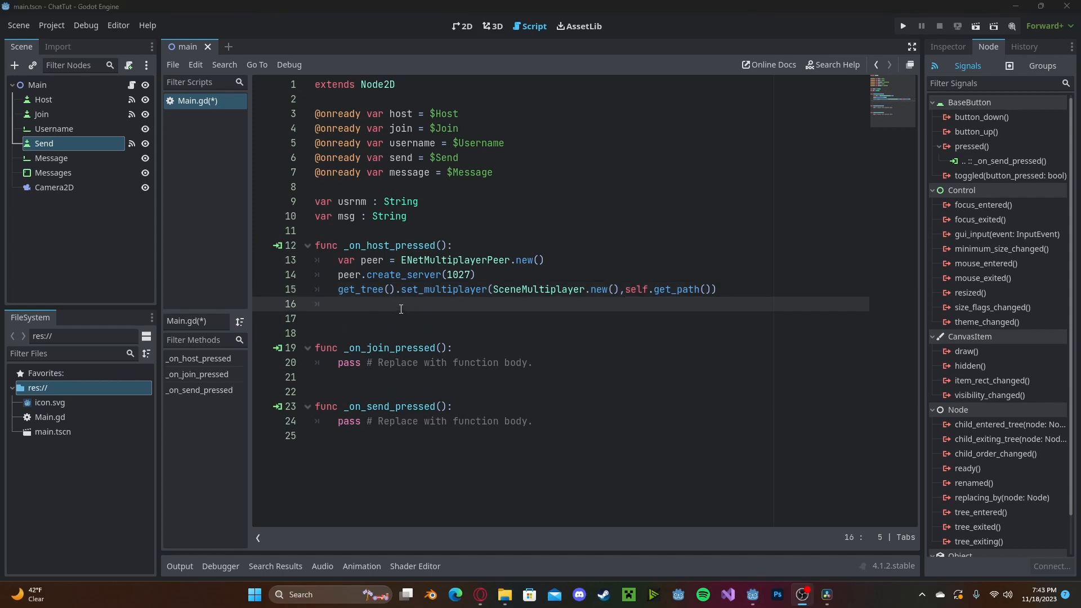
text(multiplayer.)
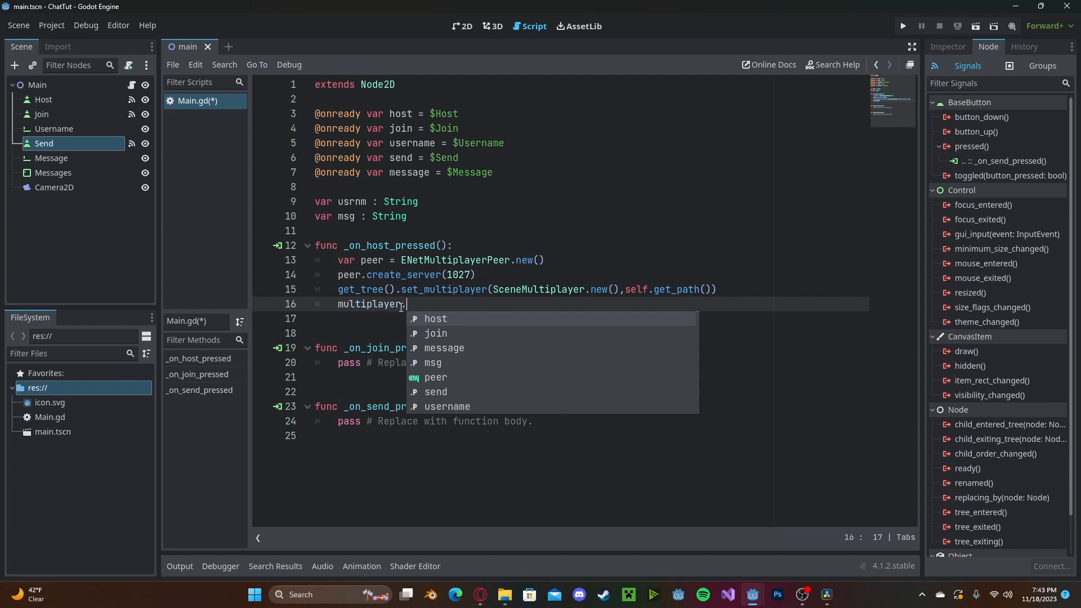
text(multiplayer_peer = peer)
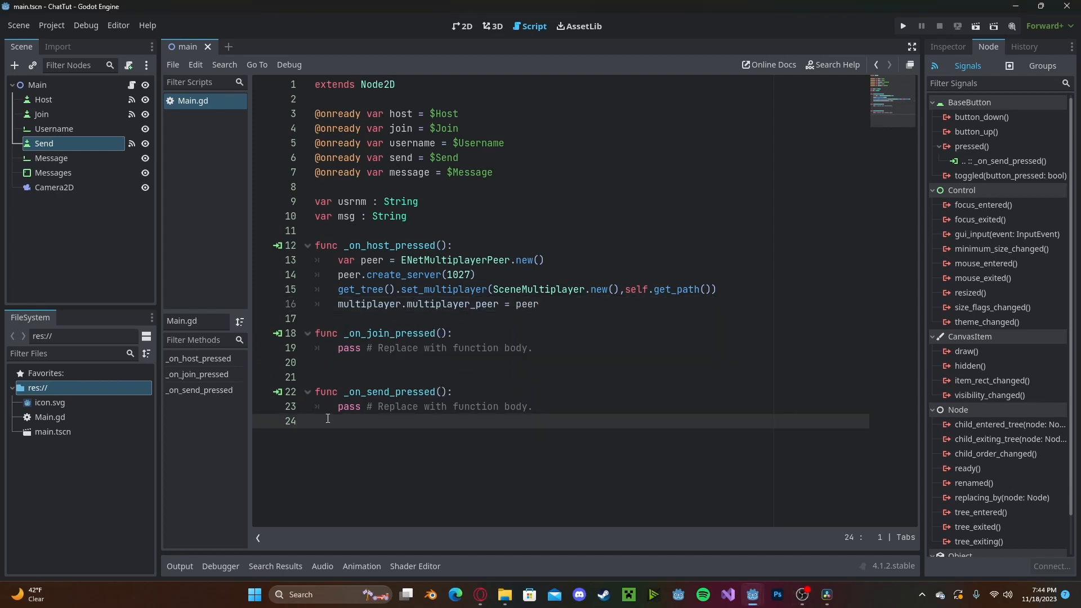
- Write func joined() hiding host, join and username and storing usrnm = username.text
text(func joined)
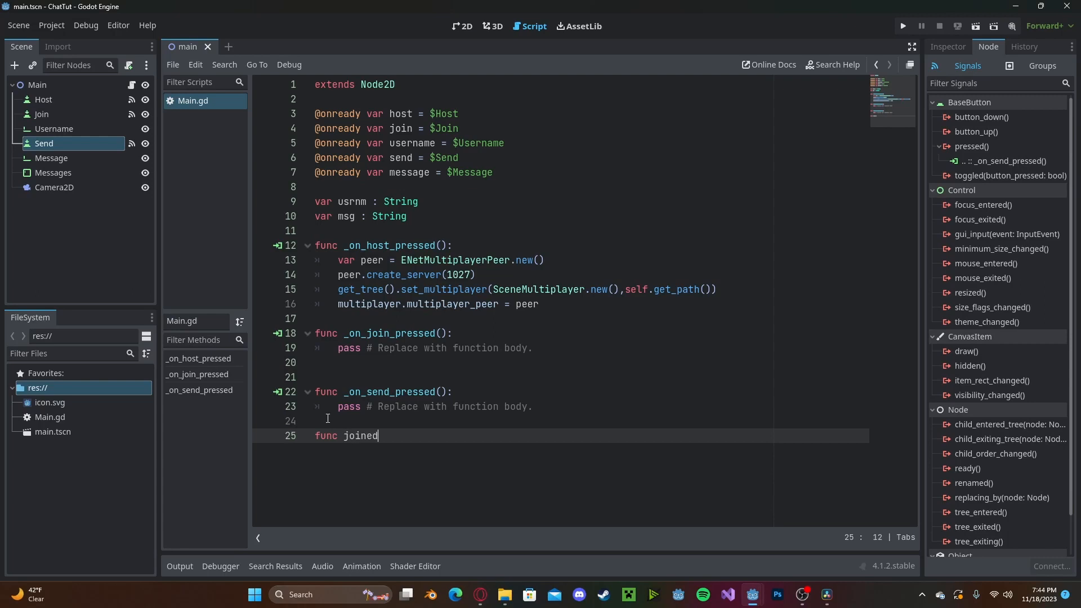
text(():)
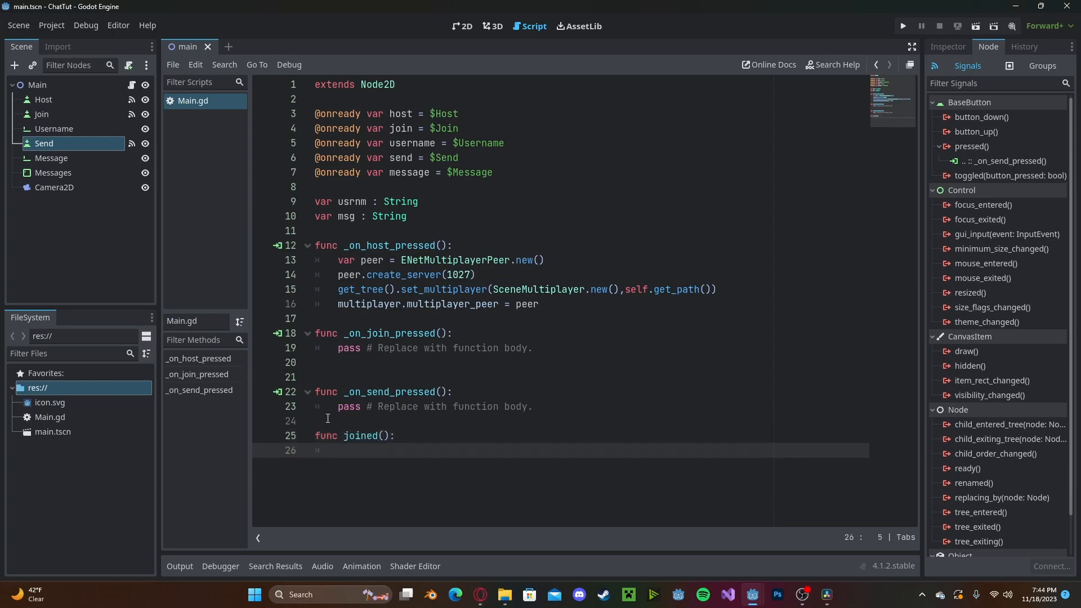
text(host.hide()
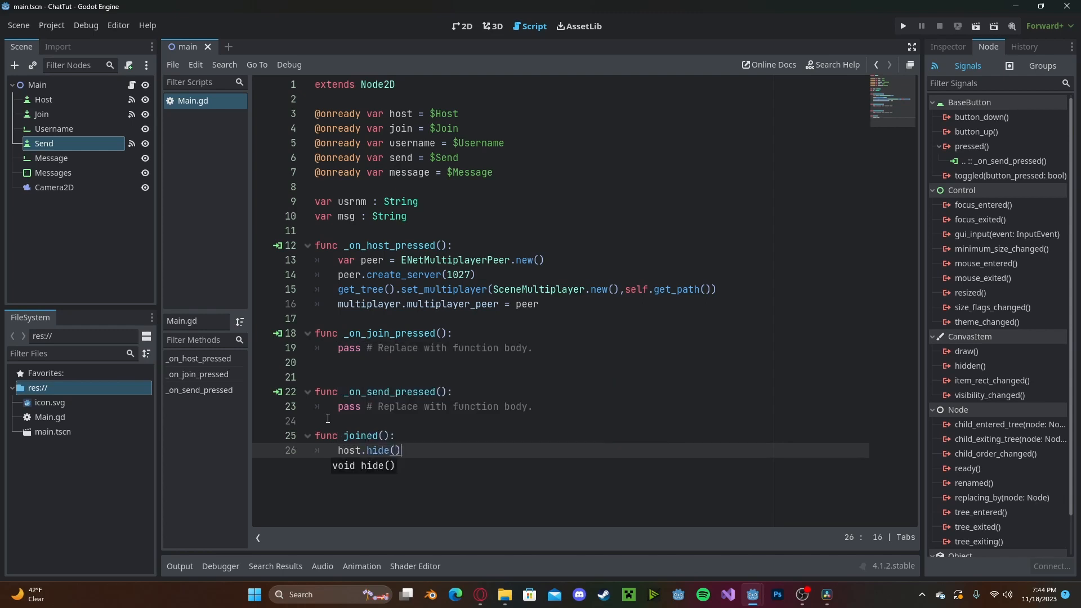
text(join)
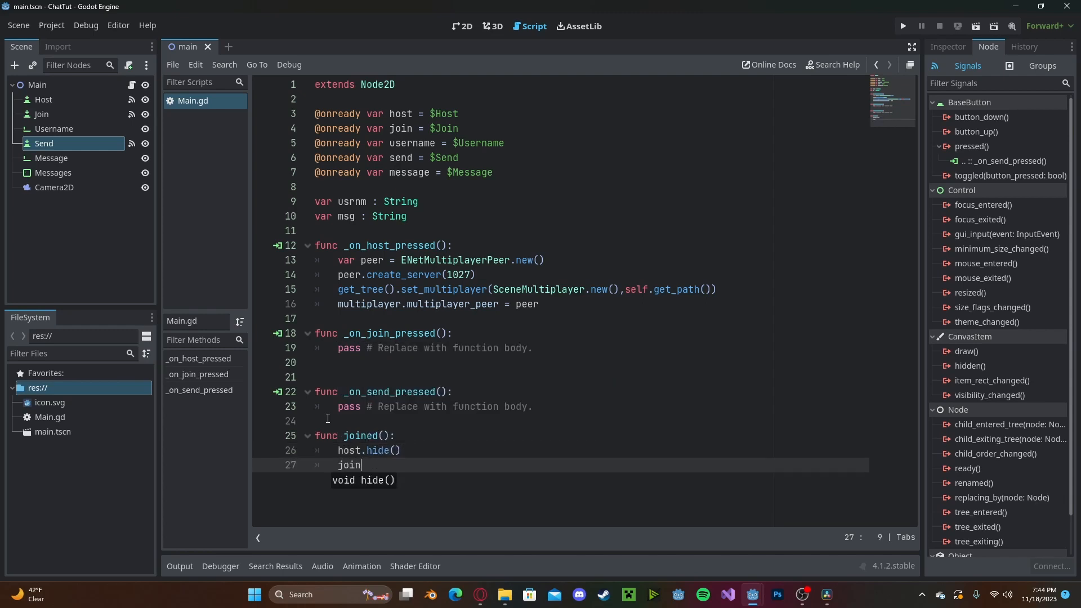
text(.hide()
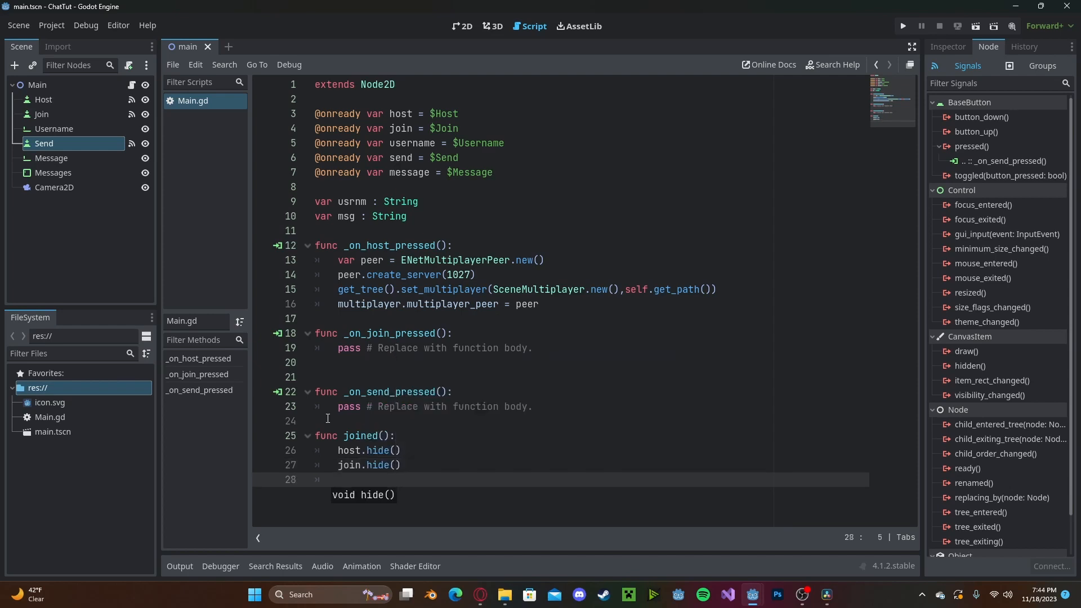
text(username)
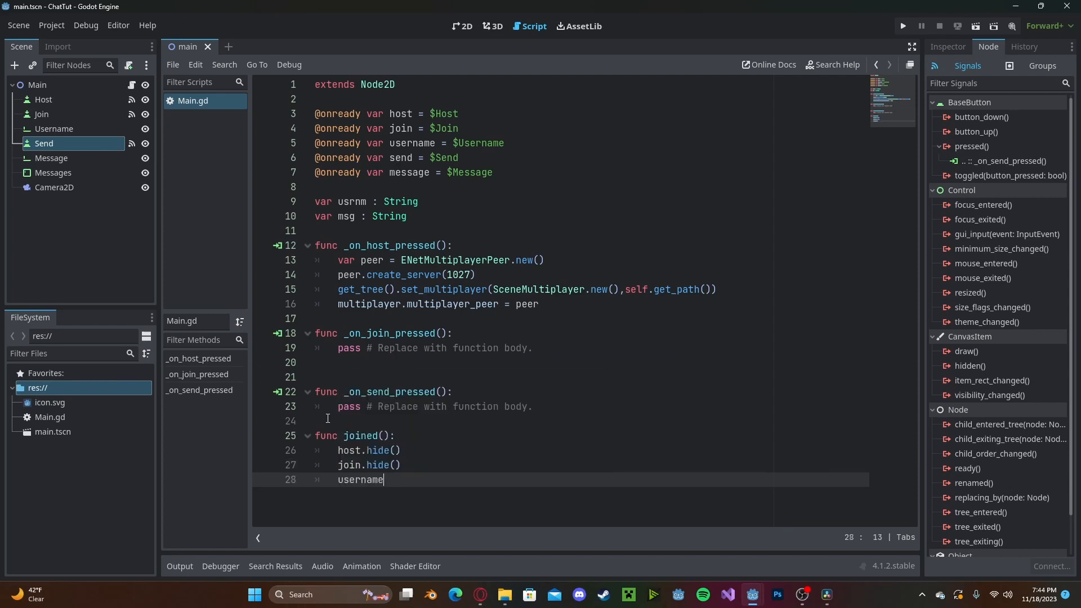
text(.)
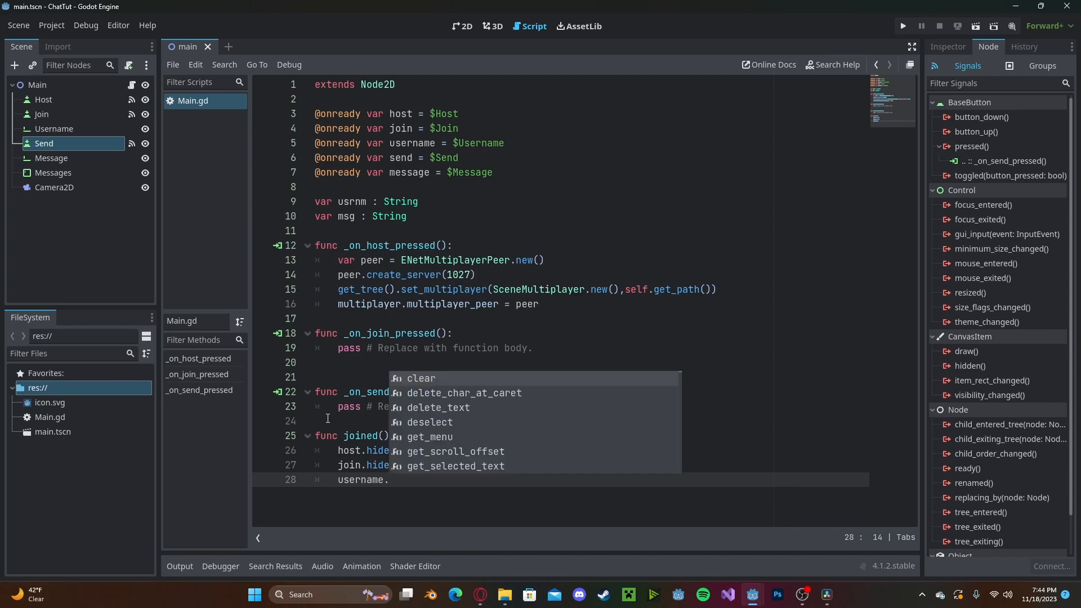
text(hide)
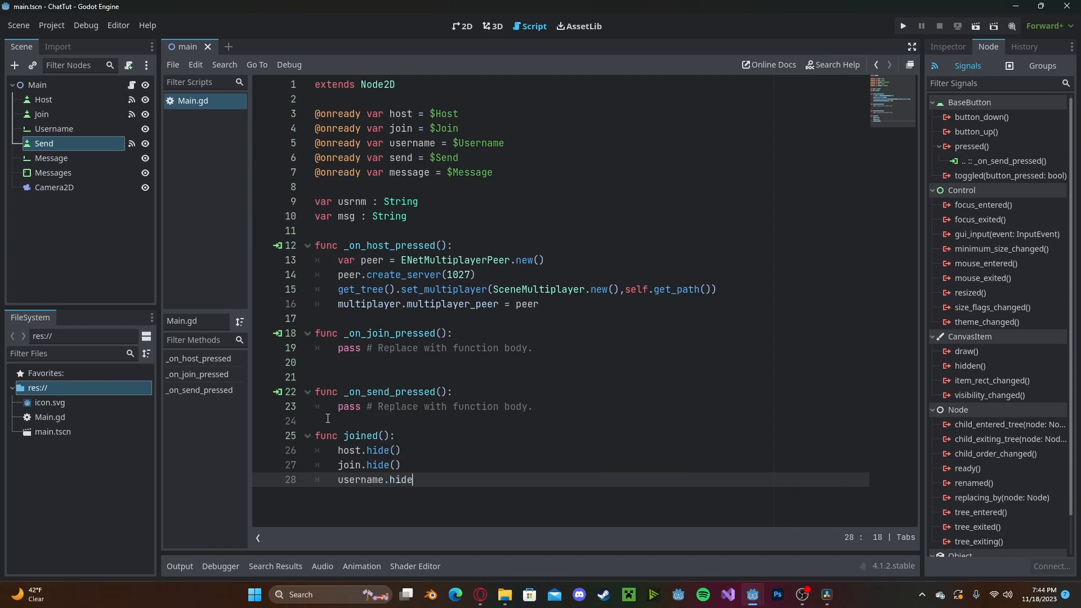
text(())
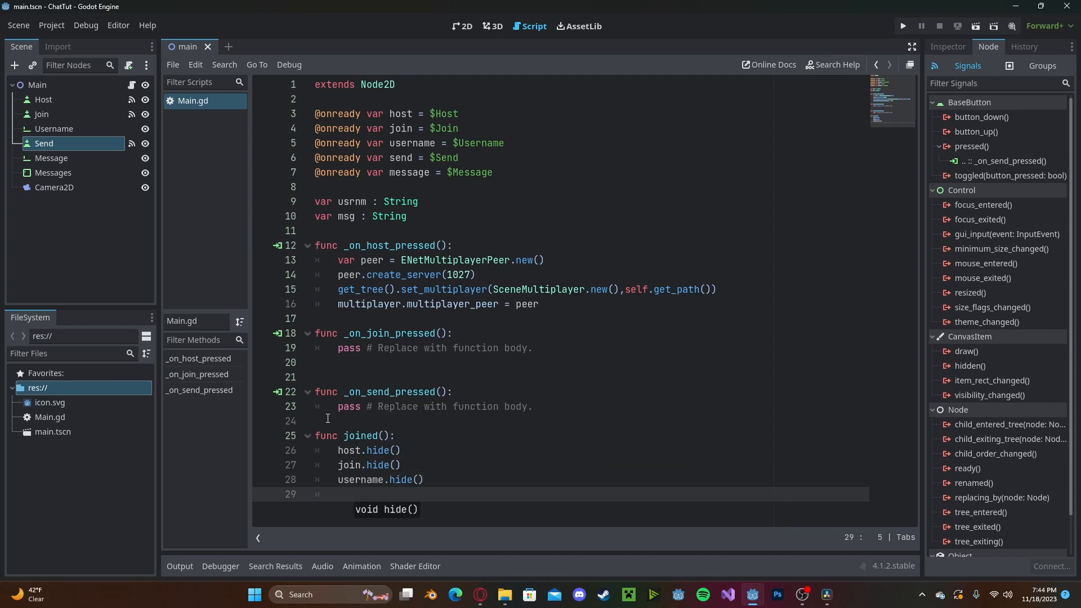
text(usrnm = username.text)
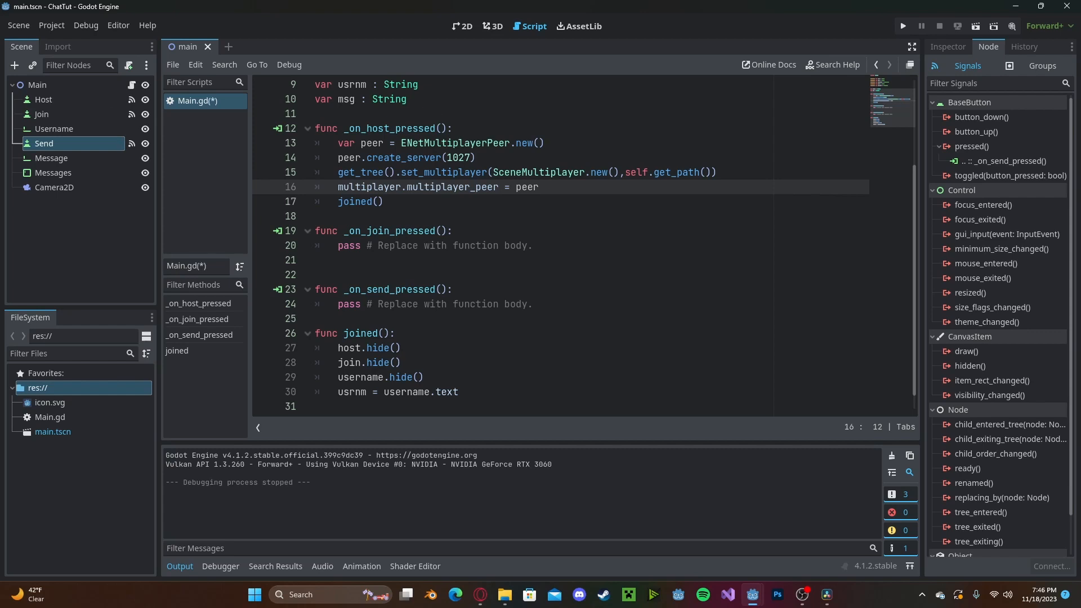
click(903, 26)
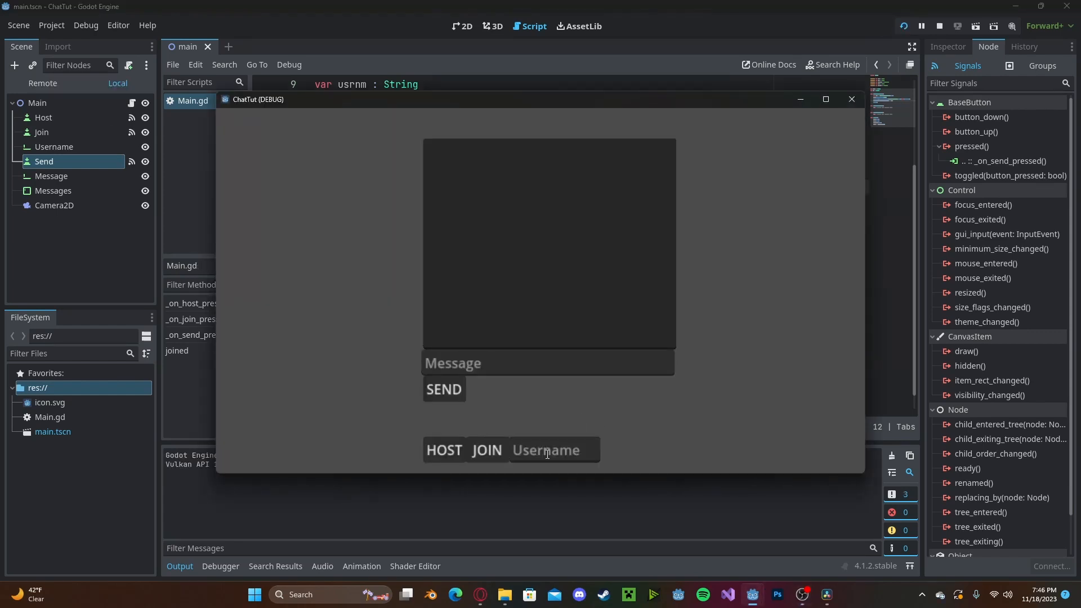
text(Gwizz)
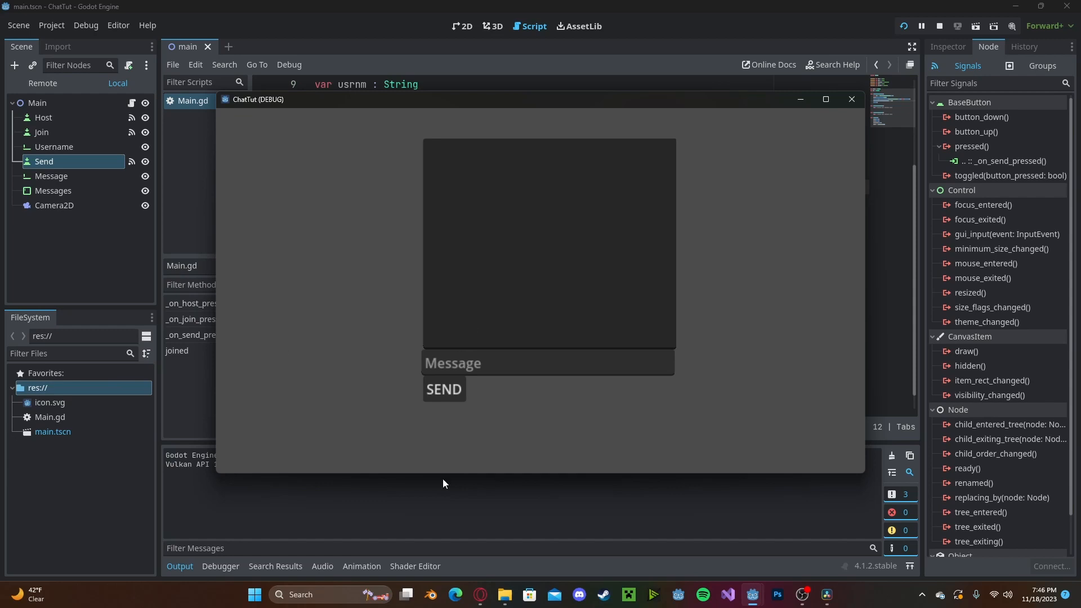
mouse_move(624, 453)
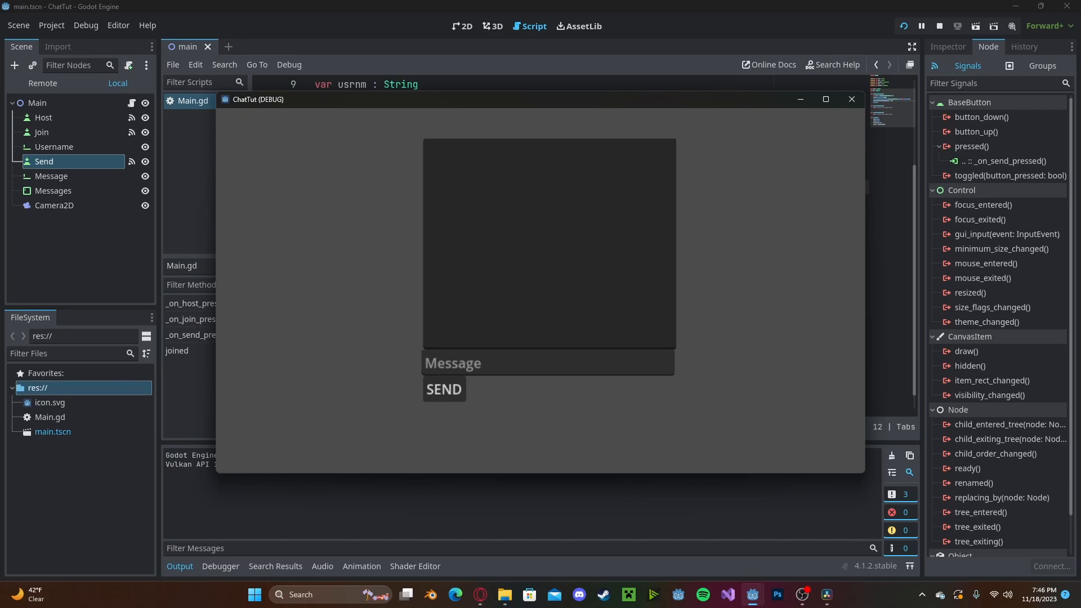
click(851, 99)
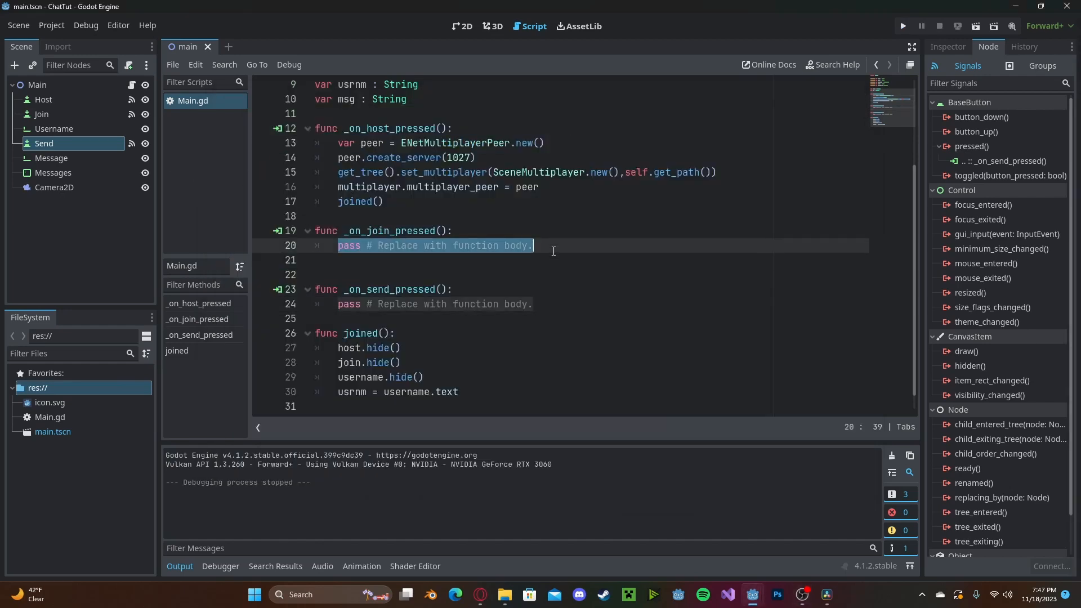
- In _on_join_pressed create an ENet client to 127.0.0.1 on port 1027, set multiplayer and call joined()
text(var peer = ENetMultiplayerPeer.new())
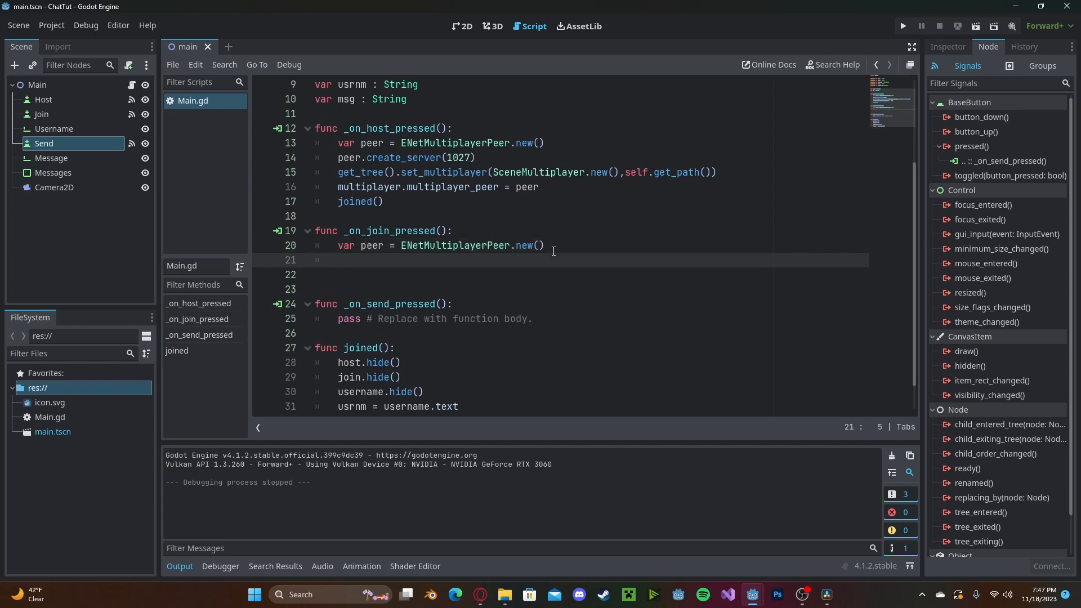
text(peer.create_client()
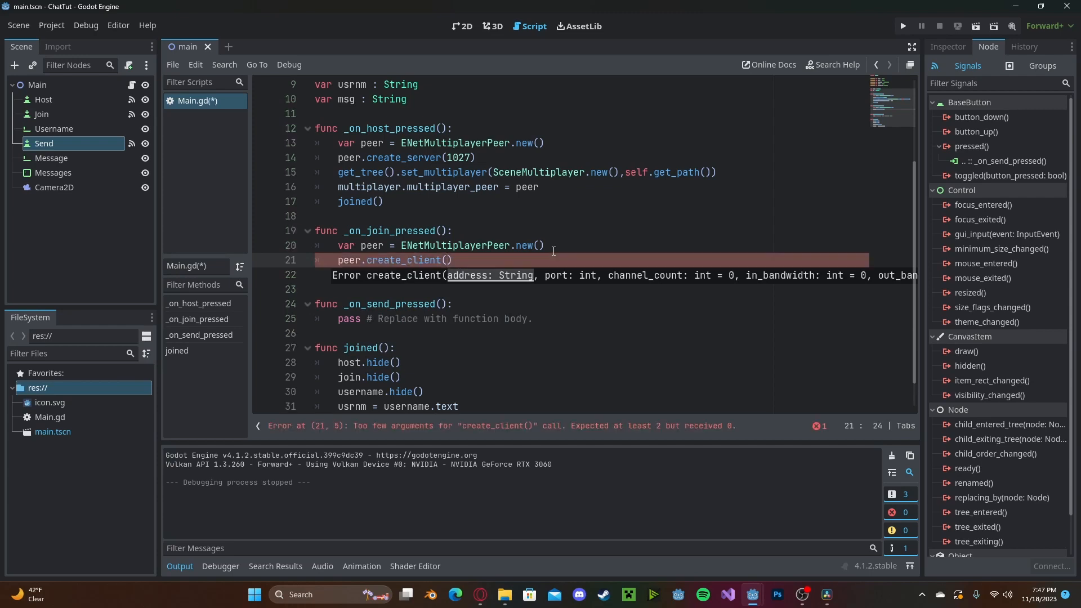
text("")
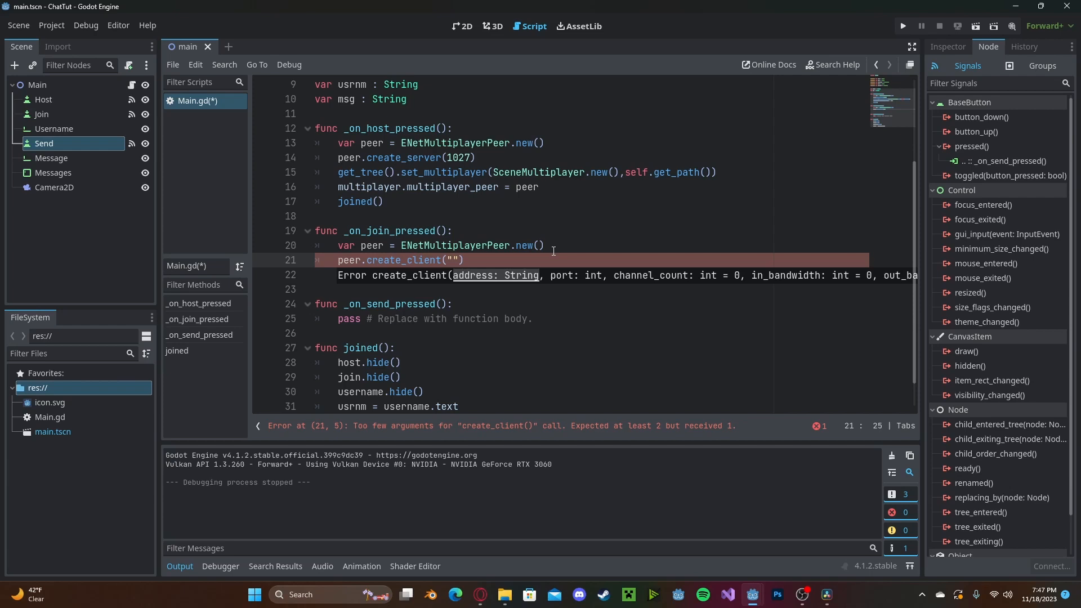
text(127.0.0.)
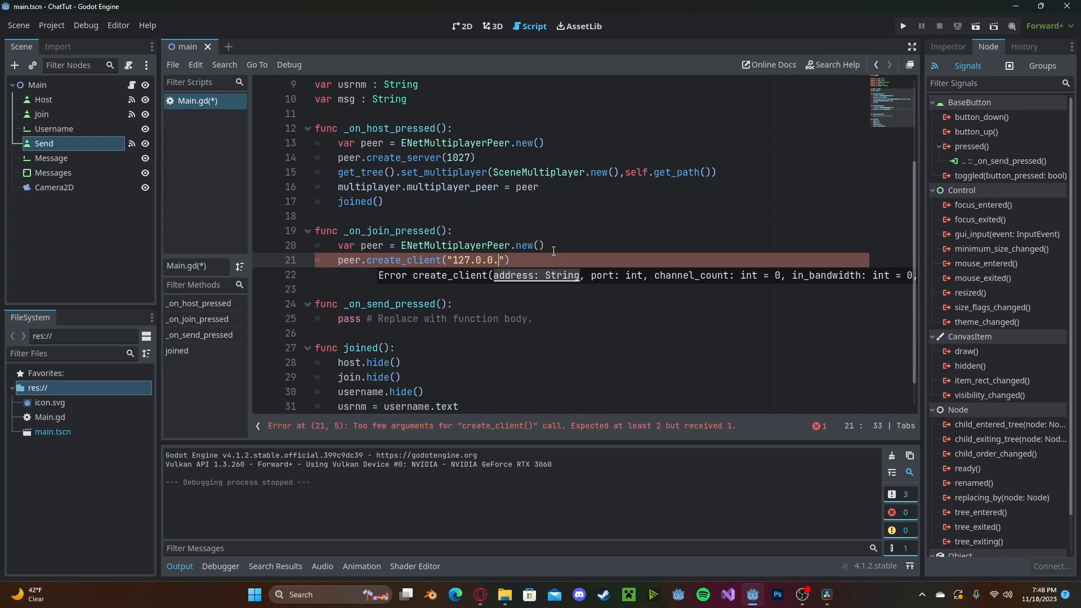
text(1)
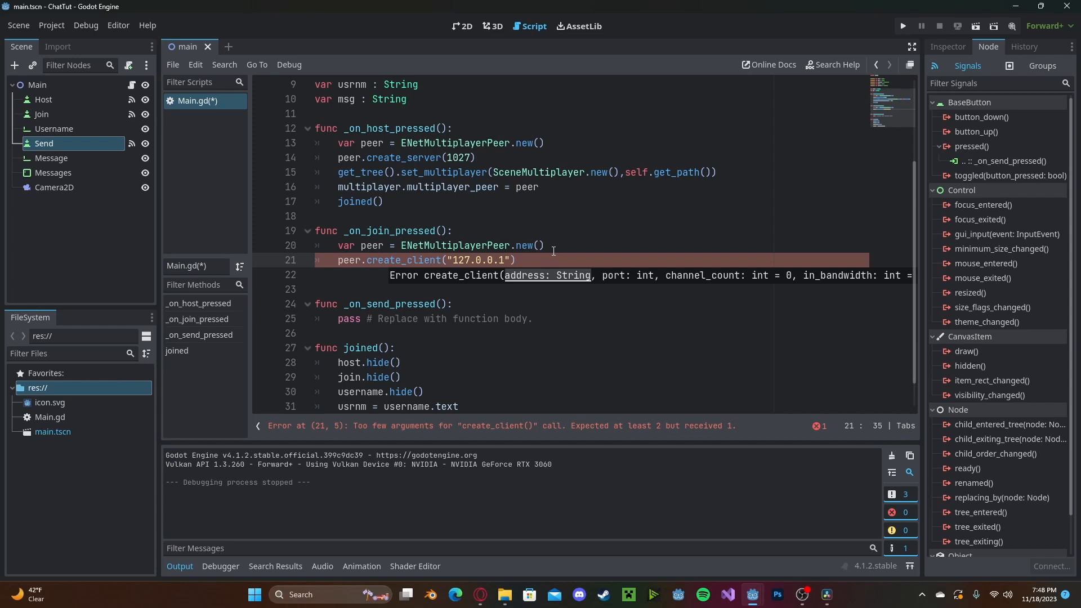
text(,1027)
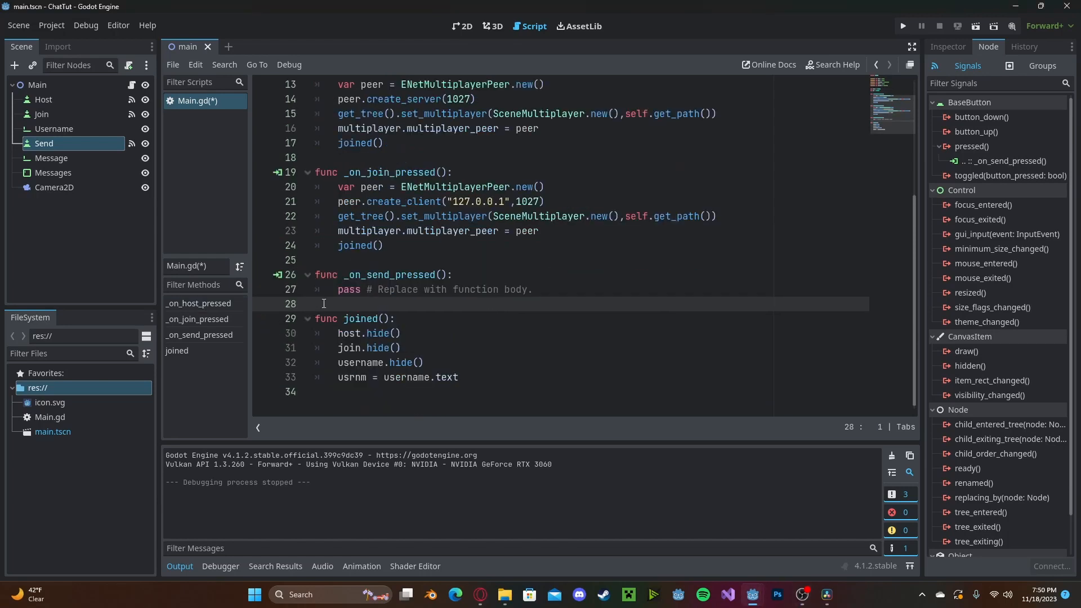
key(Enter)
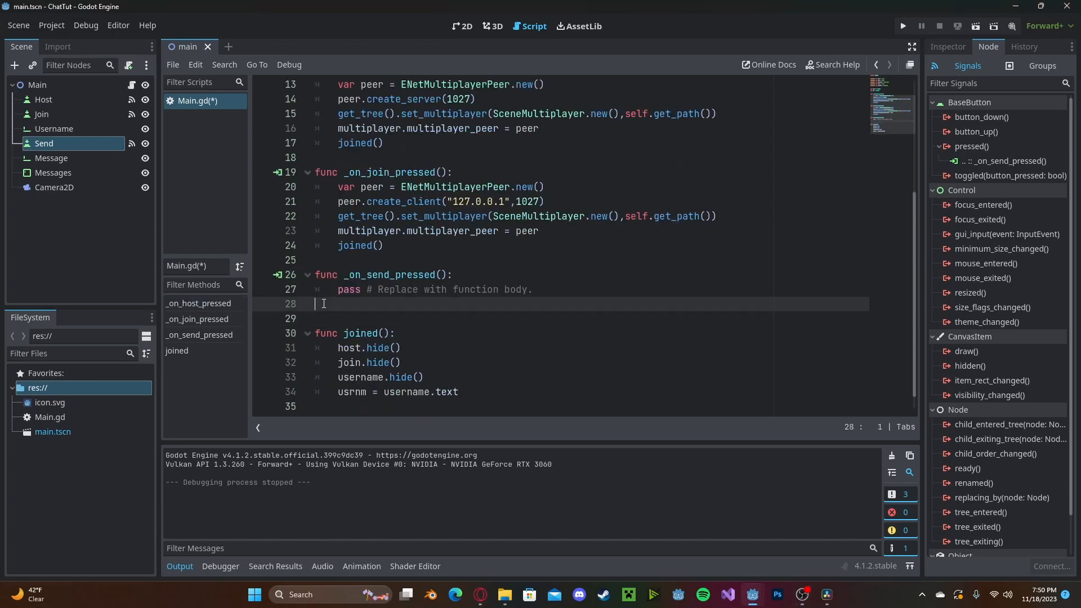
text(@rpc ()
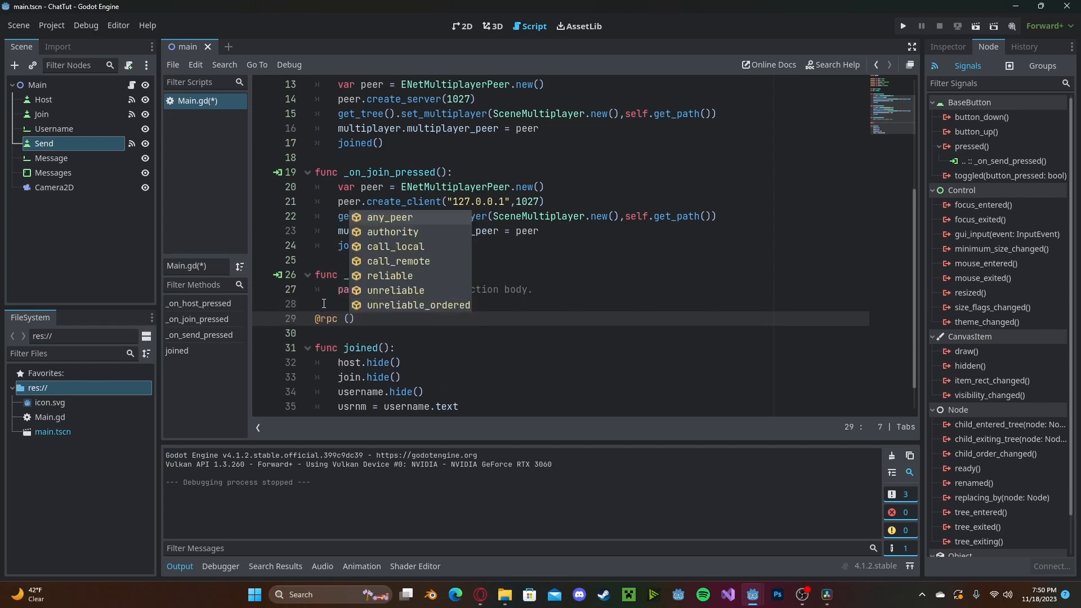
click(390, 218)
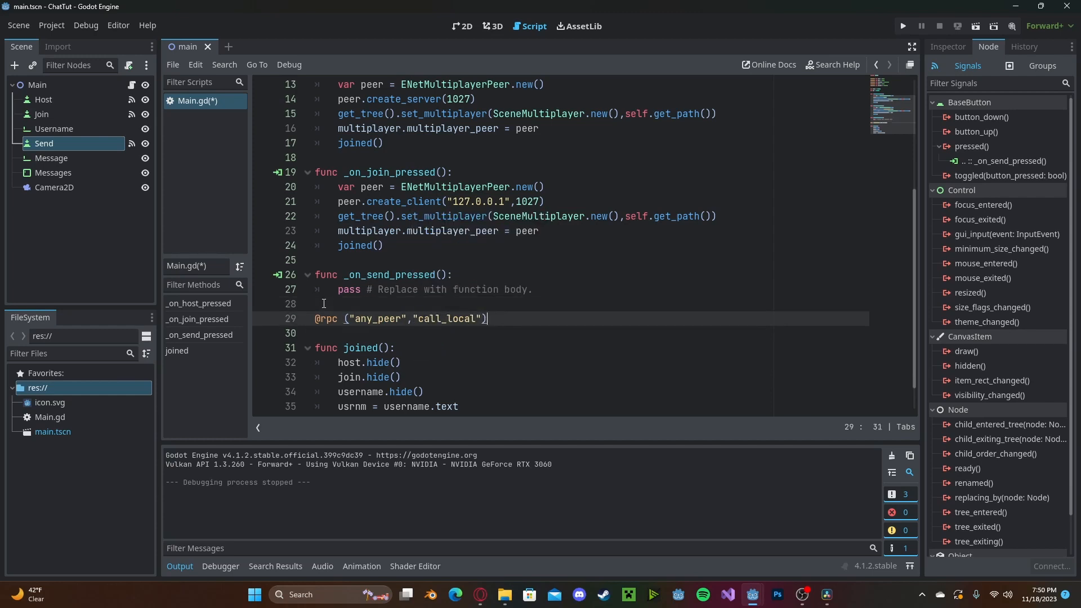
text(func)
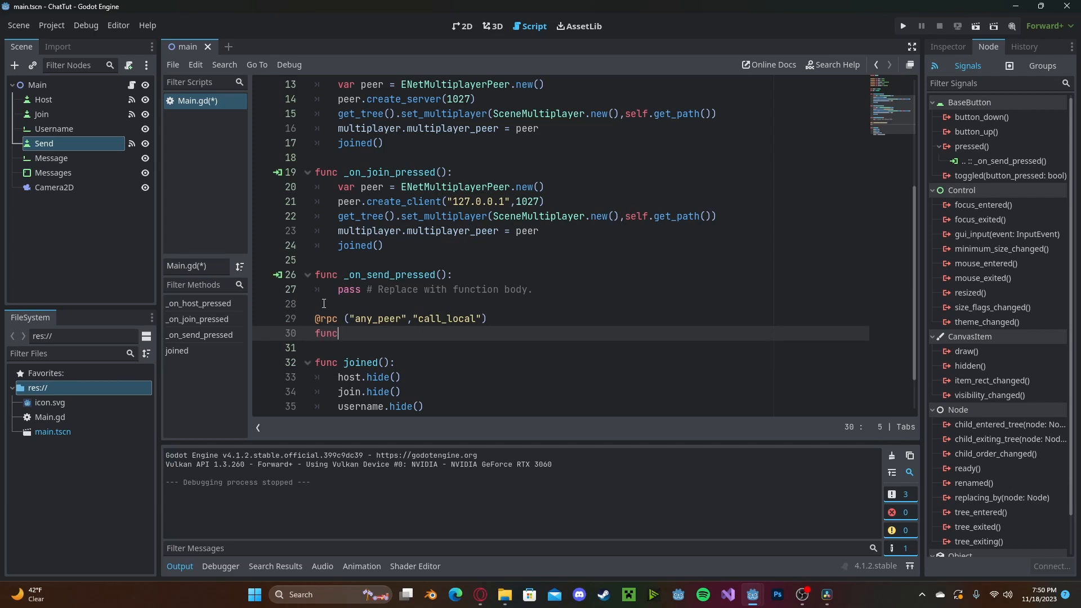
text(msg_rpc)
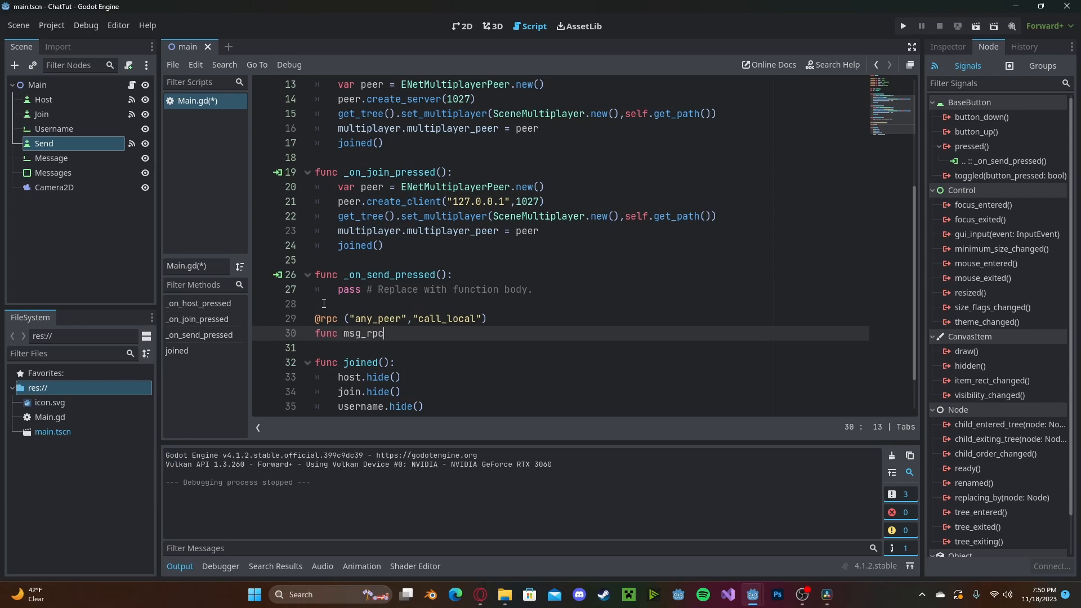
text((usrnm))
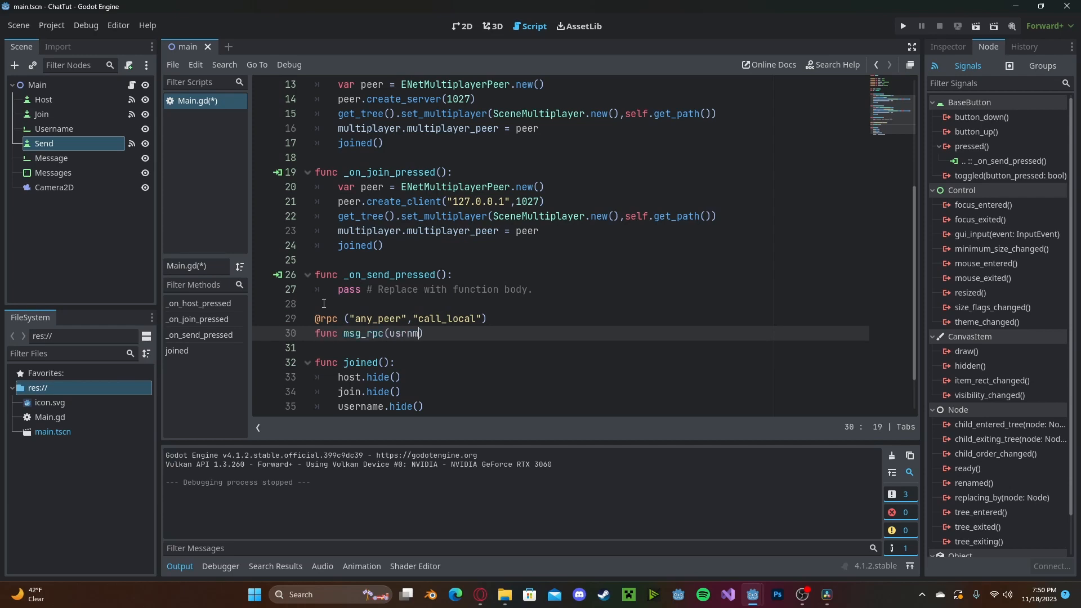
text(,)
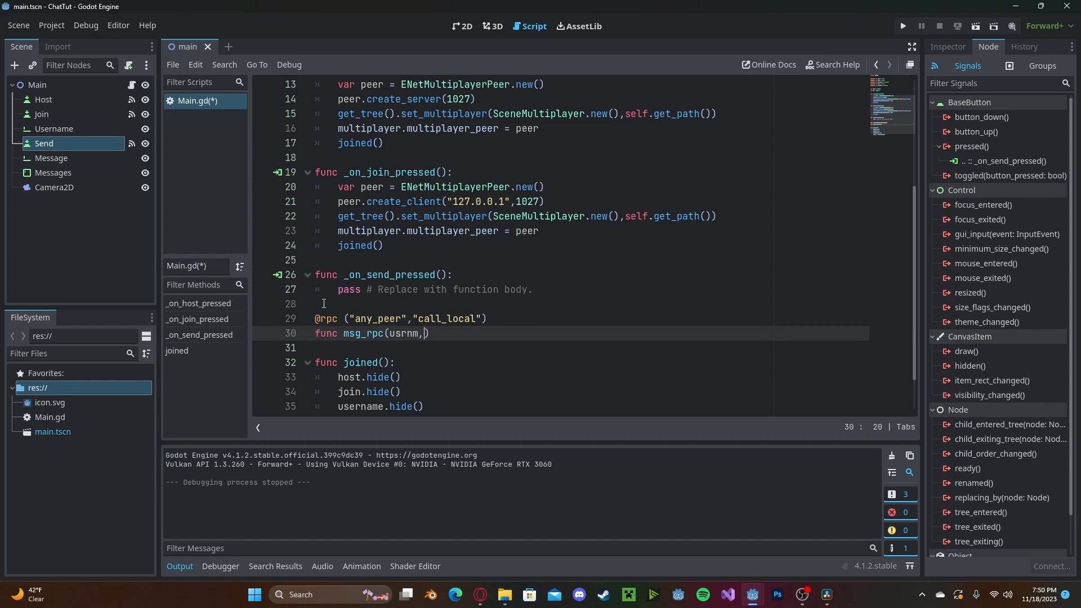
click(463, 26)
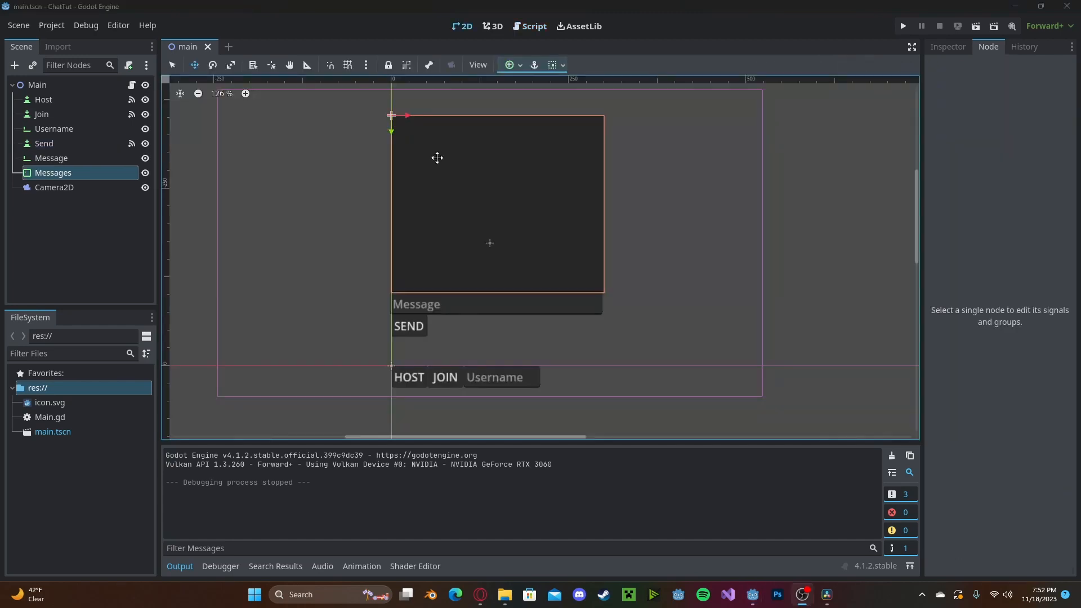
click(533, 26)
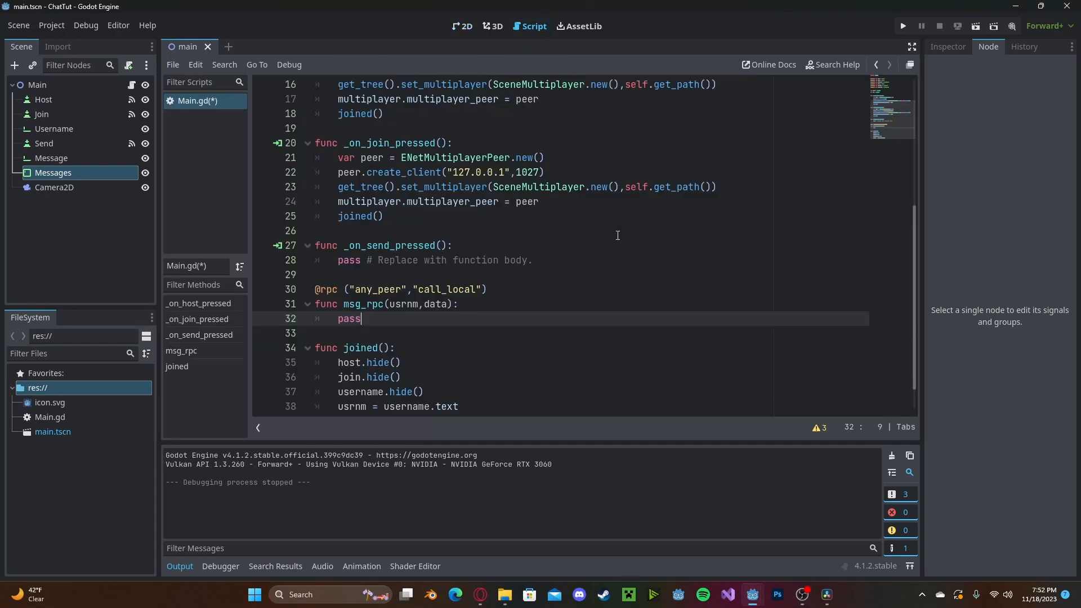
- Append str(usrnm, ": ", data, "\n") to messages.text inside msg_rpc
text(messag)
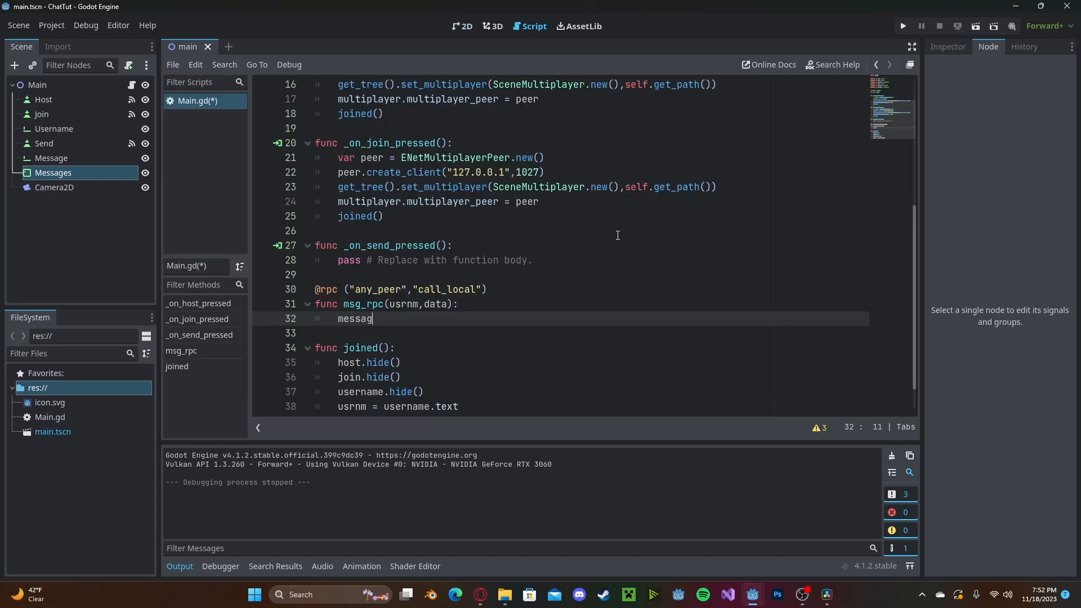
text(es.)
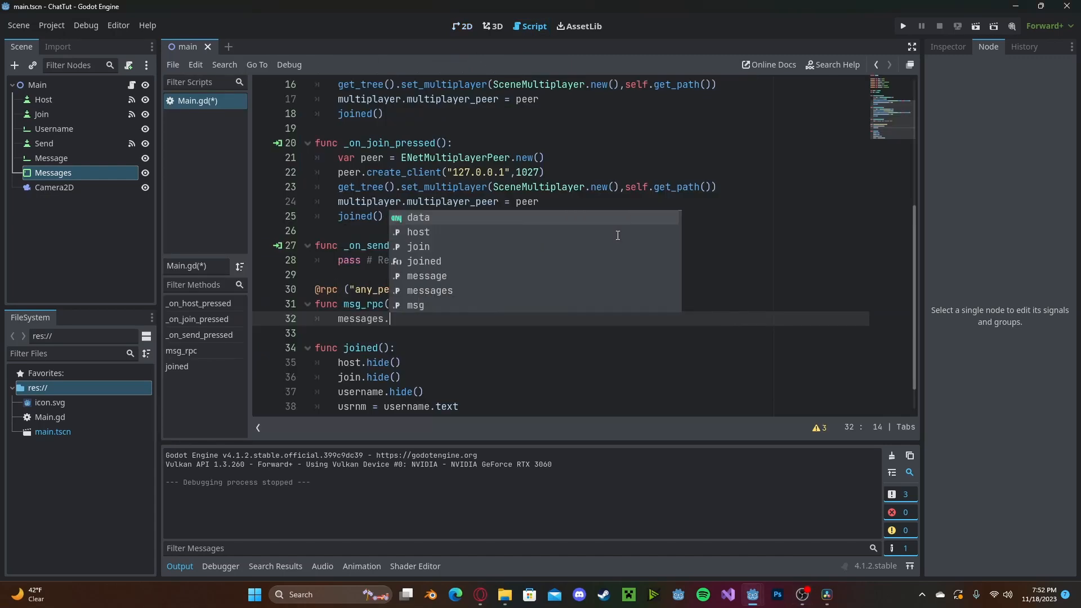
text(text +=)
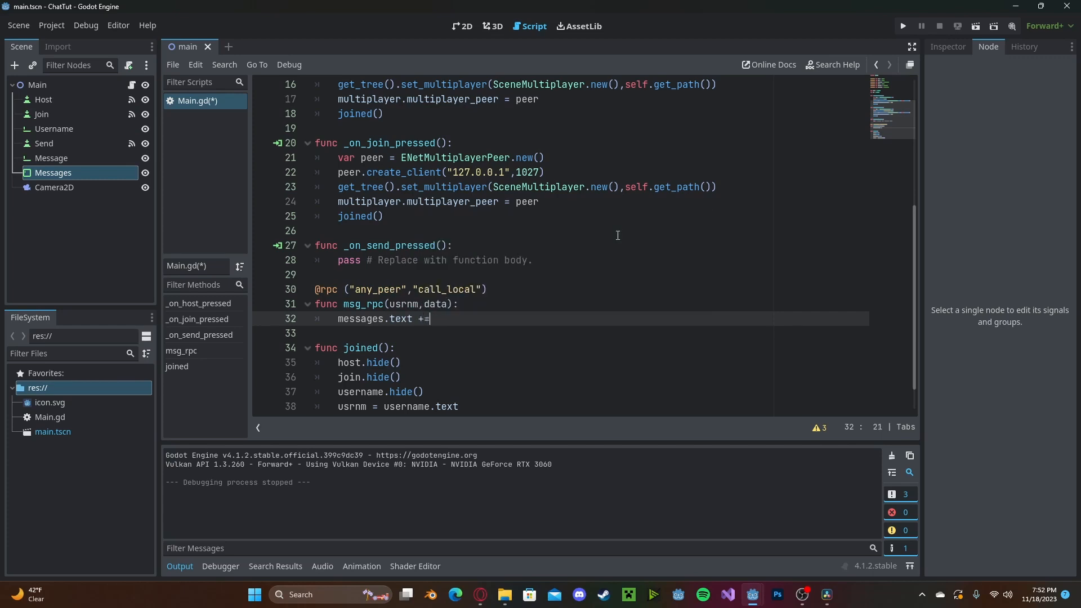
text(str(usrnm,)
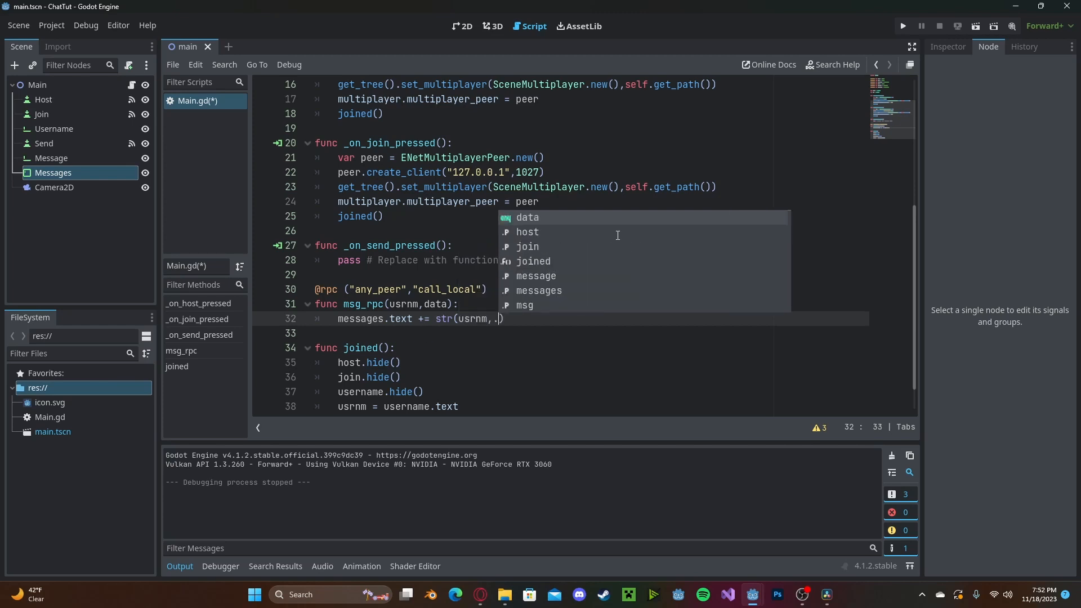
text(": ",)
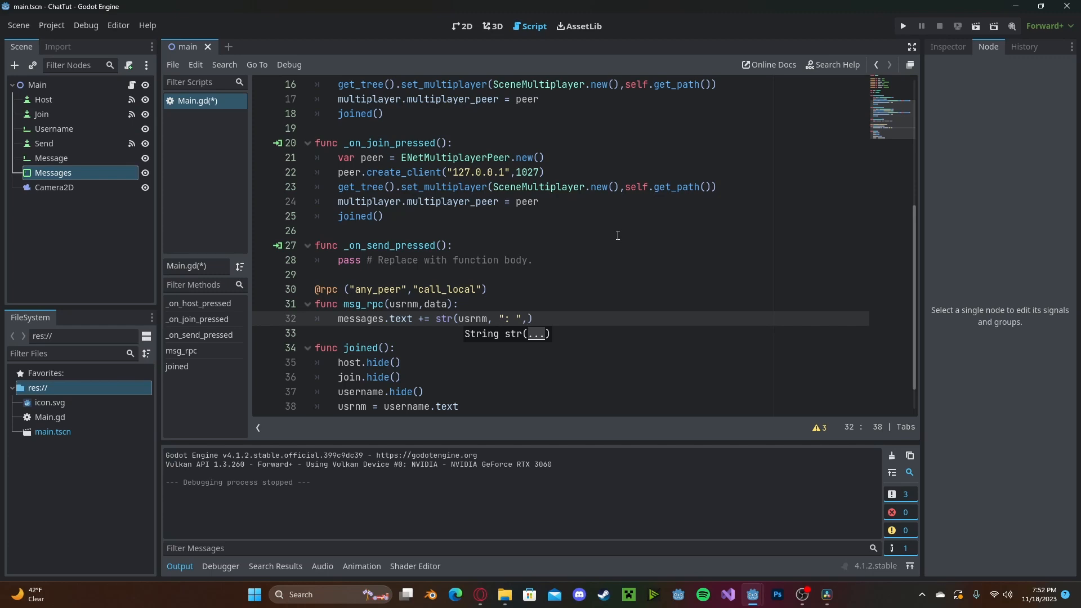
text(data,)
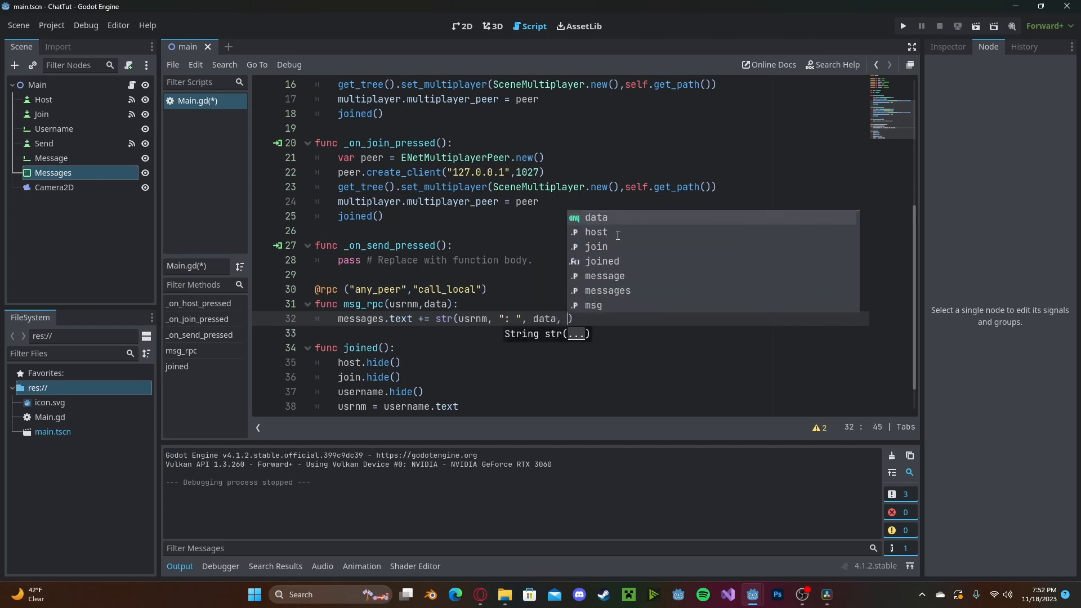
text("\n")
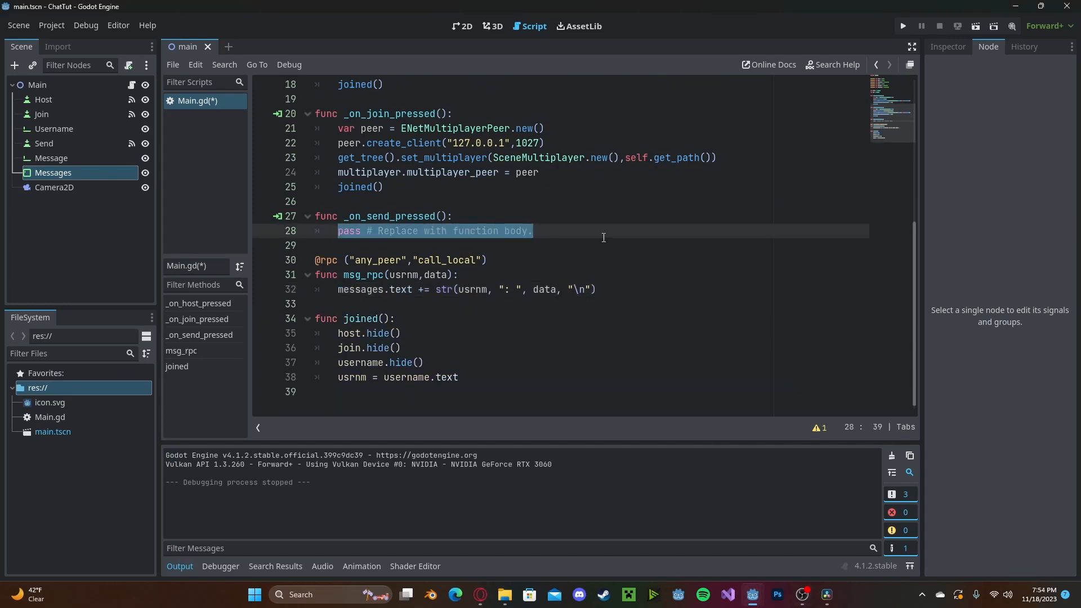
- Make _on_send_pressed call rpc("msg_rpc", usrnm, message.text)
text(rpc)
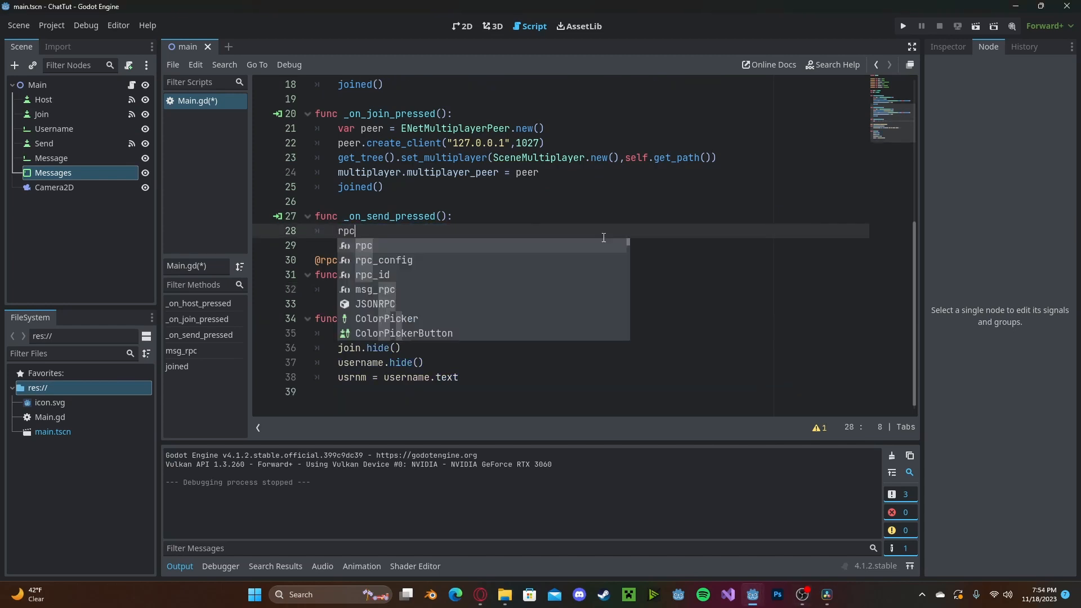
text(("msg")
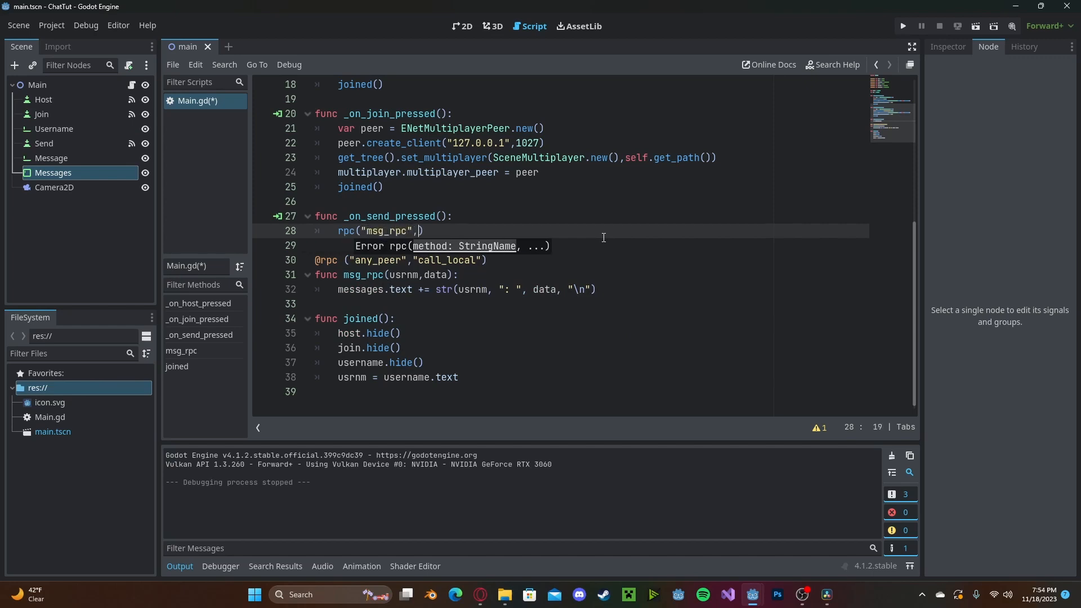
text(usrn)
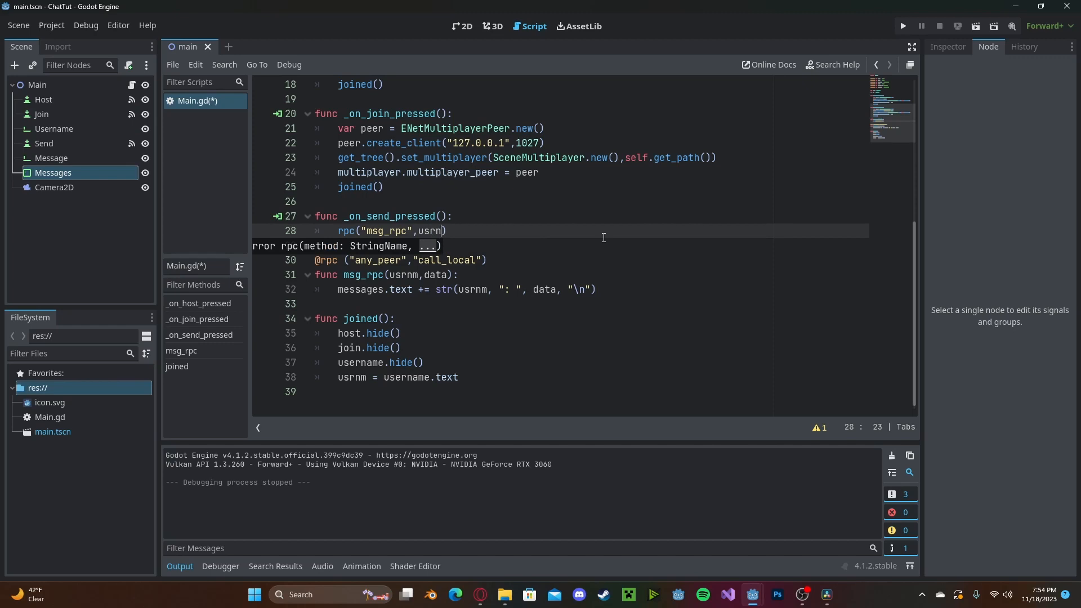
text(m,)
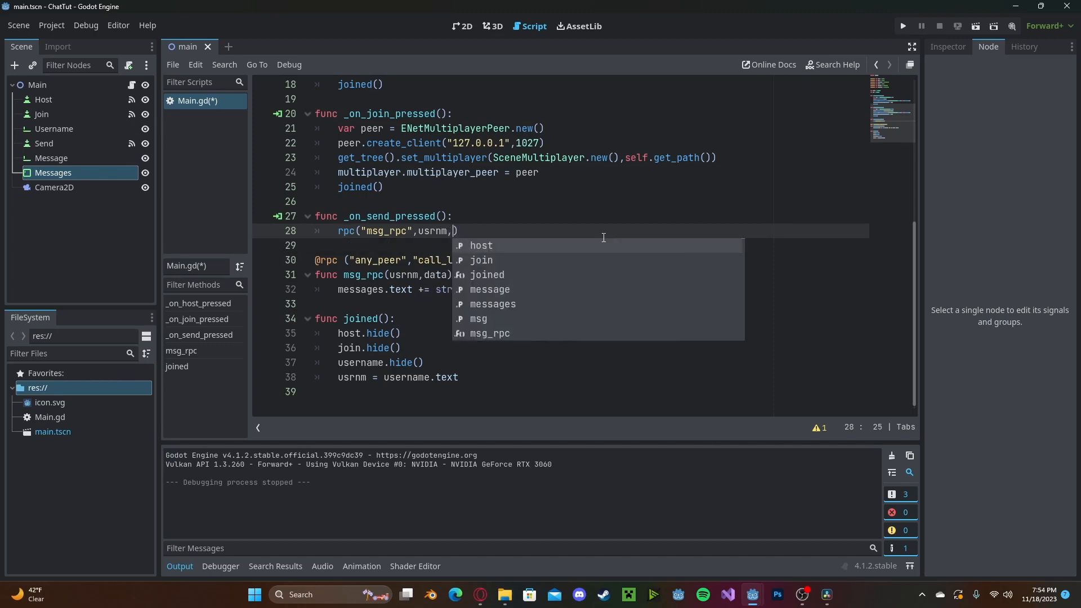
text(mess)
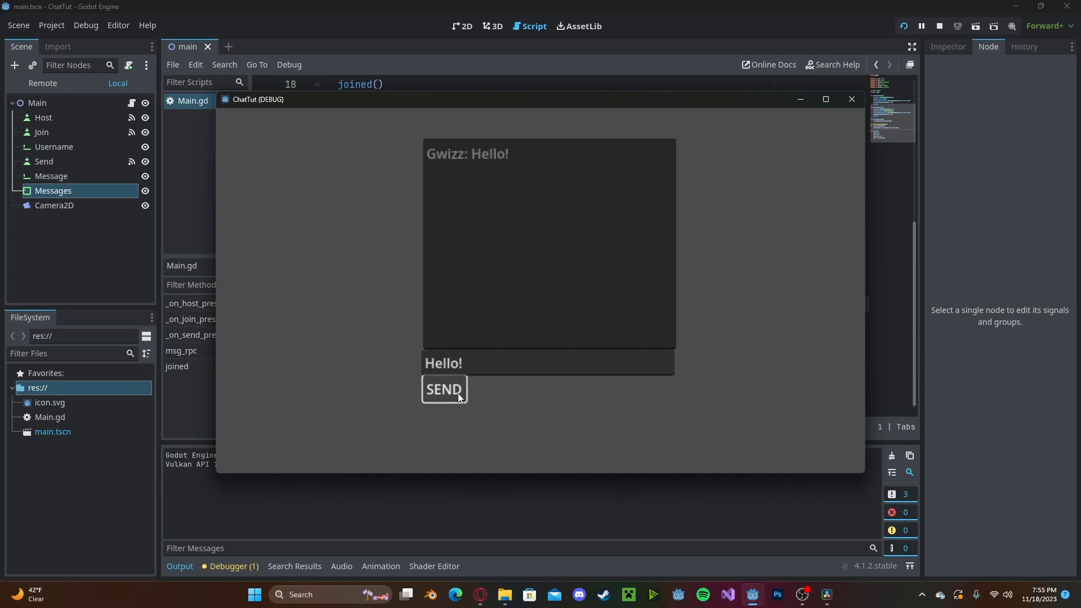
mouse_move(642, 440)
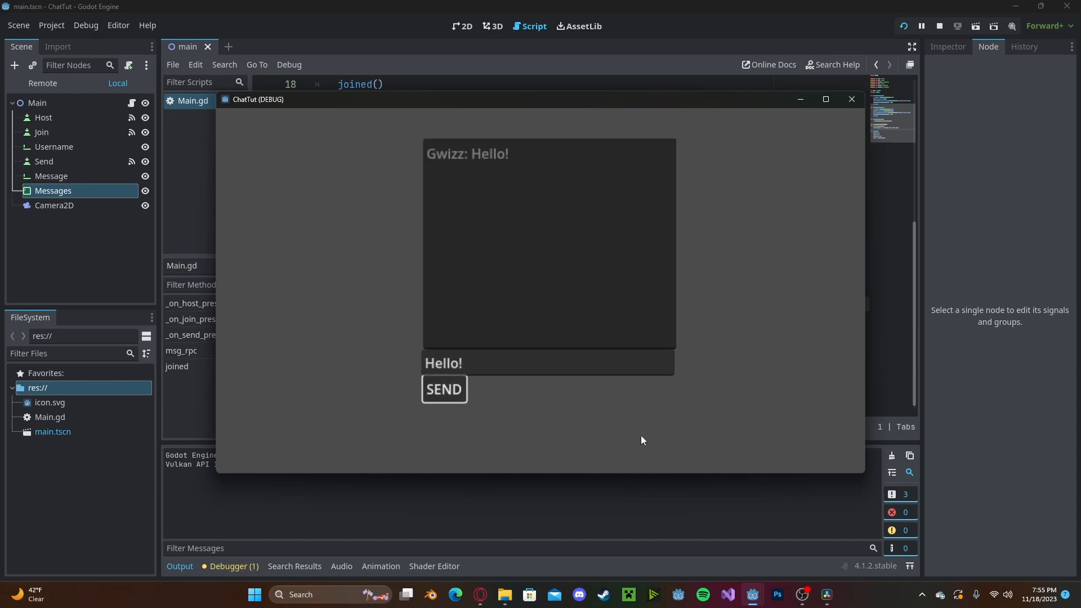
- Send Hello! repeatedly until the chat overflows without auto-scrolling, then stop the running game
click(444, 388)
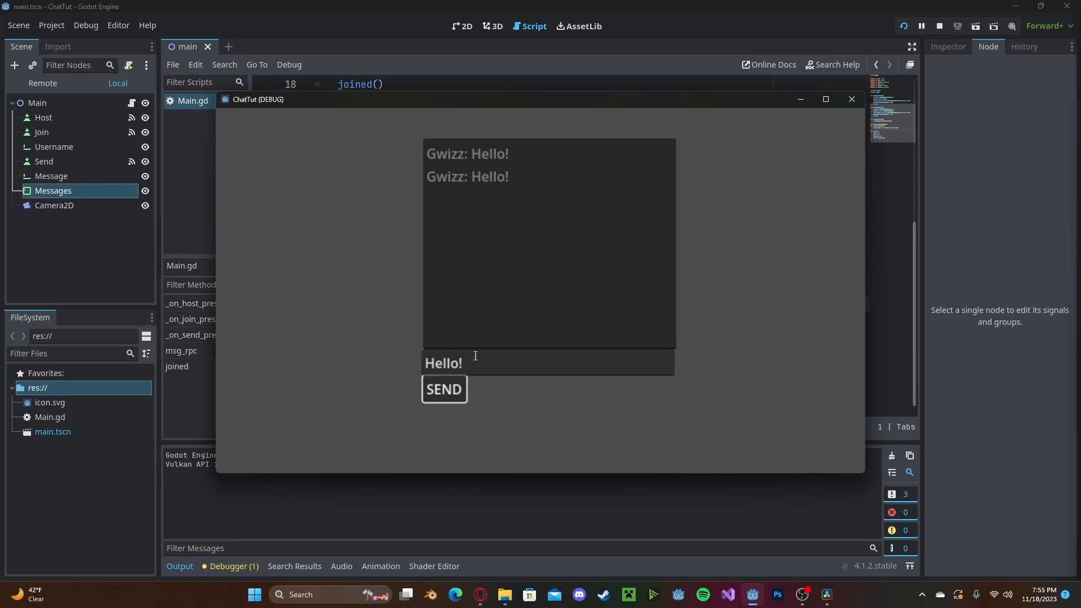
click(443, 388)
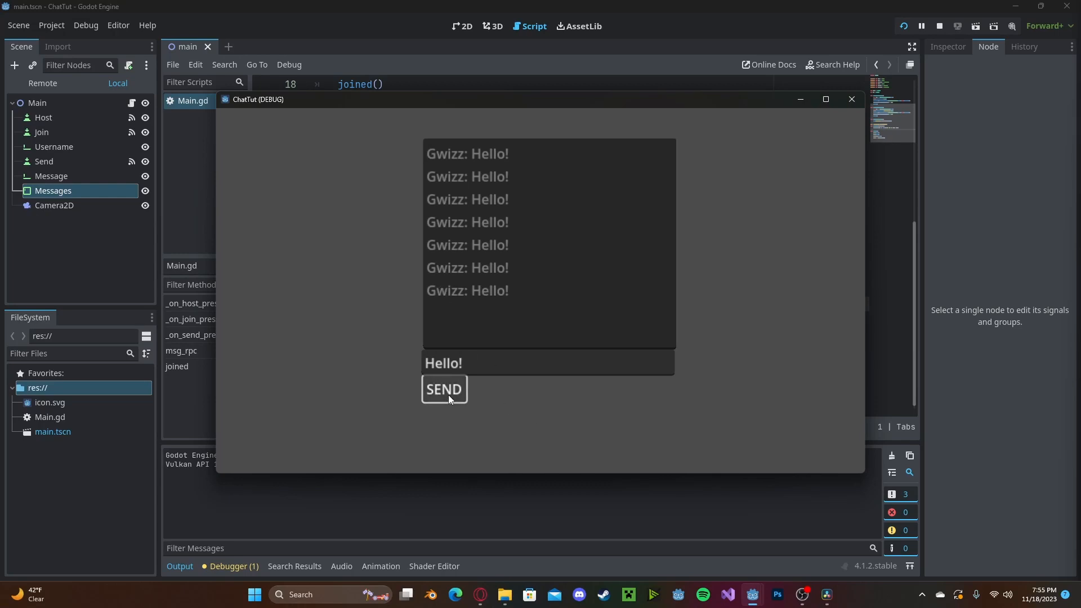
click(444, 388)
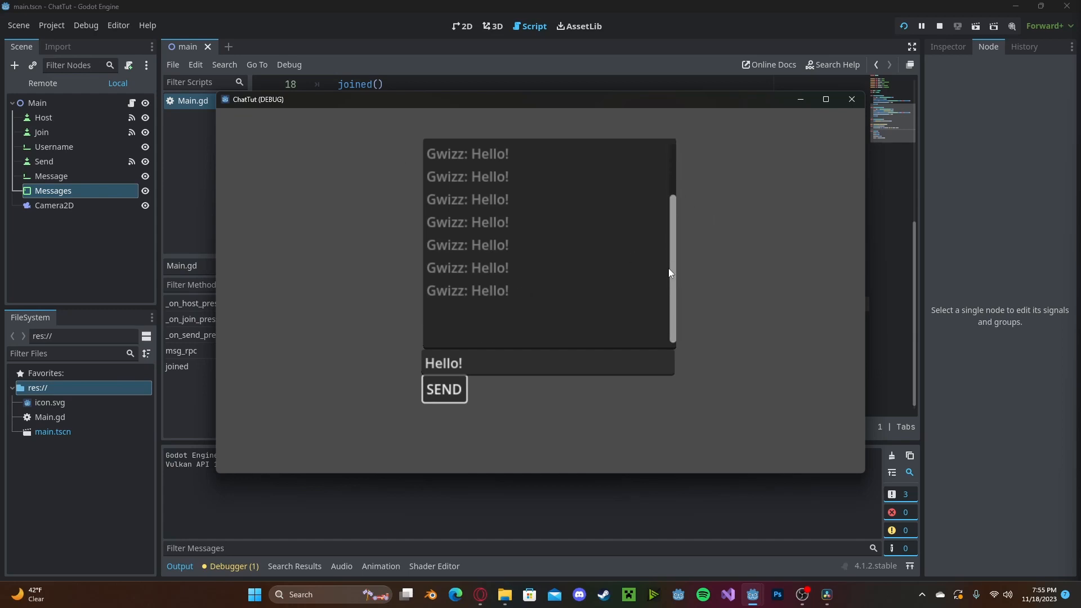
mouse_move(940, 26)
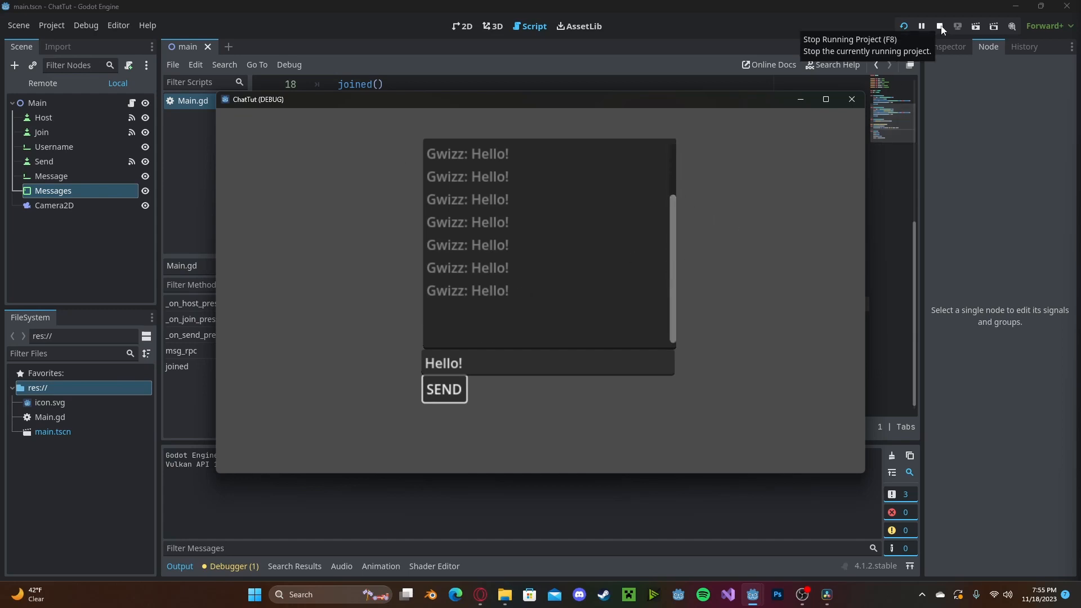
click(939, 26)
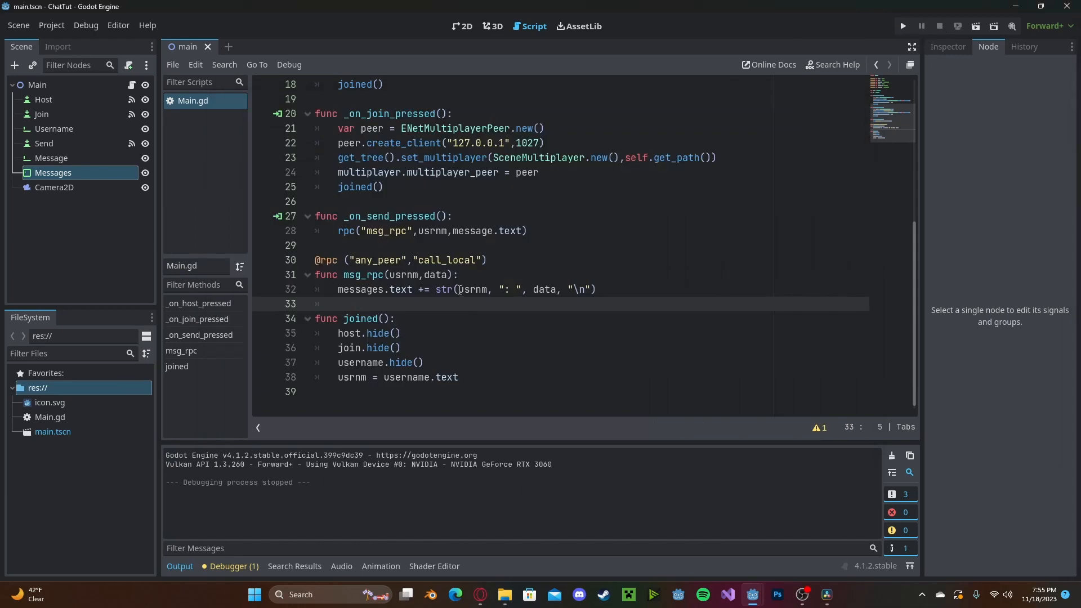
- Make msg_rpc set messages.scroll_vertical to INF and post Hello! to verify auto-scroll
text(messages)
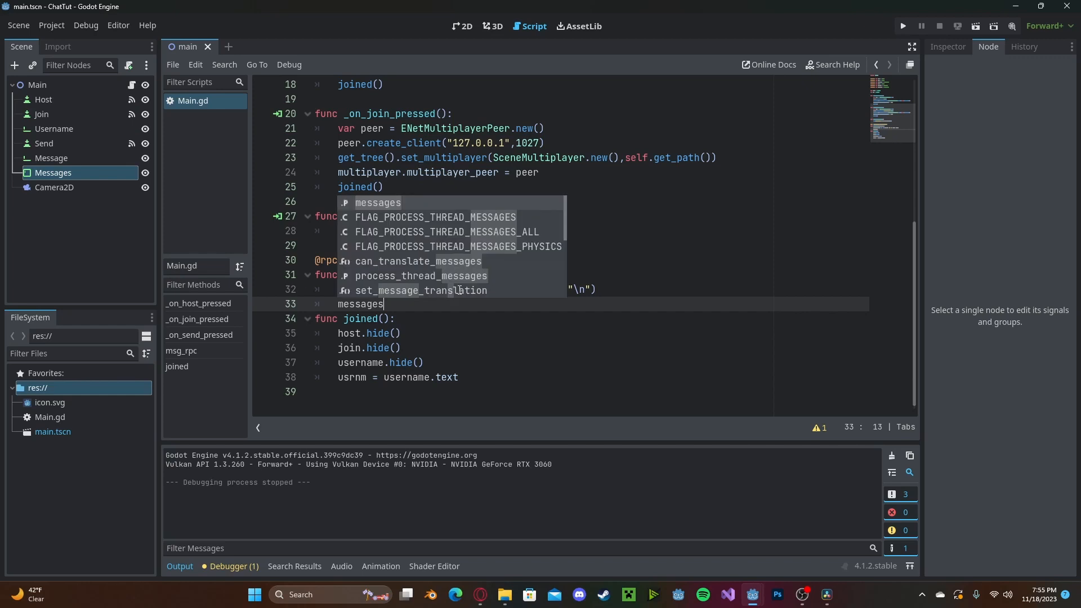
text(.scr)
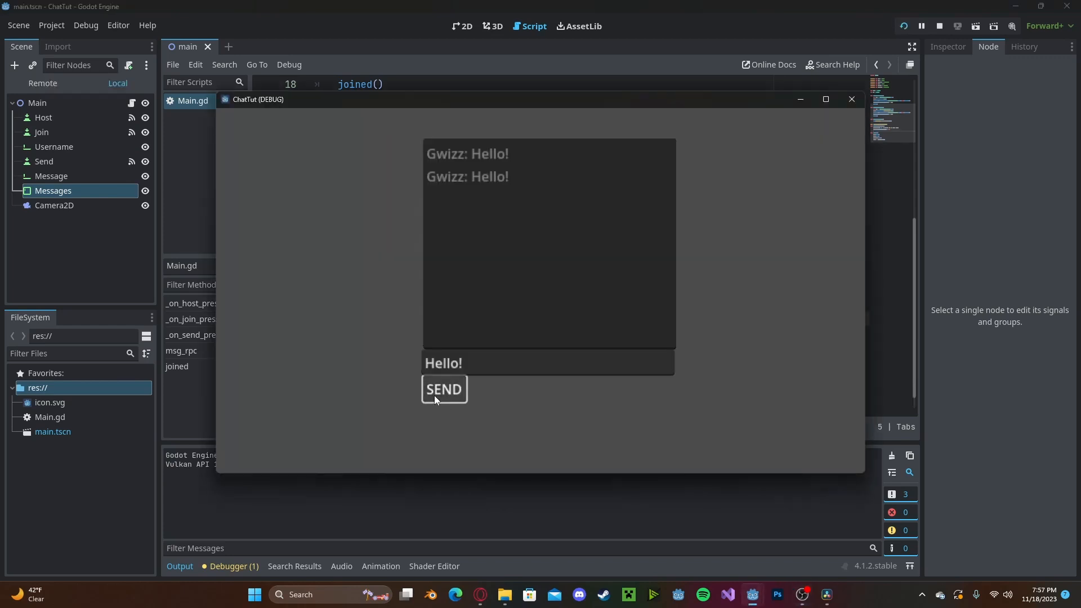
click(444, 388)
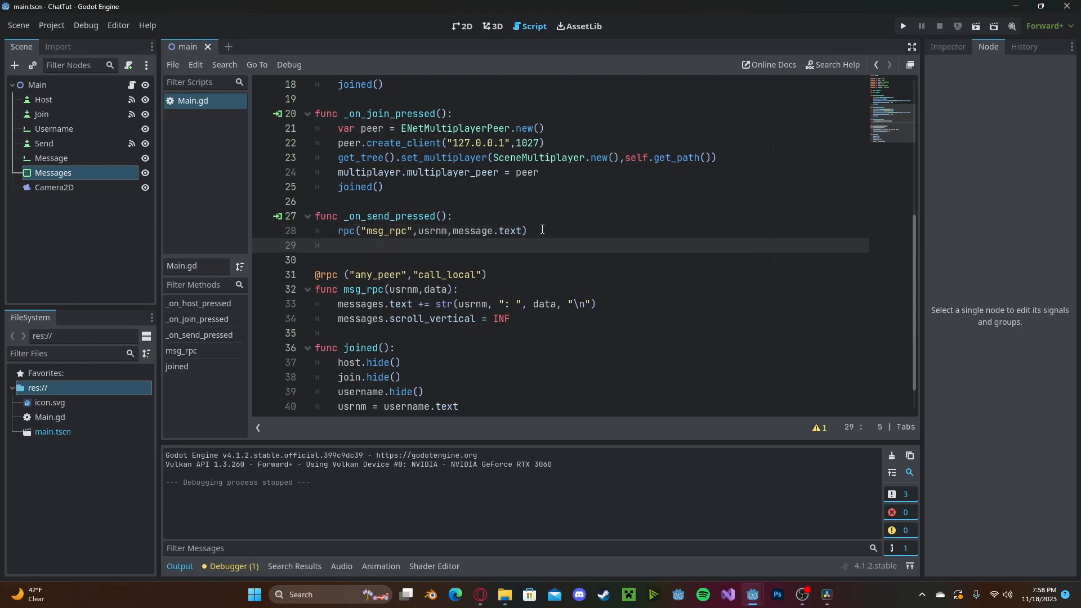
- Reset message.text to an empty string in the send handler after the rpc call
text(message)
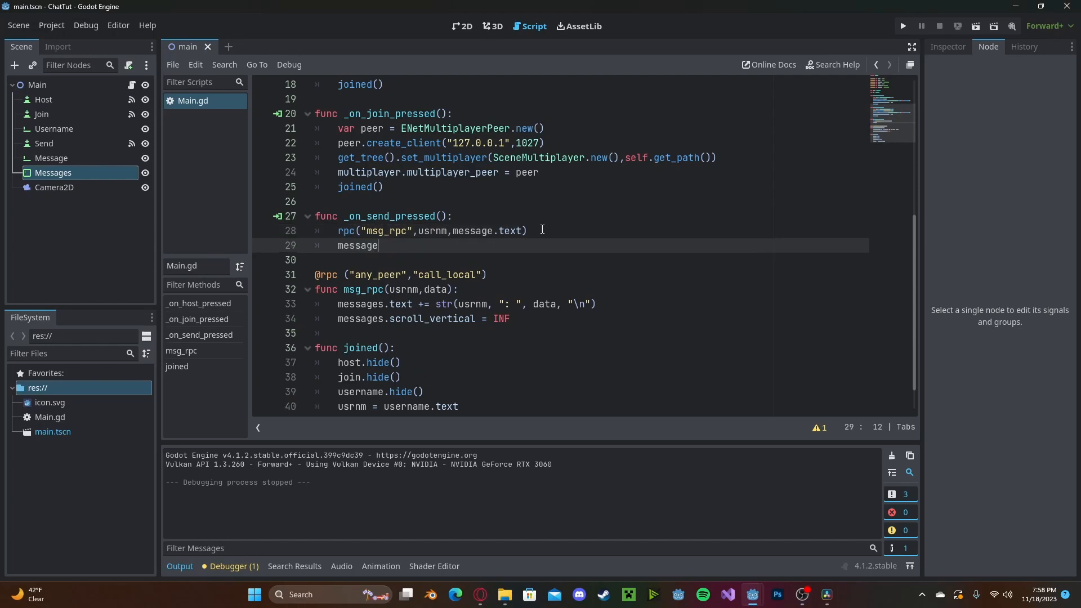
text(.text =)
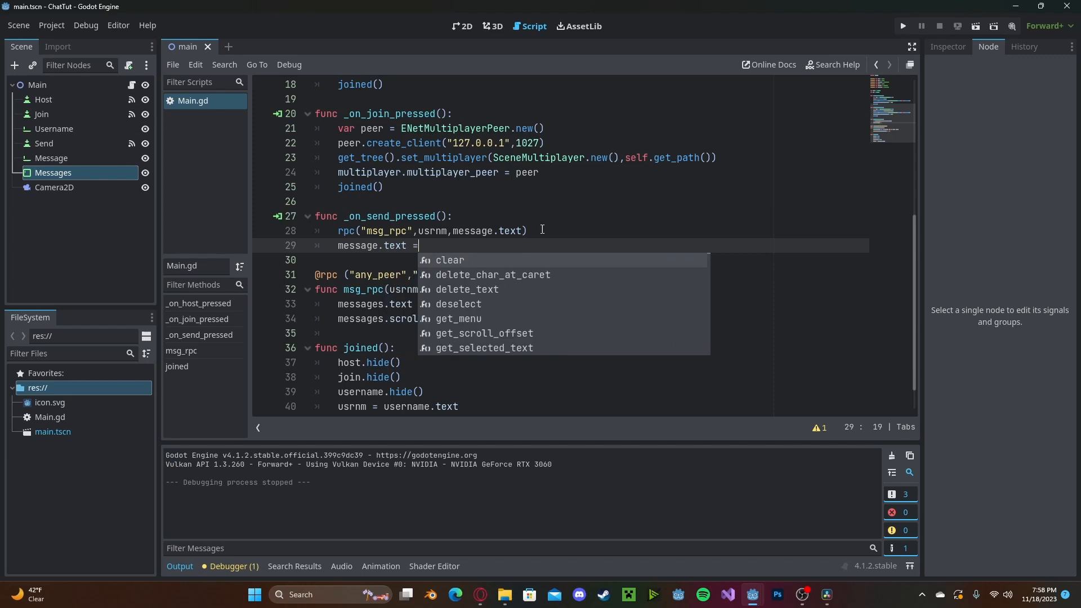
text("")
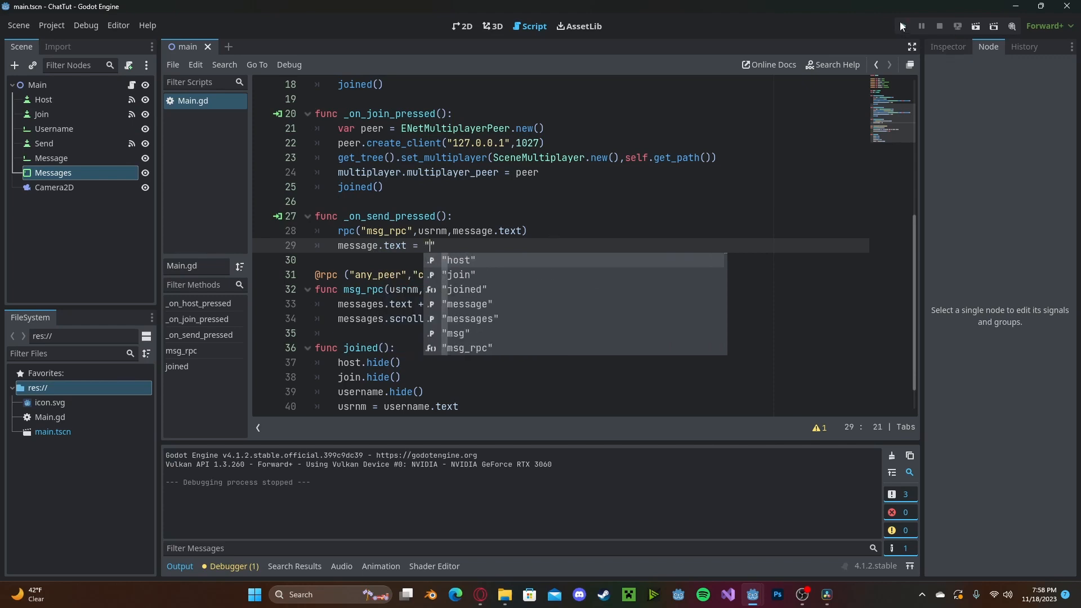
- Confirm Run 2 Instances under Debug and launch the project in two windows
click(903, 25)
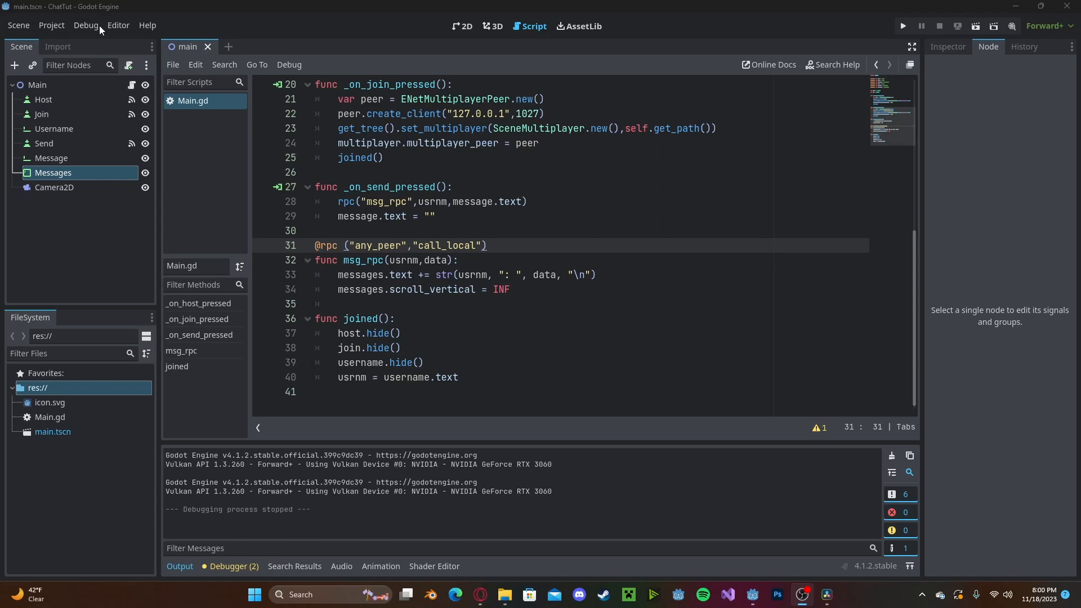
click(85, 24)
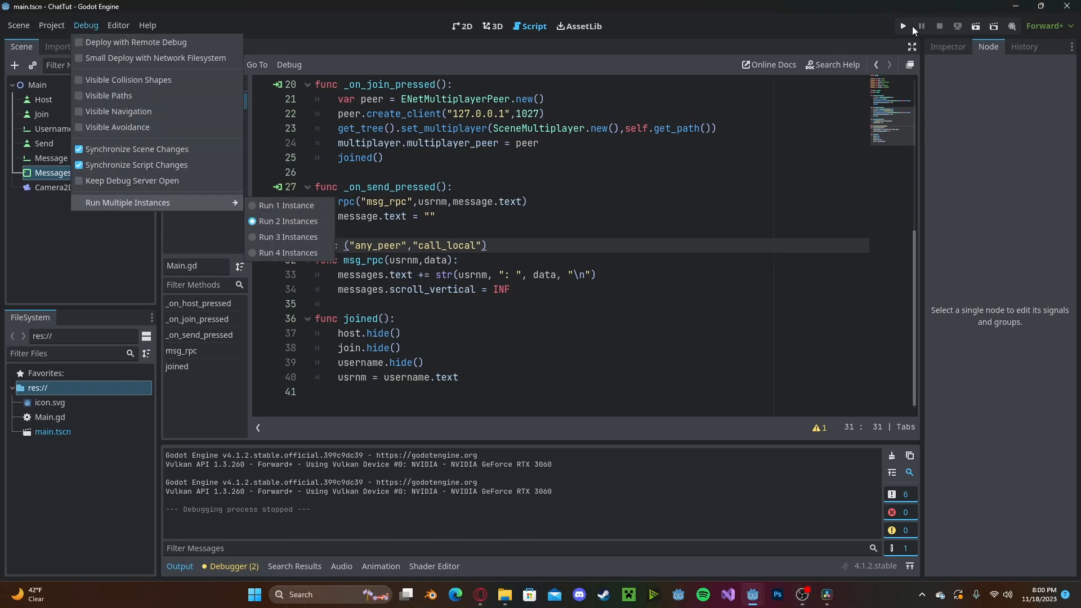
click(903, 26)
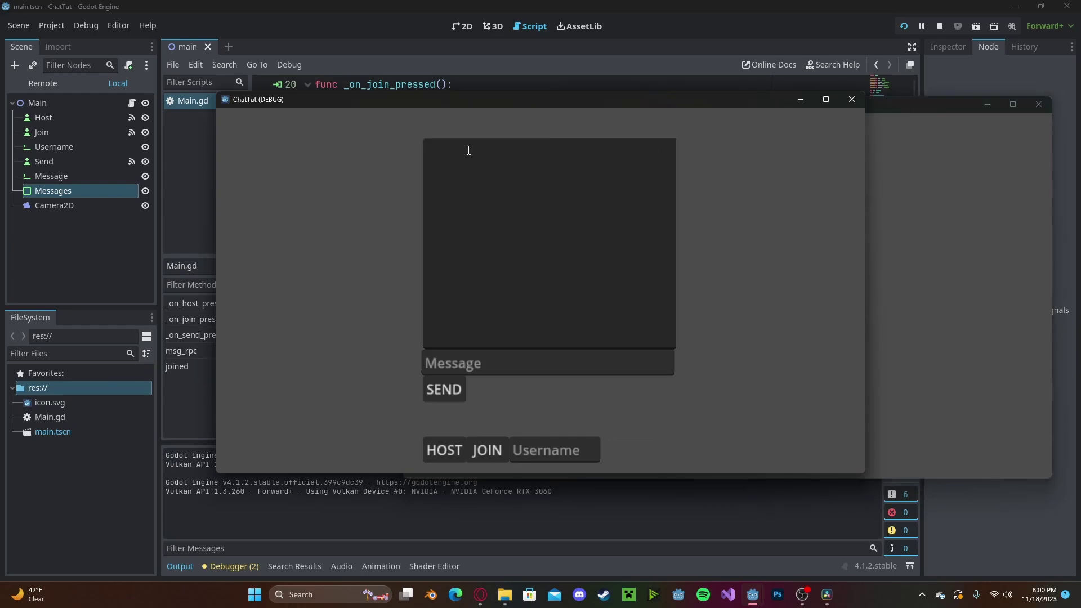
- Join the second instance as OtherPerson and send Hello! from the right window
click(554, 450)
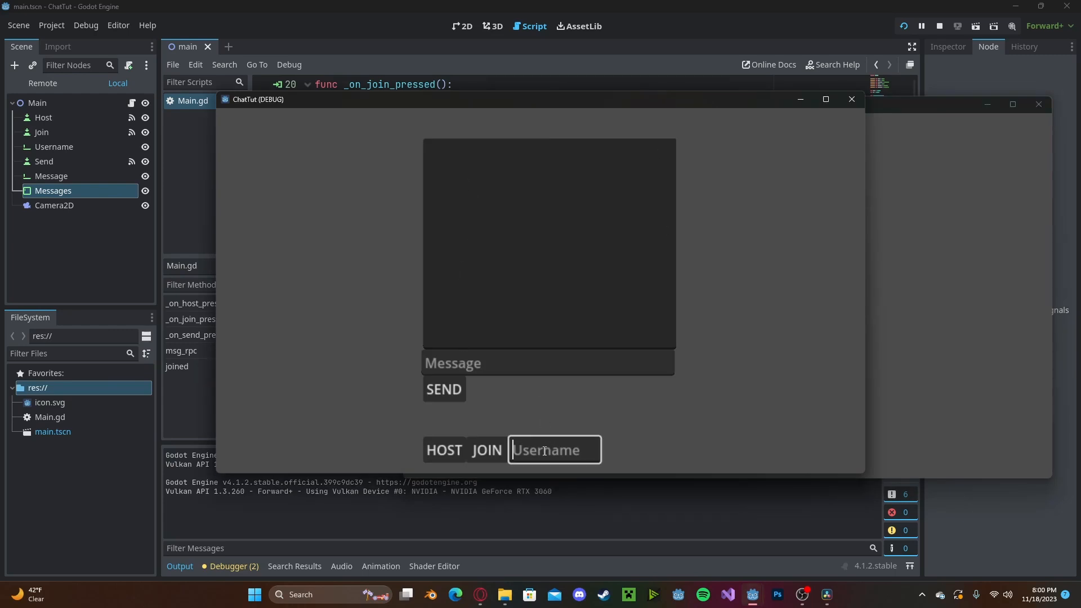
text(OtherPer)
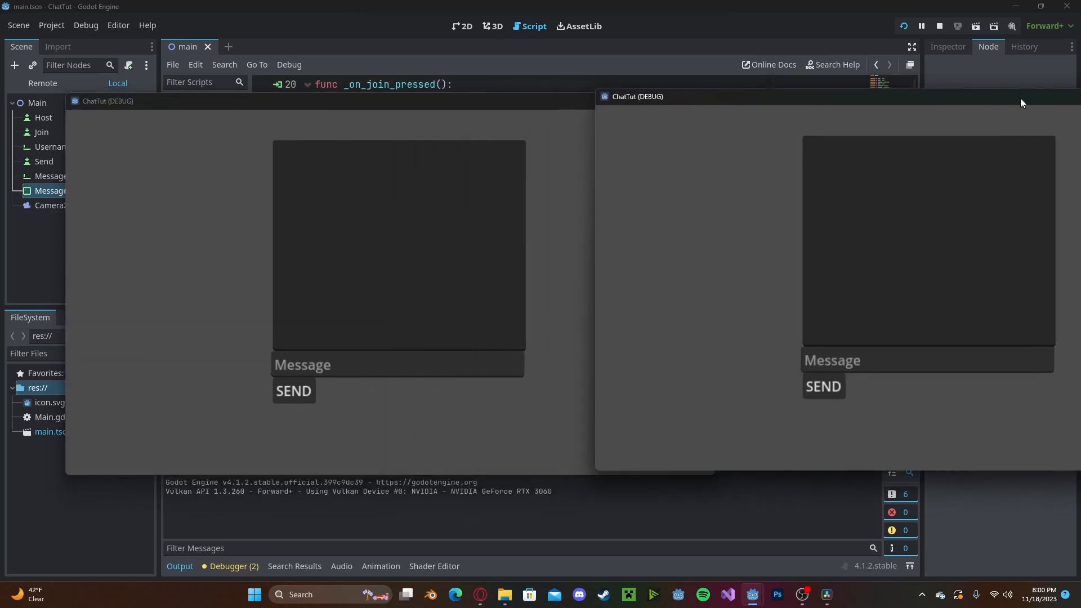
text(He)
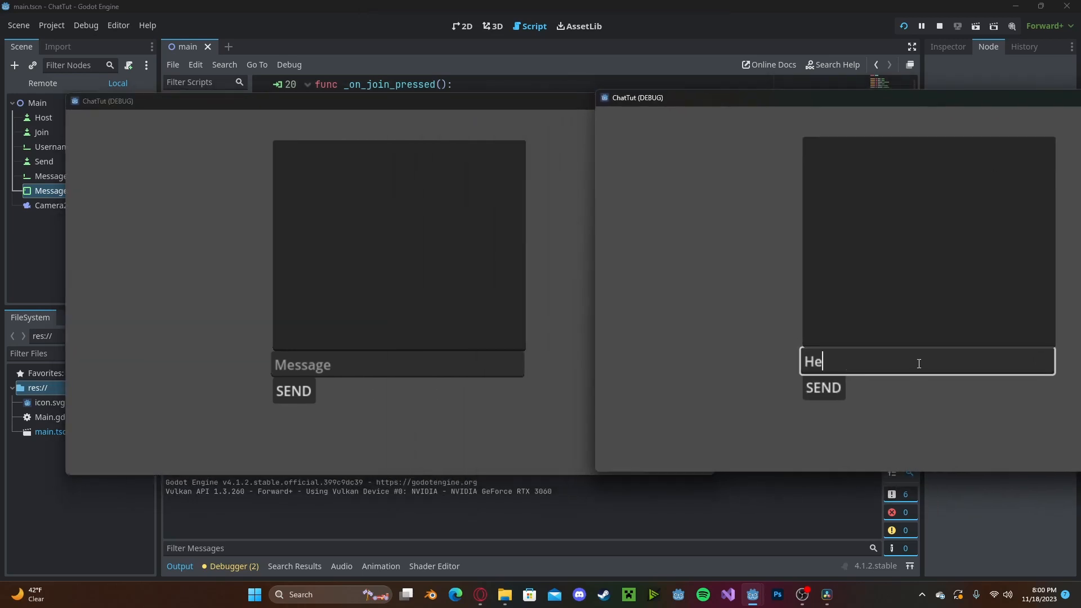
click(823, 388)
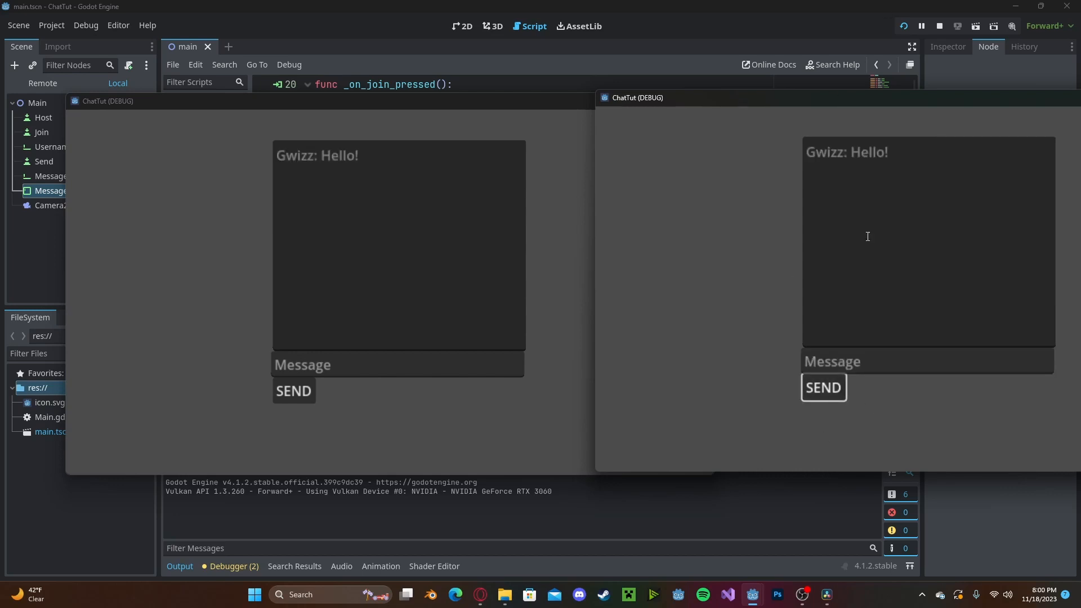
- Reply Hello Back! from the left window so both chats show both messages
text(H)
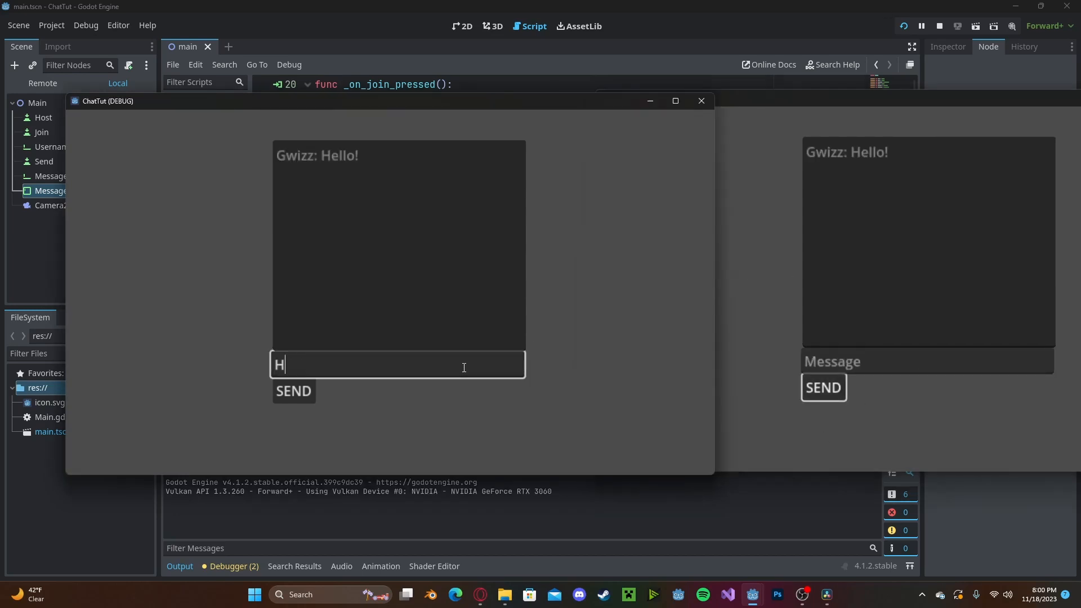
text(ello Back!)
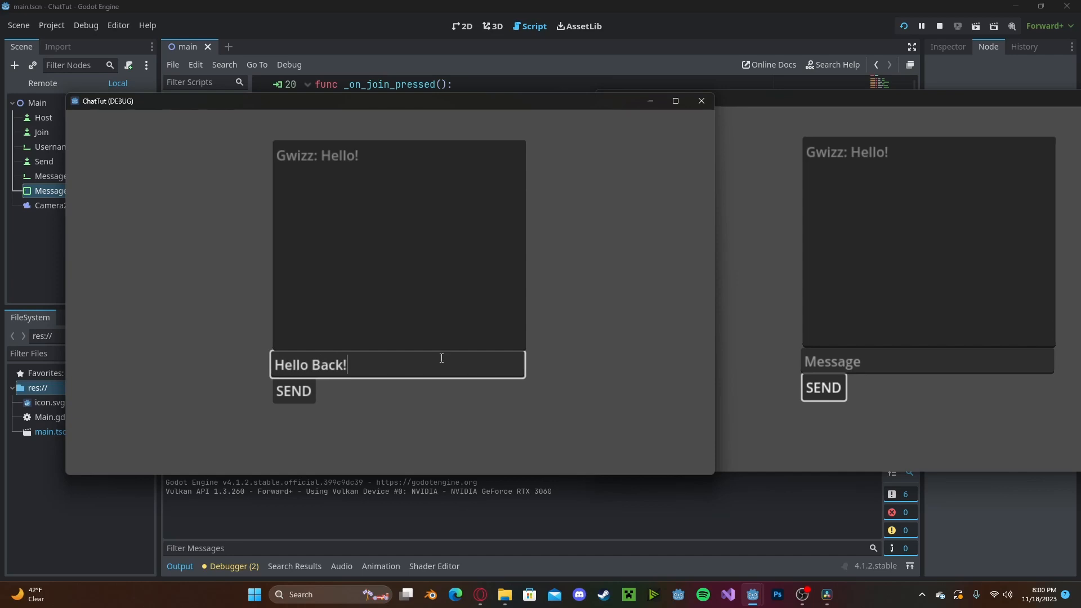
click(292, 392)
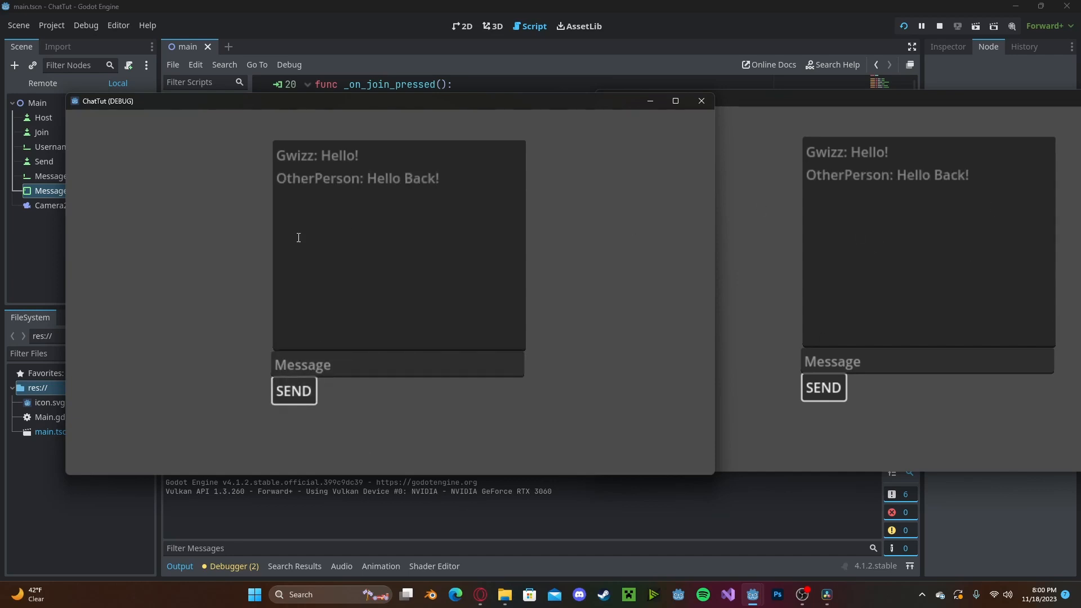